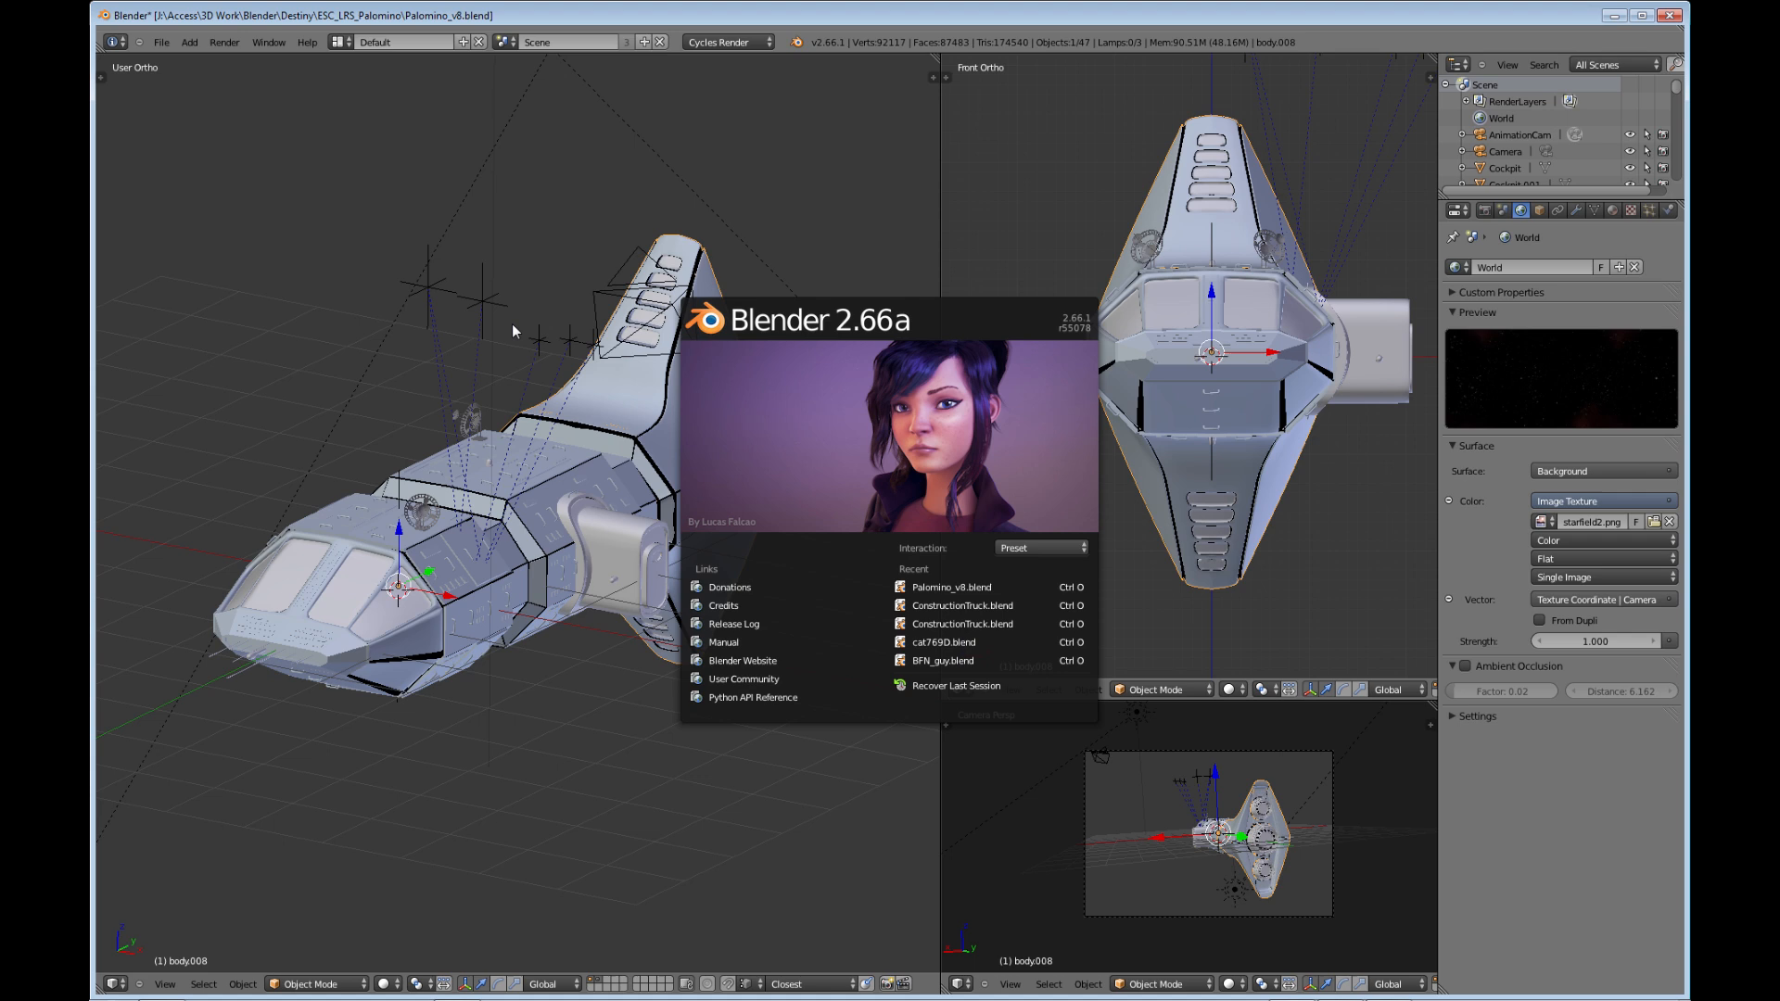
{"action": "mouse_move", "coordinate": [519, 316]}
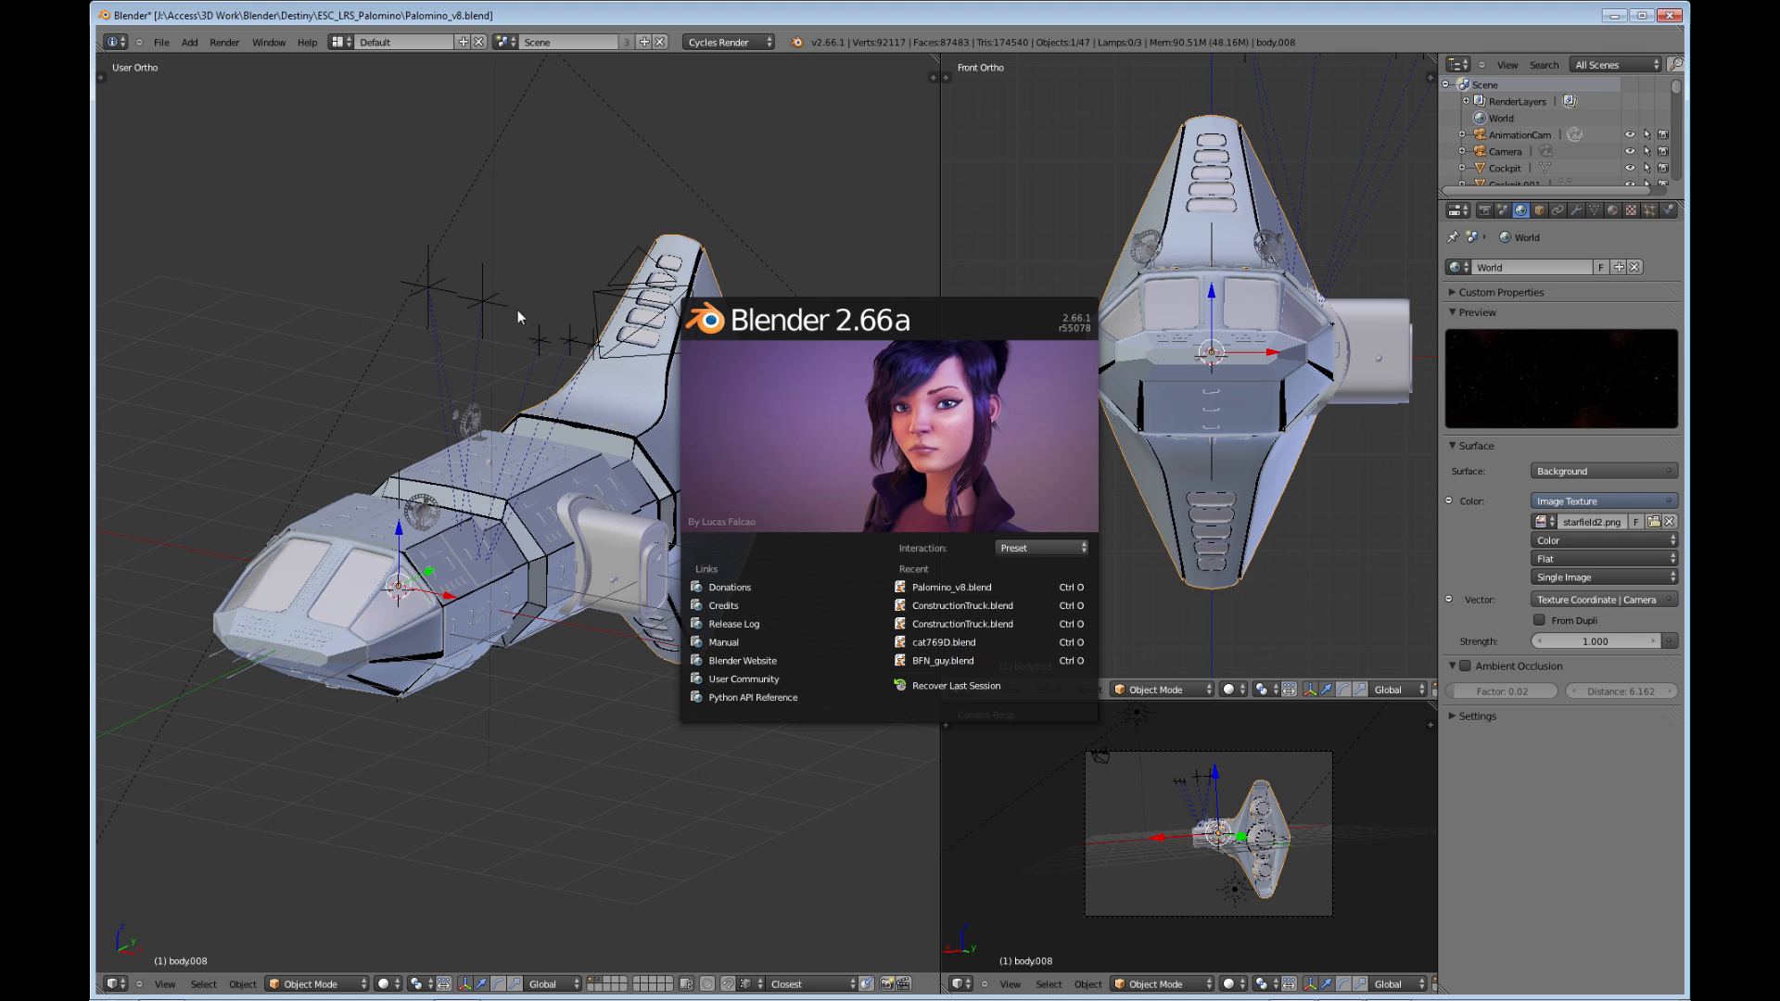
{"action": "mouse_move", "coordinate": [798, 346]}
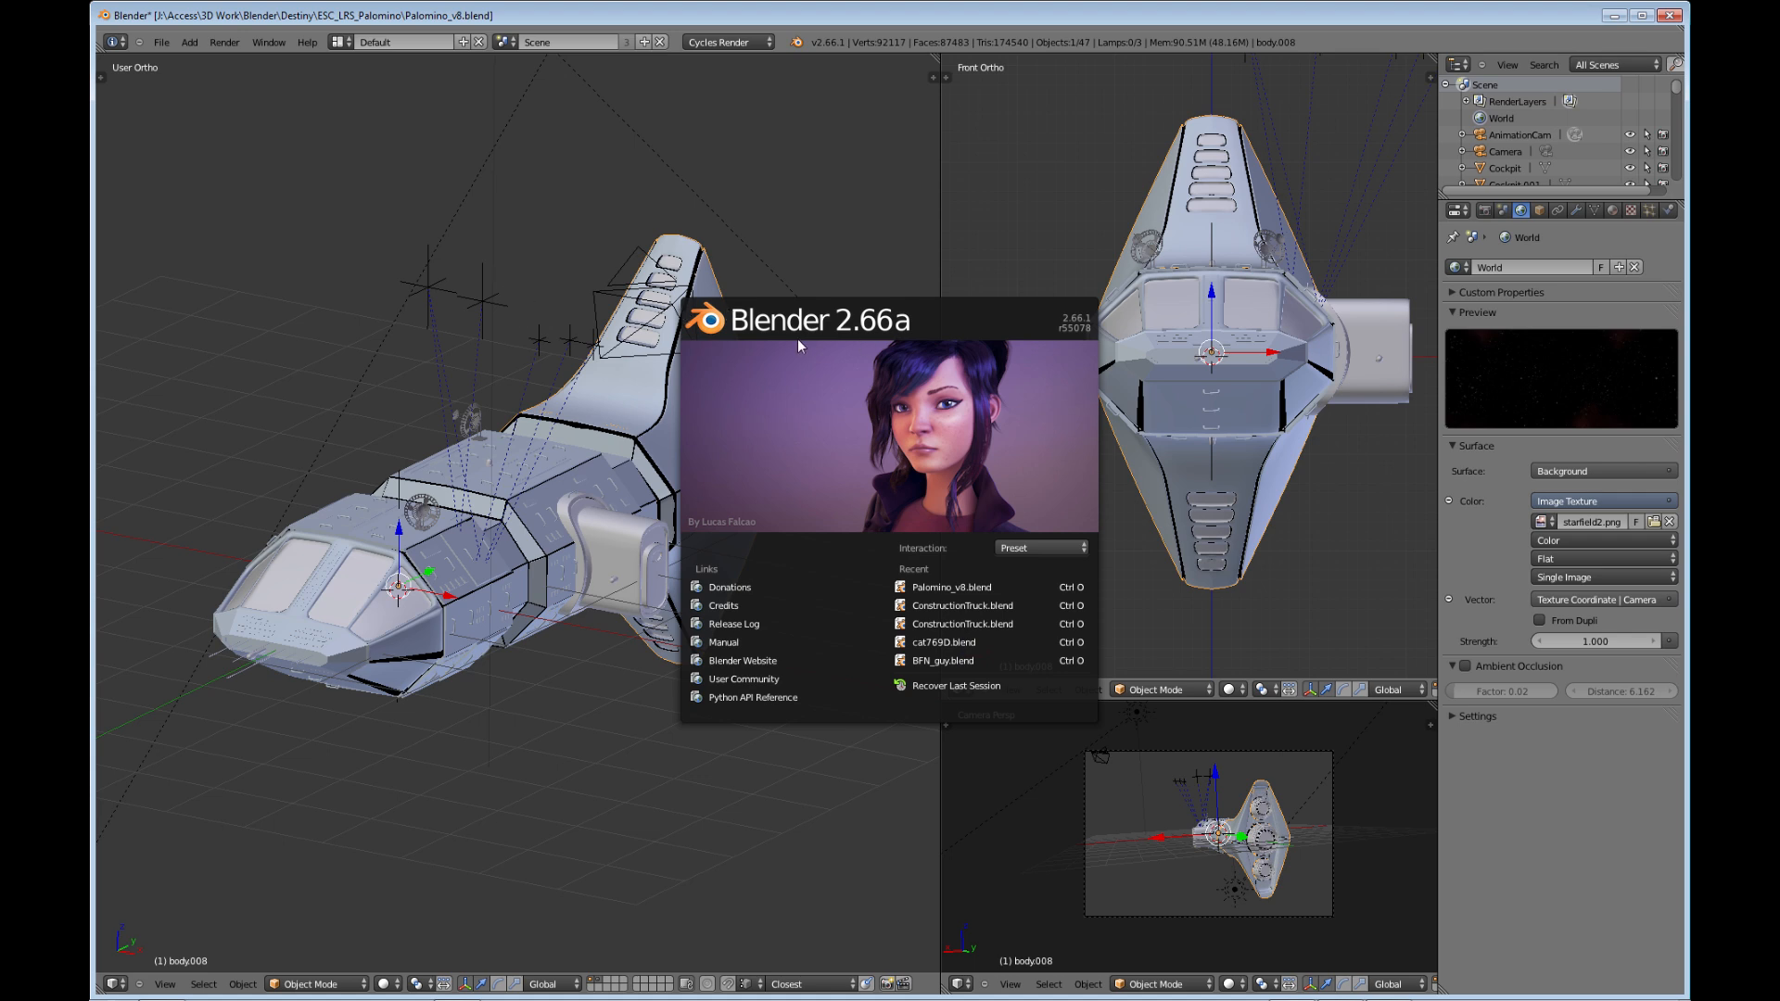
{"action": "mouse_move", "coordinate": [765, 175]}
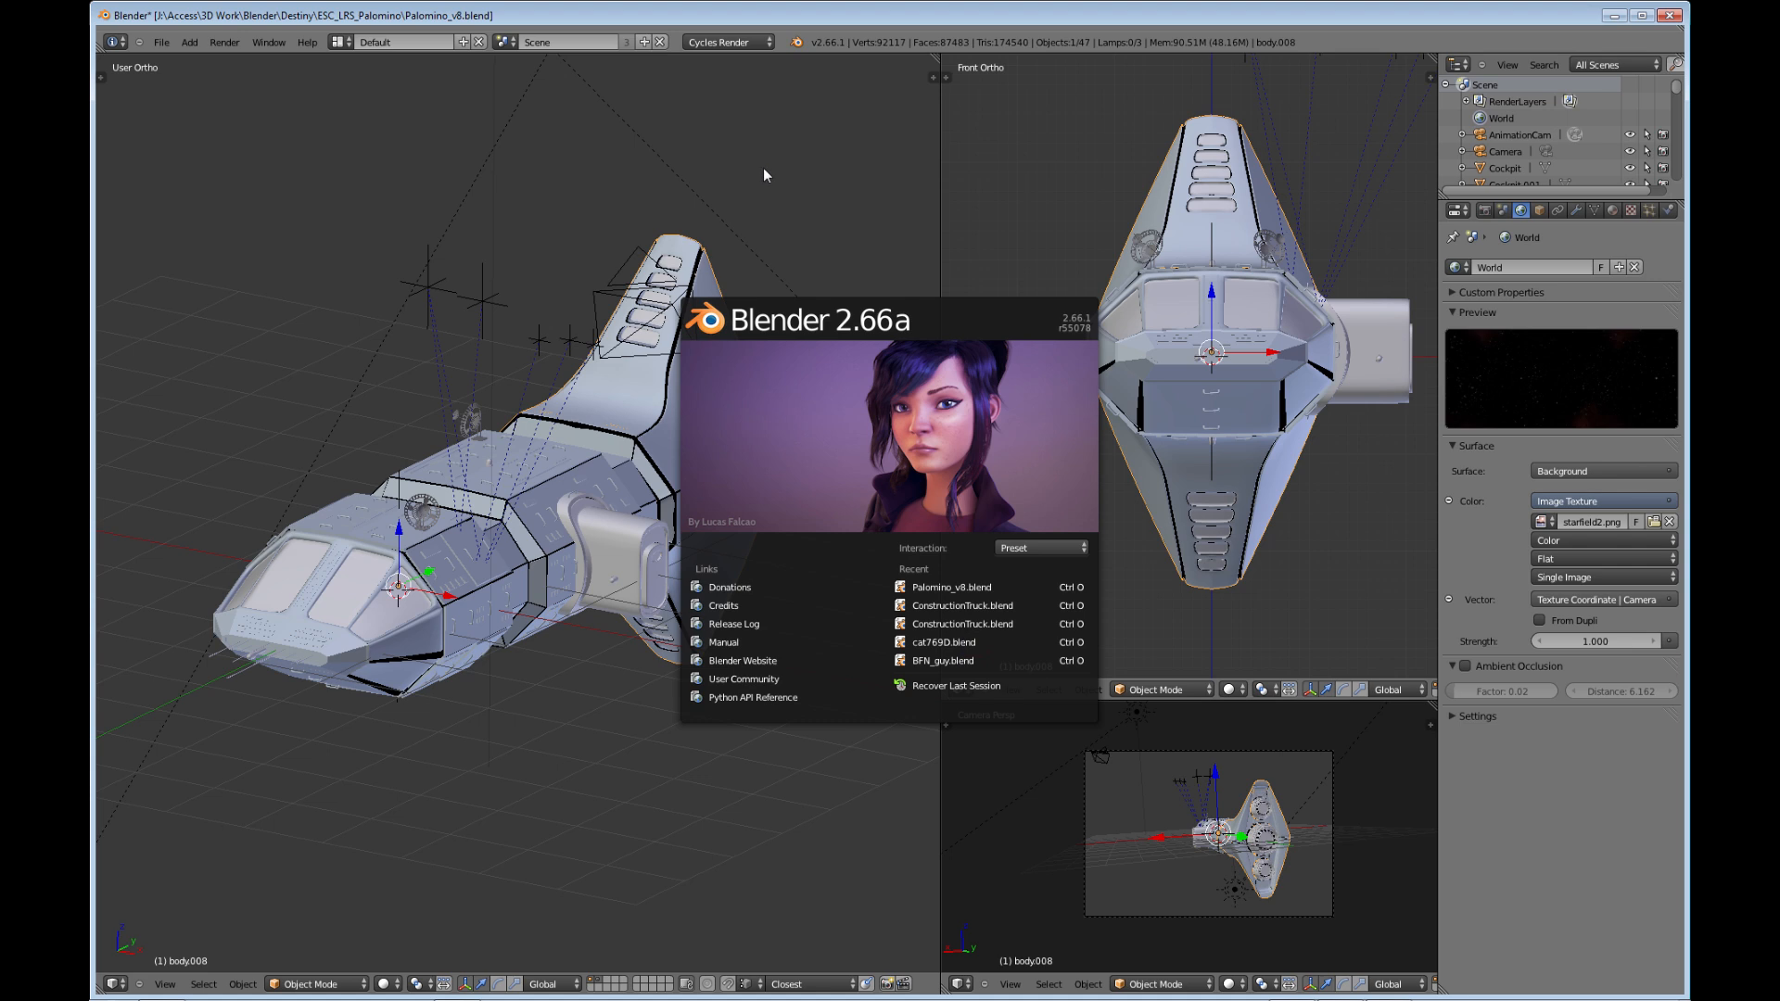
Close the startup splash to reveal the Palomino spaceship scene.
{"action": "left_click", "coordinate": [777, 146]}
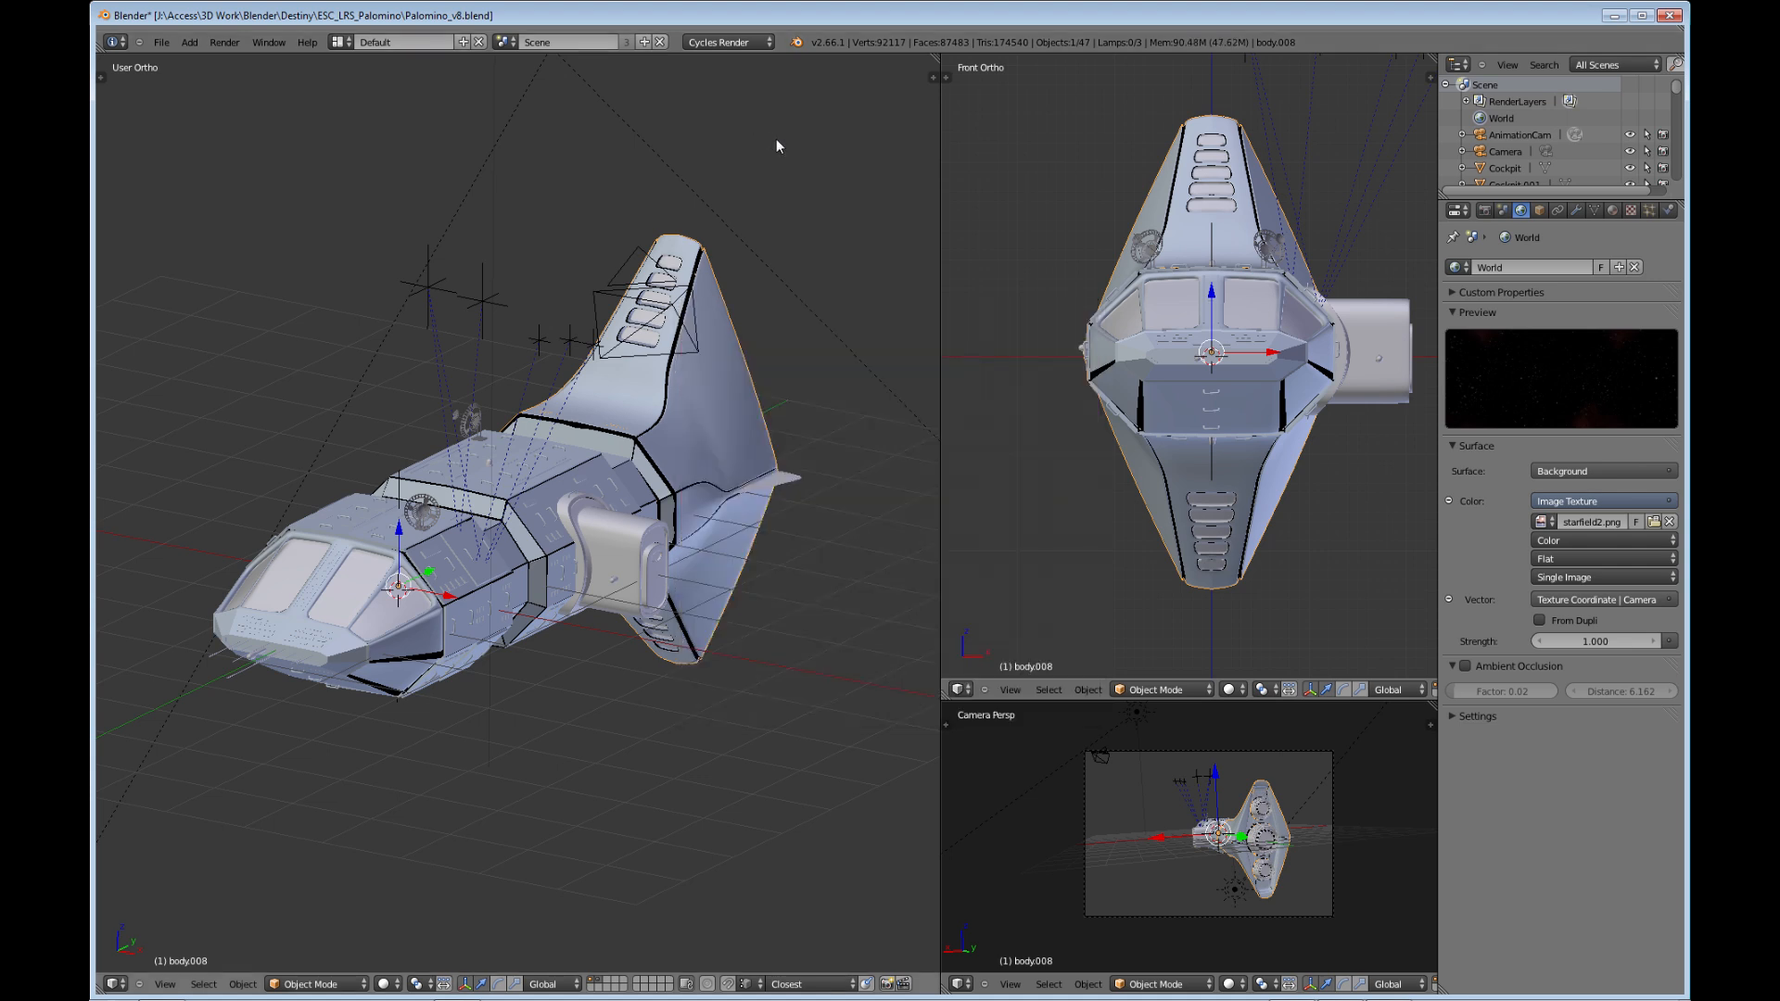
{"action": "mouse_move", "coordinate": [791, 178]}
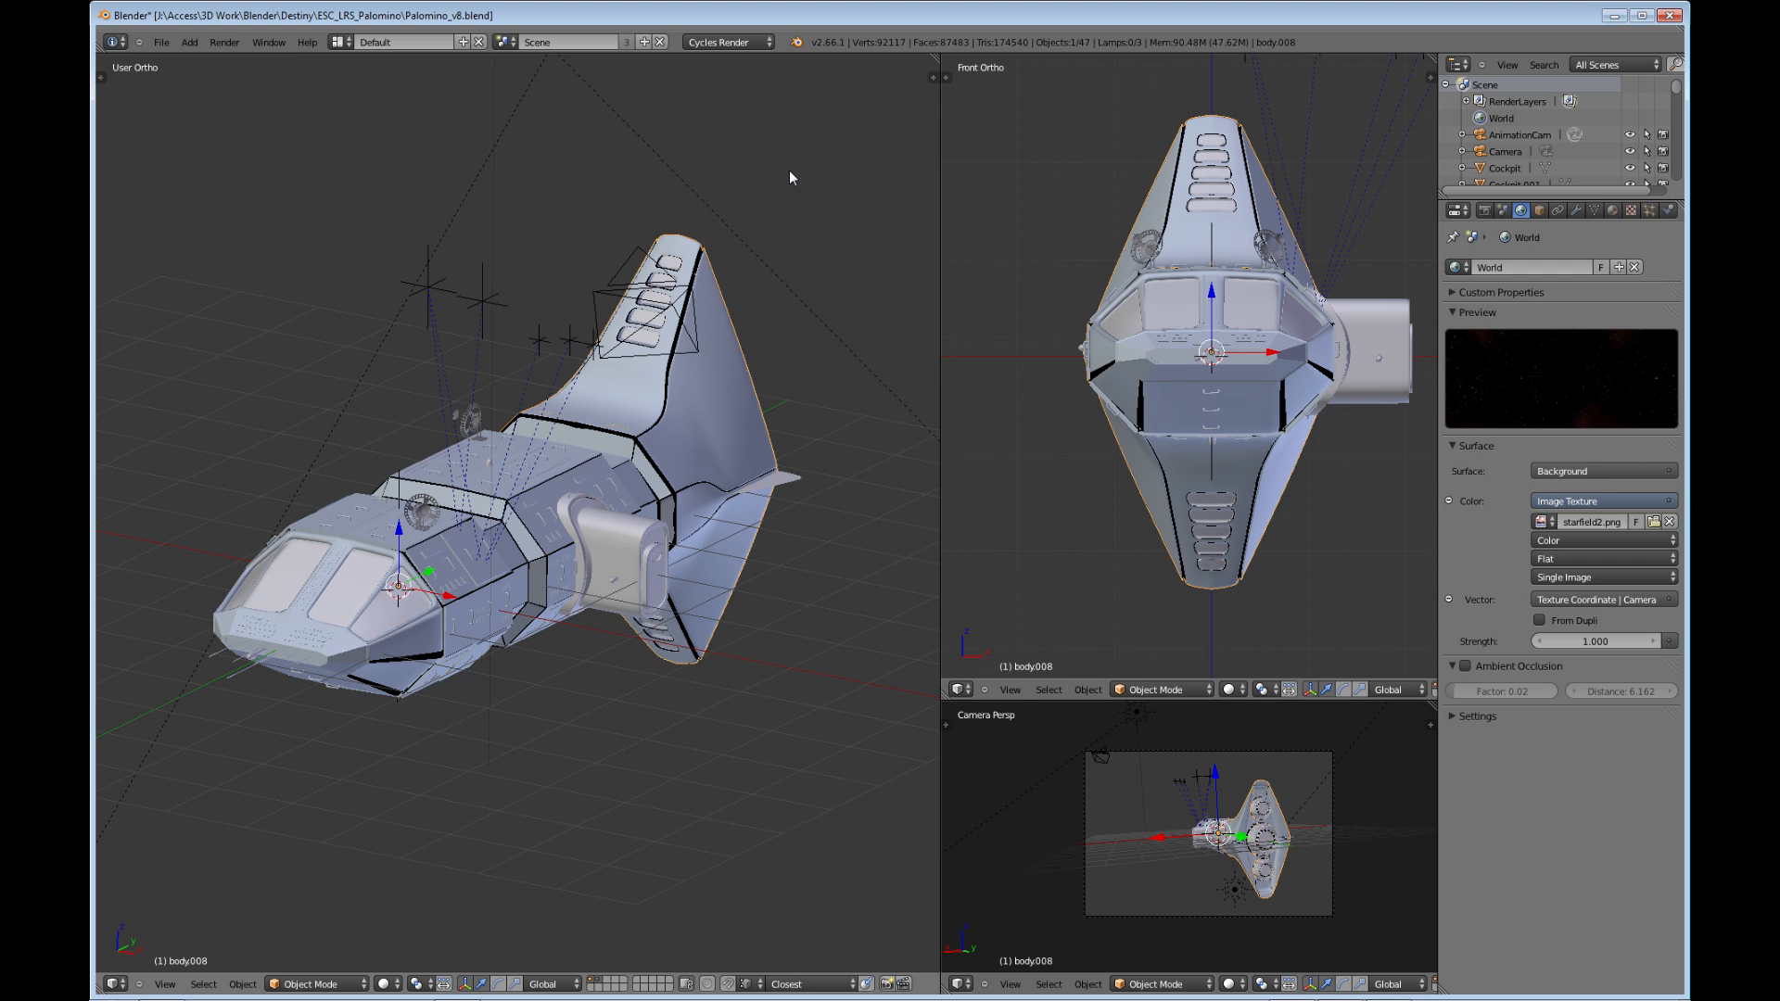
{"action": "mouse_move", "coordinate": [799, 198]}
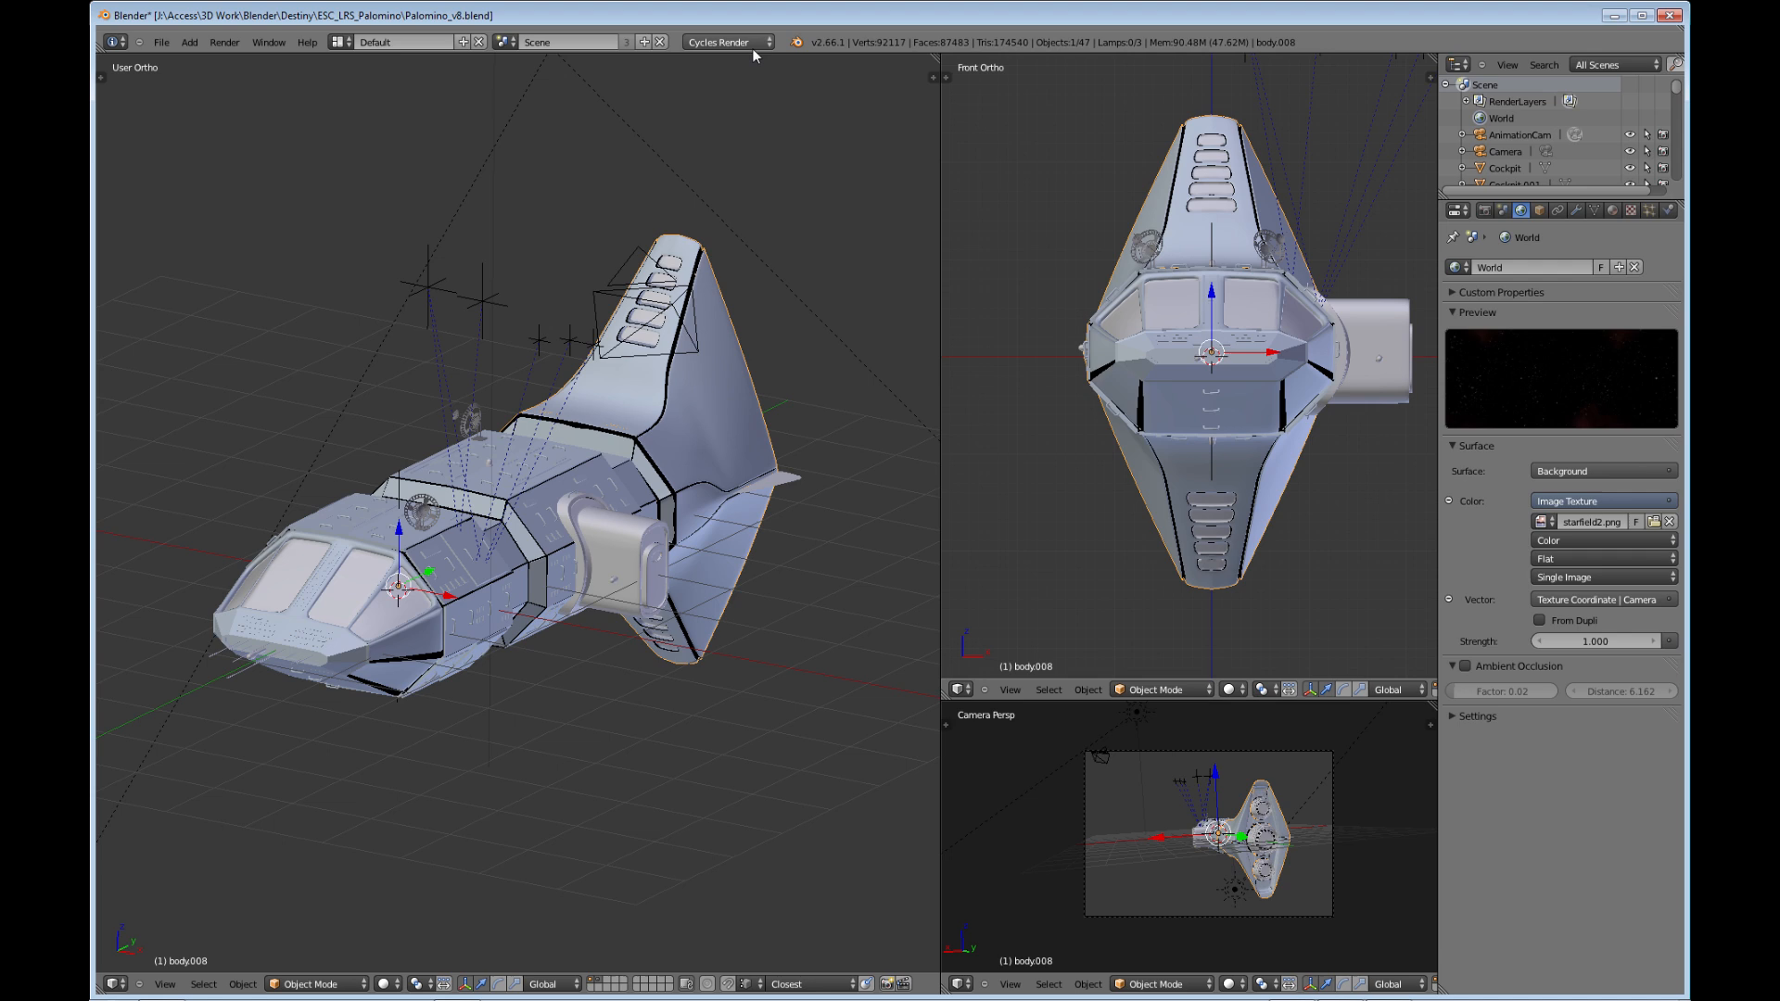
Show the render engine list: Blender Render, Blender Game and Cycles Render.
{"action": "left_click", "coordinate": [727, 41]}
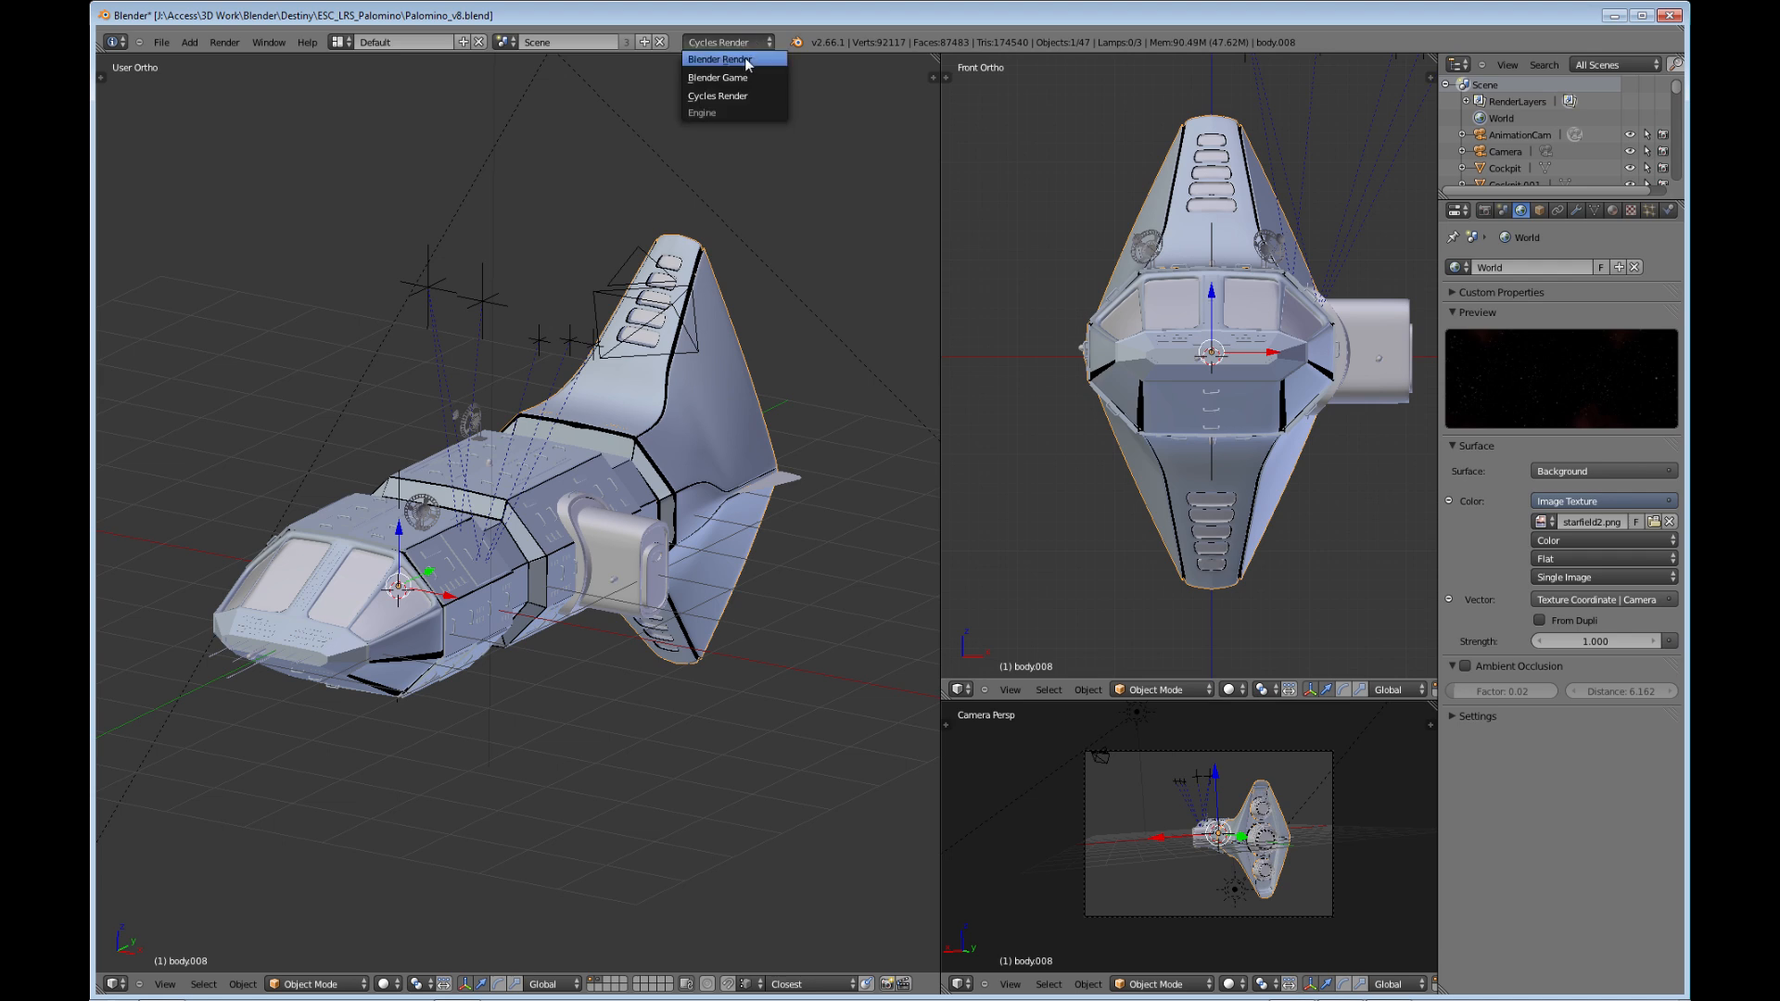
{"action": "mouse_move", "coordinate": [758, 62]}
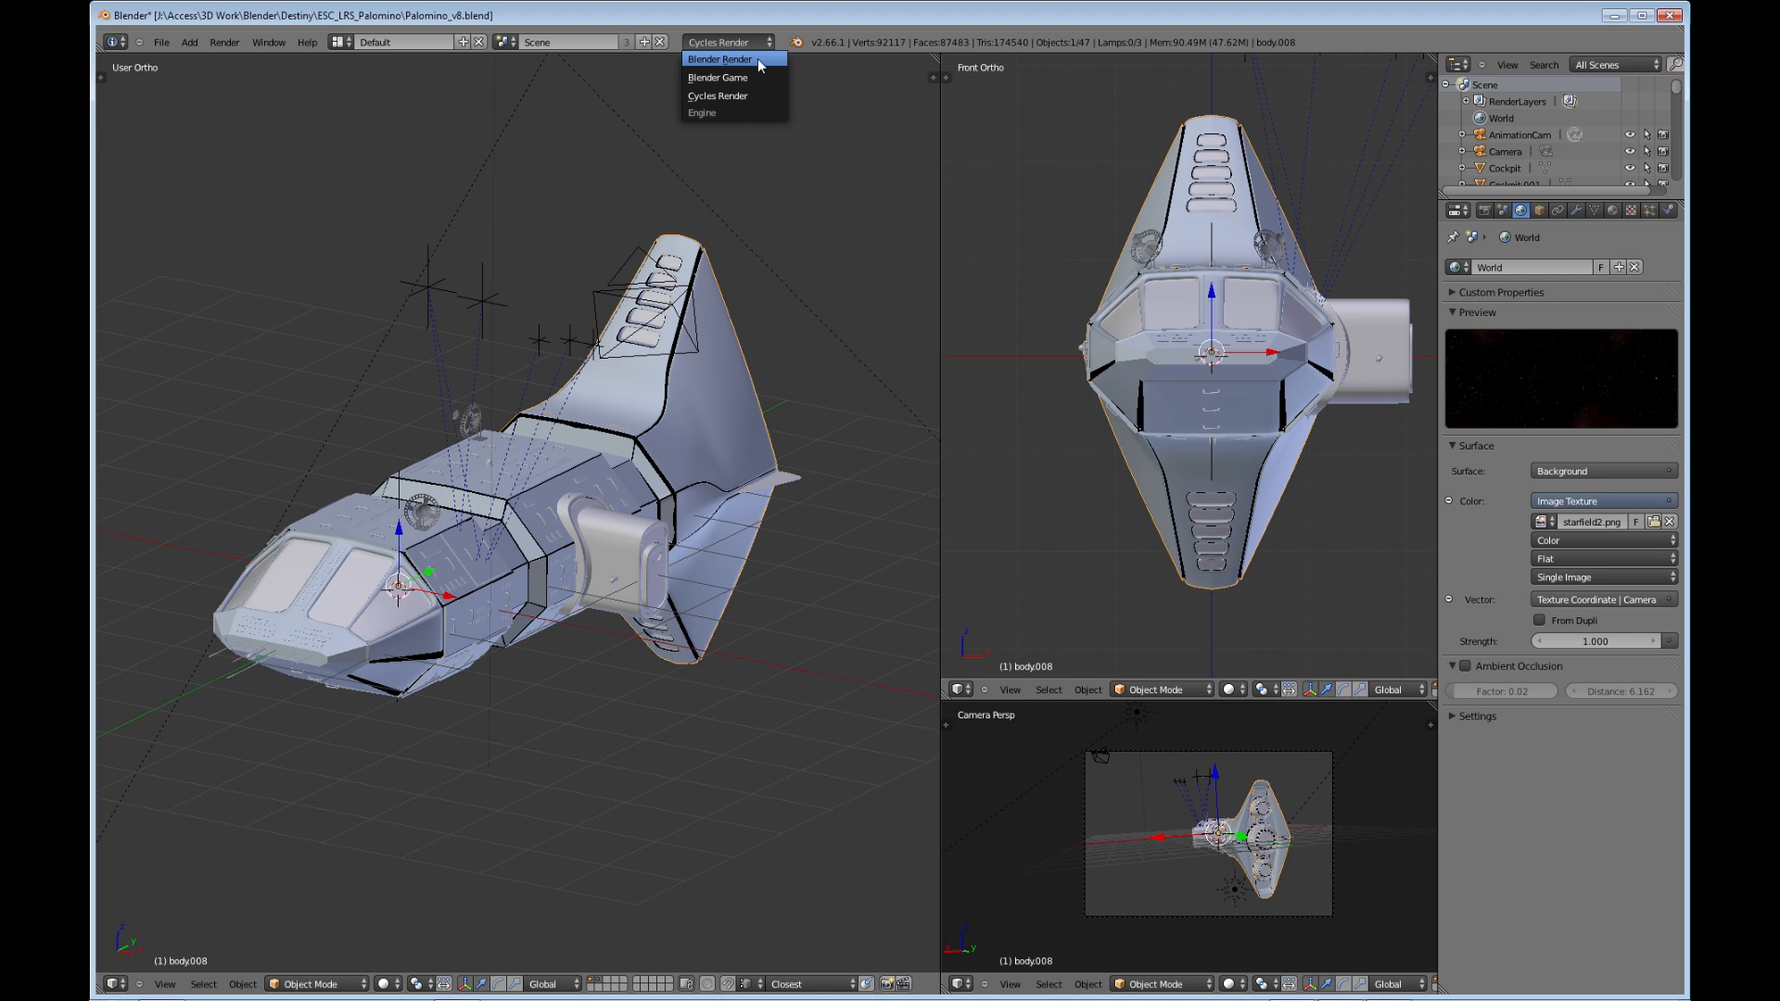
{"action": "mouse_move", "coordinate": [718, 76]}
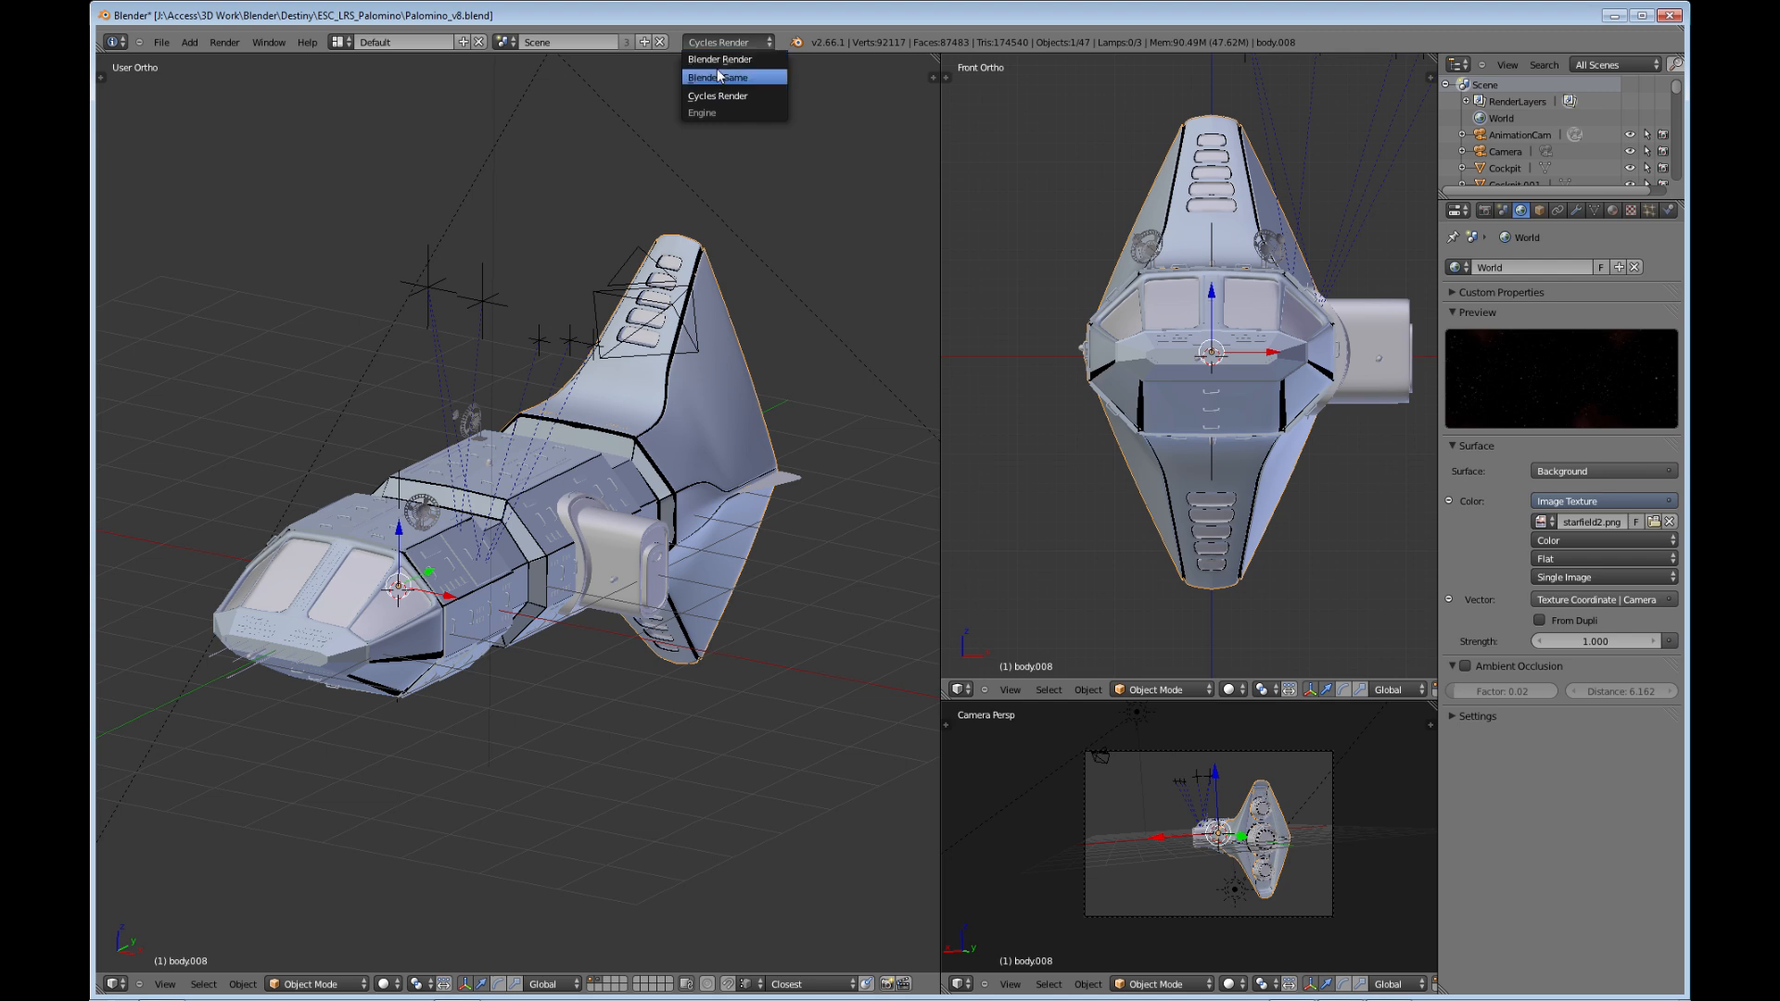
{"action": "mouse_move", "coordinate": [716, 96]}
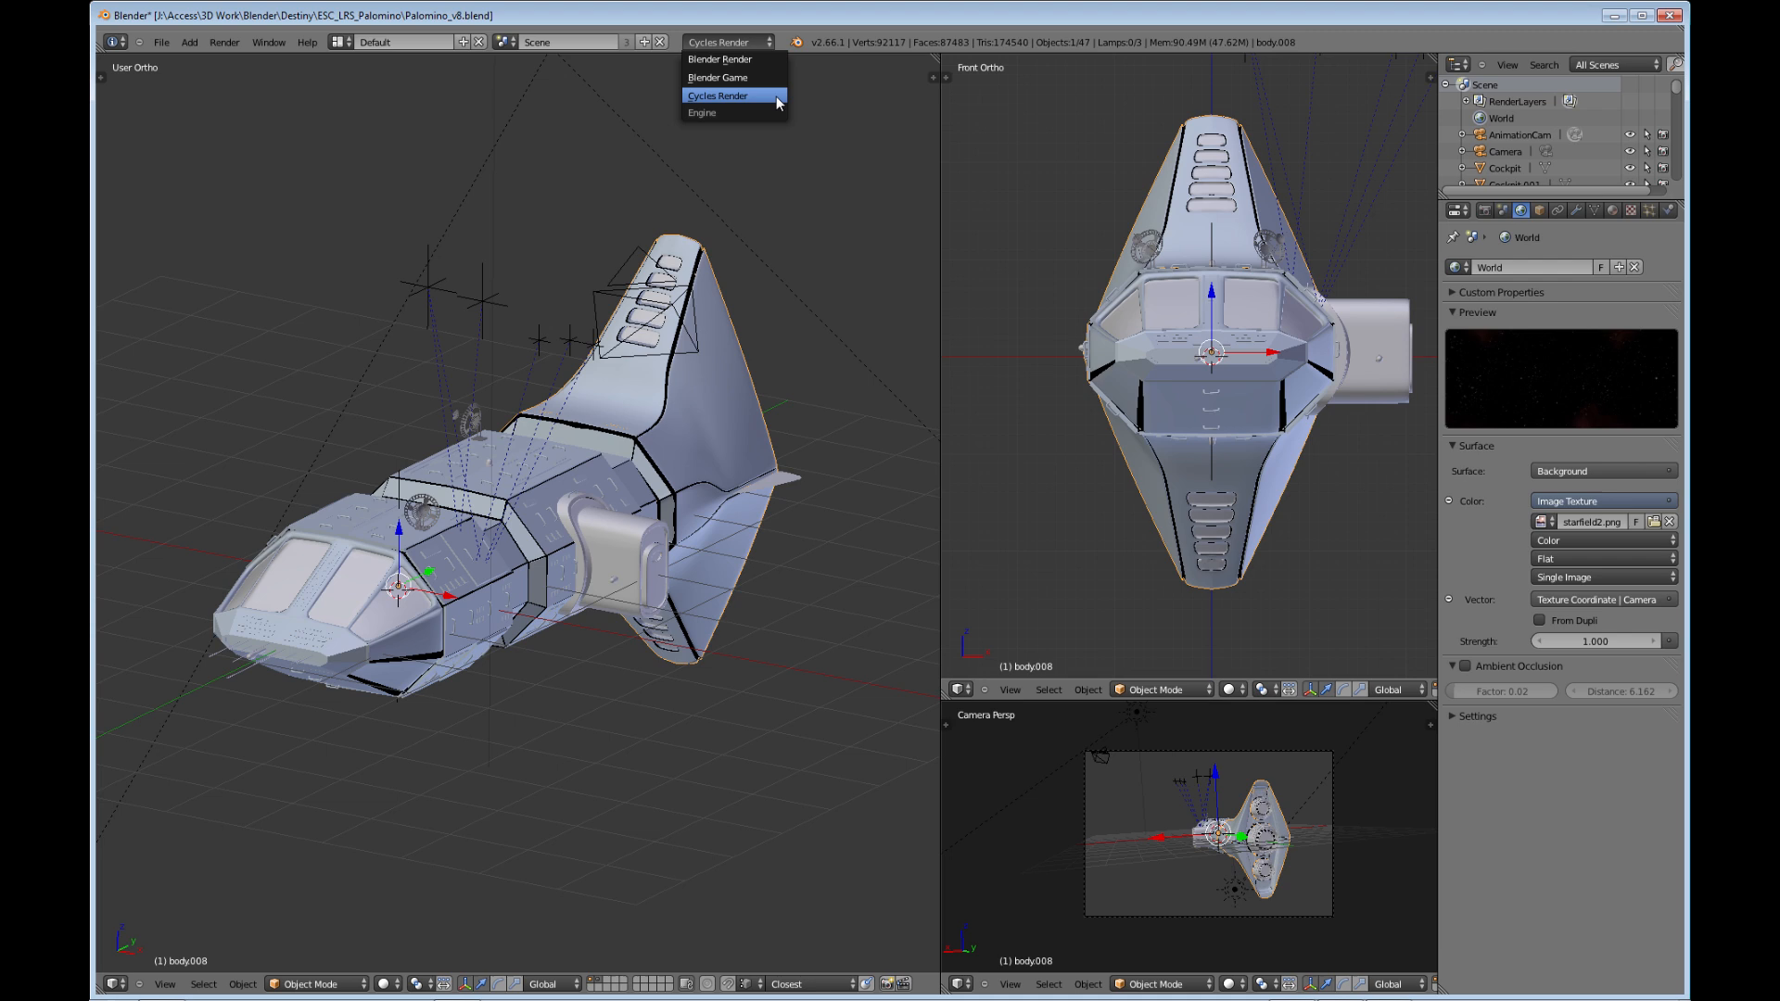
{"action": "mouse_move", "coordinate": [735, 102]}
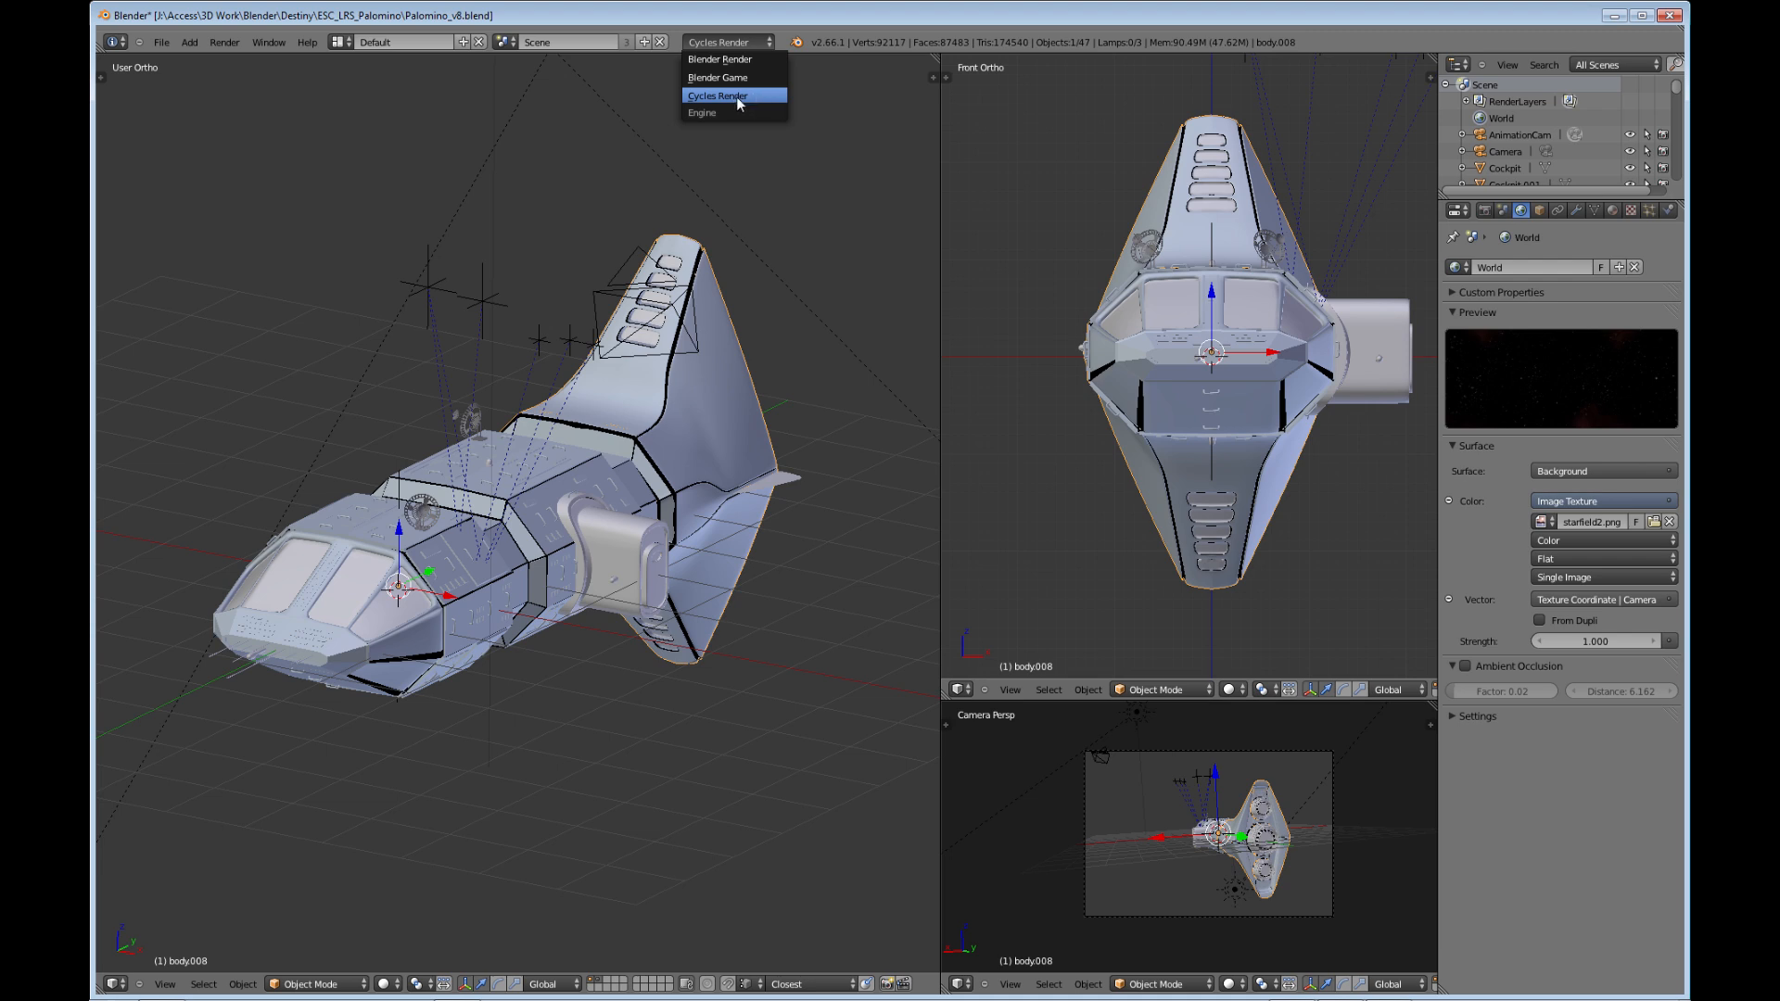
Keep Cycles Render as the engine and bring up the File menu.
{"action": "left_click", "coordinate": [716, 95]}
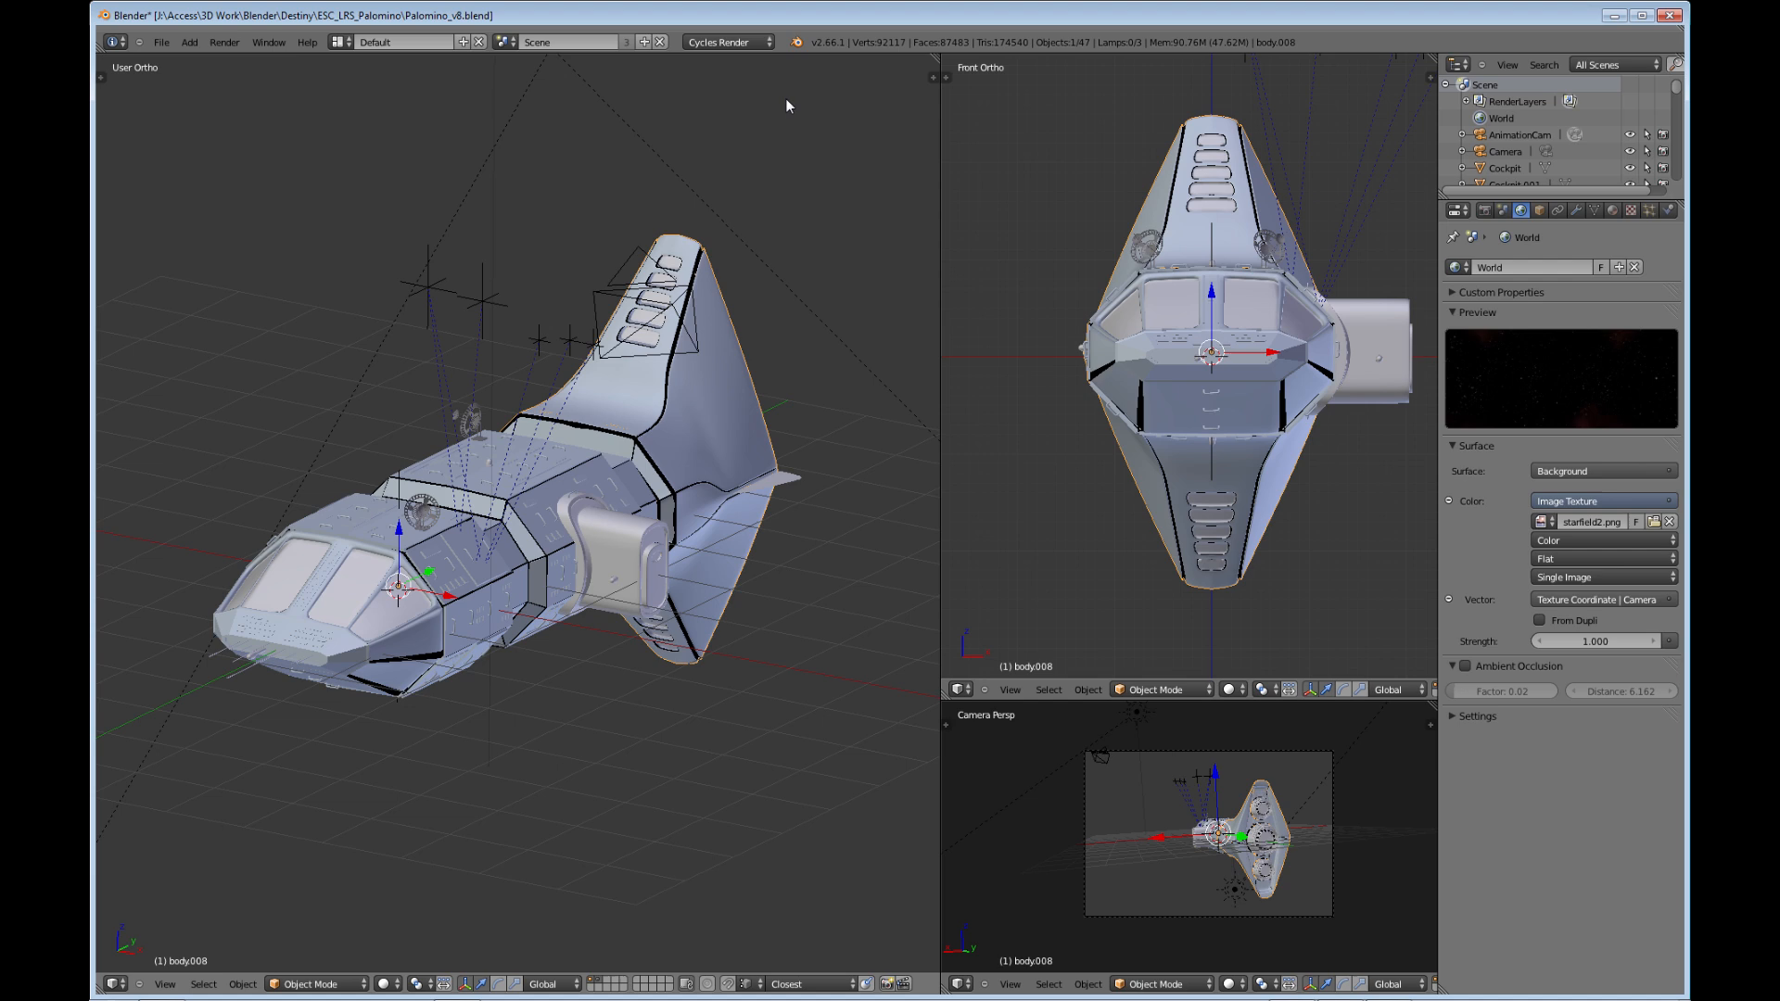
{"action": "mouse_move", "coordinate": [730, 112]}
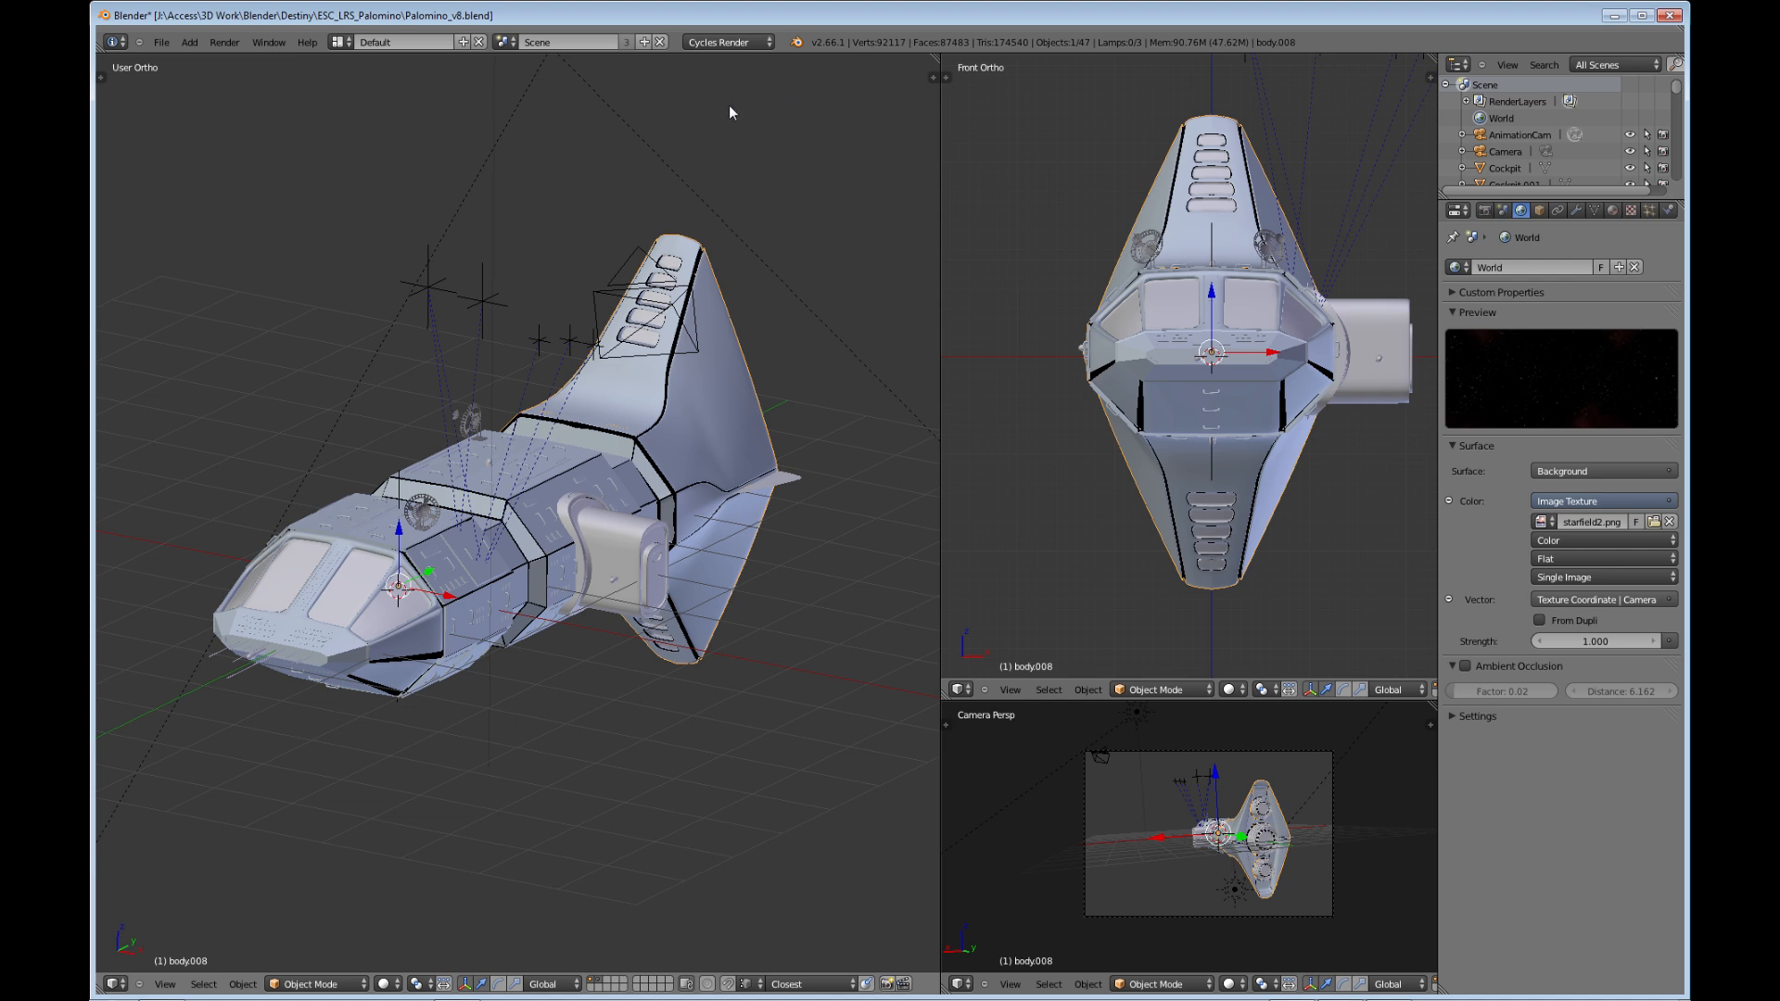
{"action": "mouse_move", "coordinate": [161, 42]}
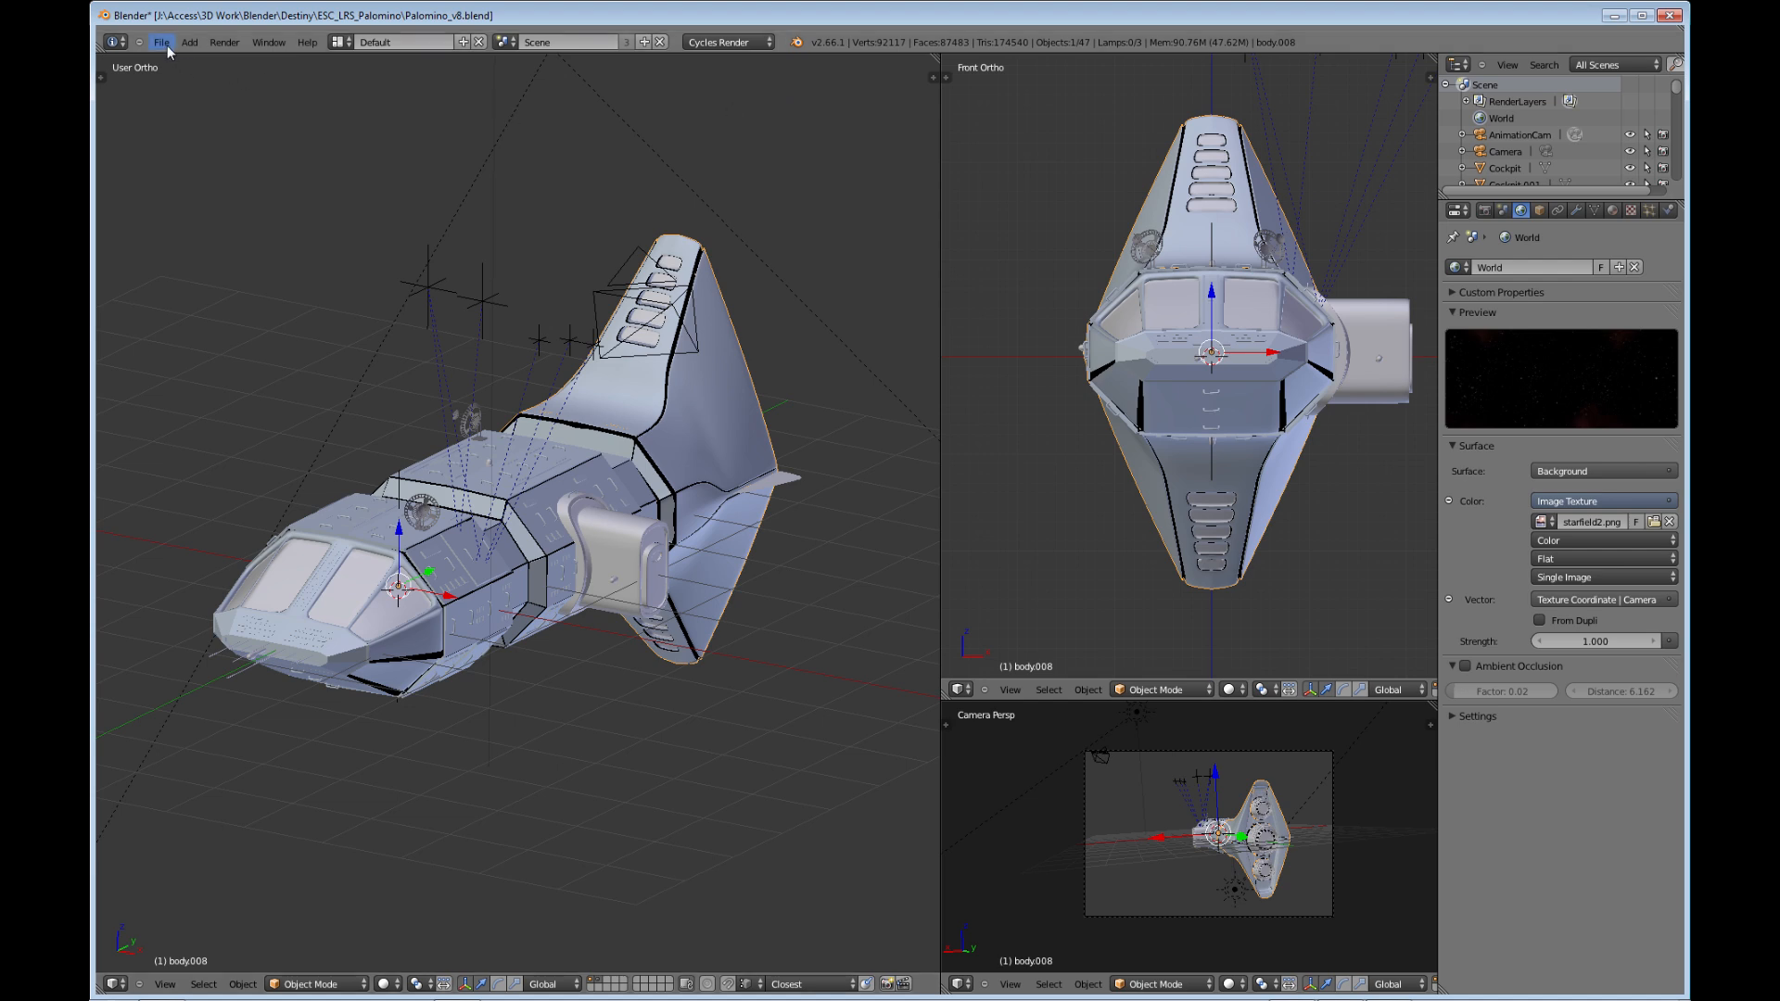
{"action": "left_click", "coordinate": [162, 42]}
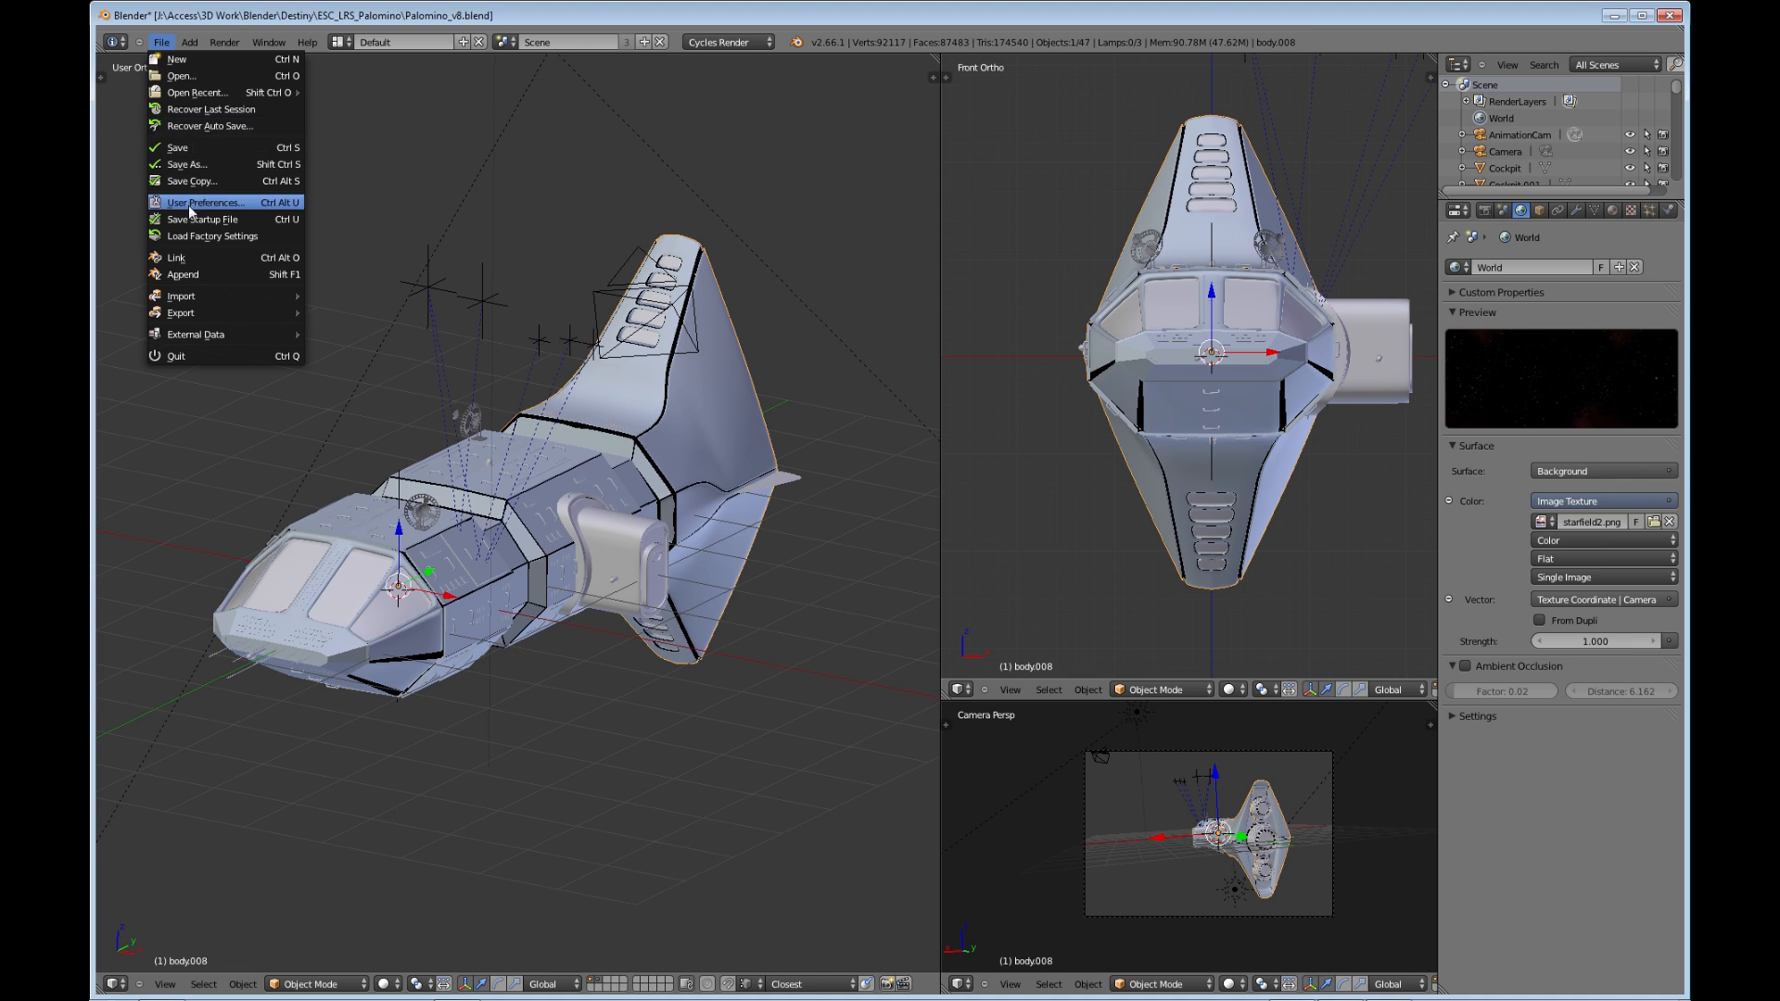
Set the User Preferences compute device to CUDA and close the preferences window.
{"action": "left_click", "coordinate": [204, 202]}
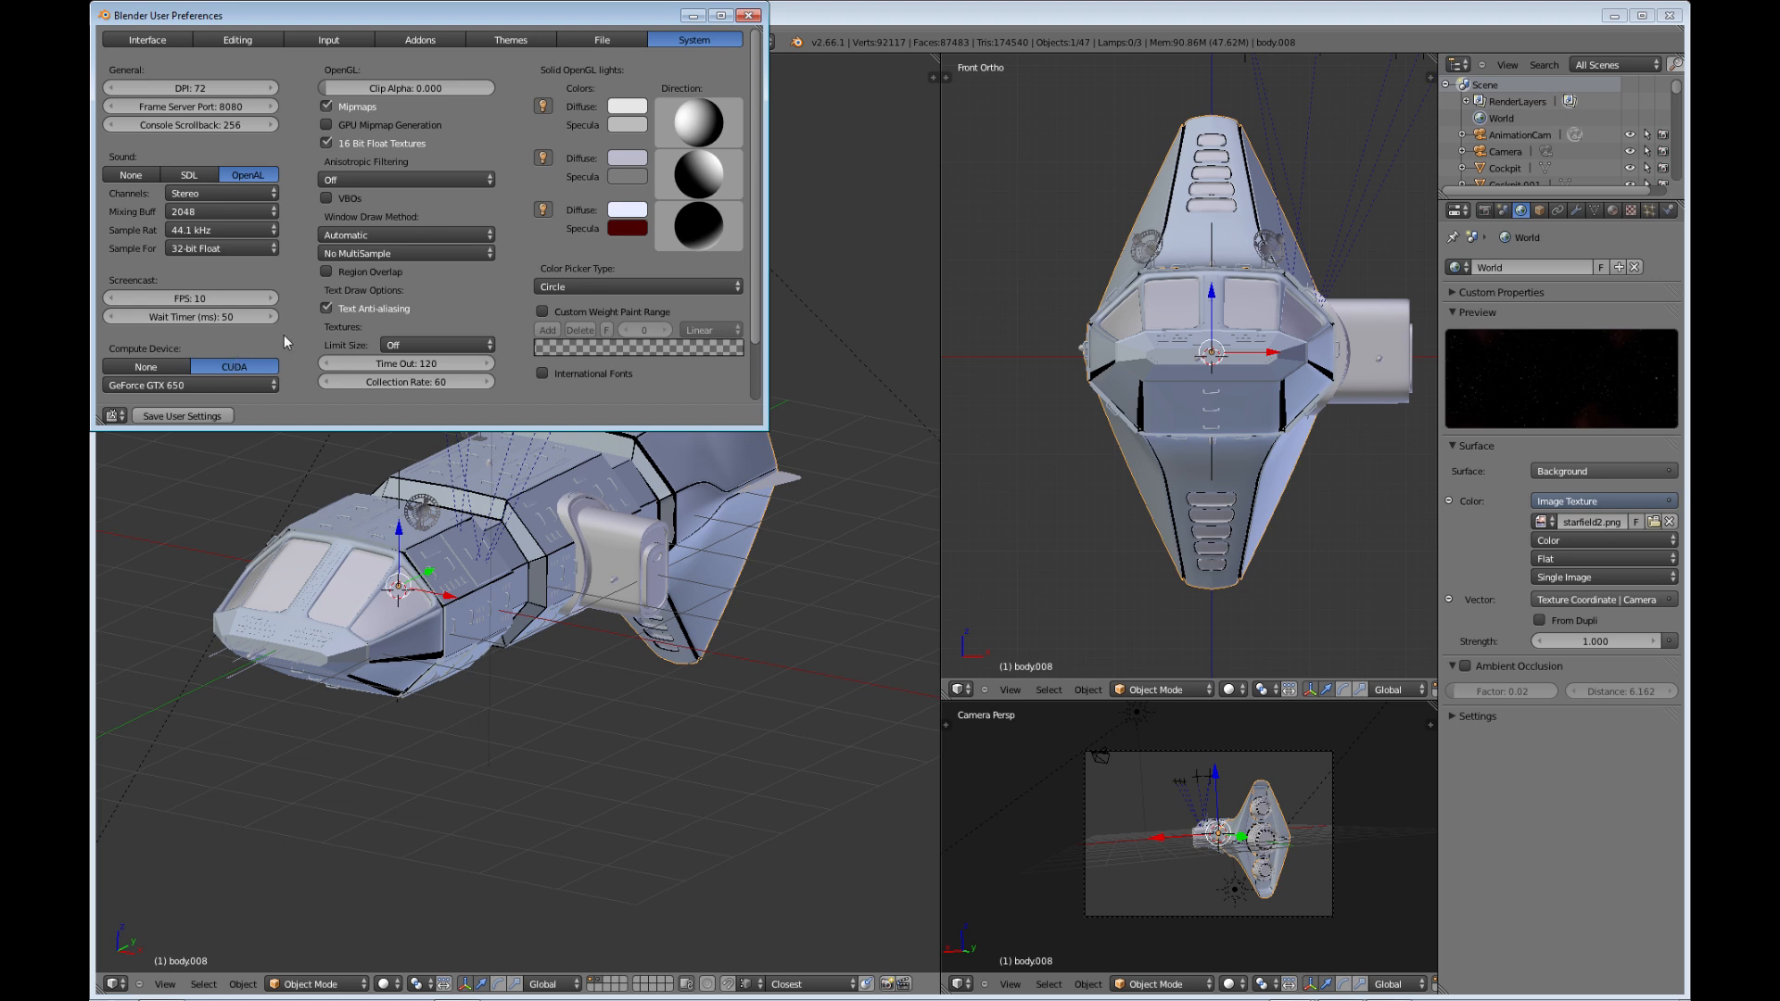
{"action": "mouse_move", "coordinate": [259, 409]}
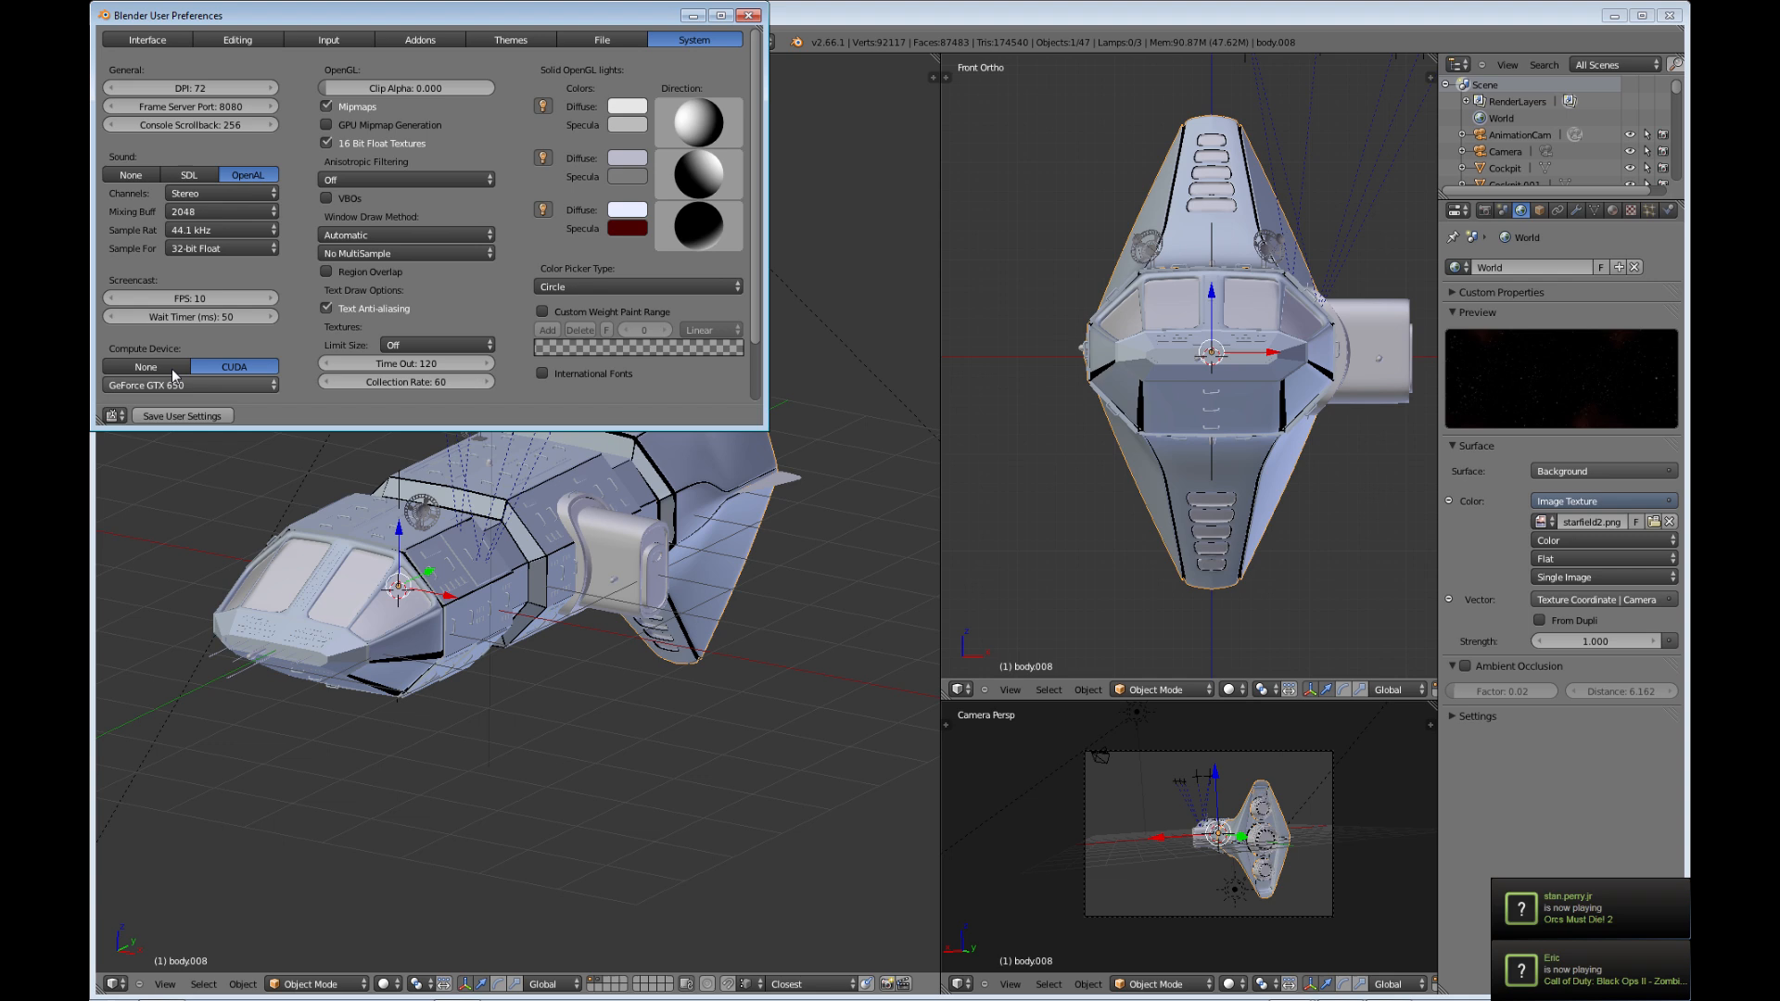
{"action": "mouse_move", "coordinate": [224, 349]}
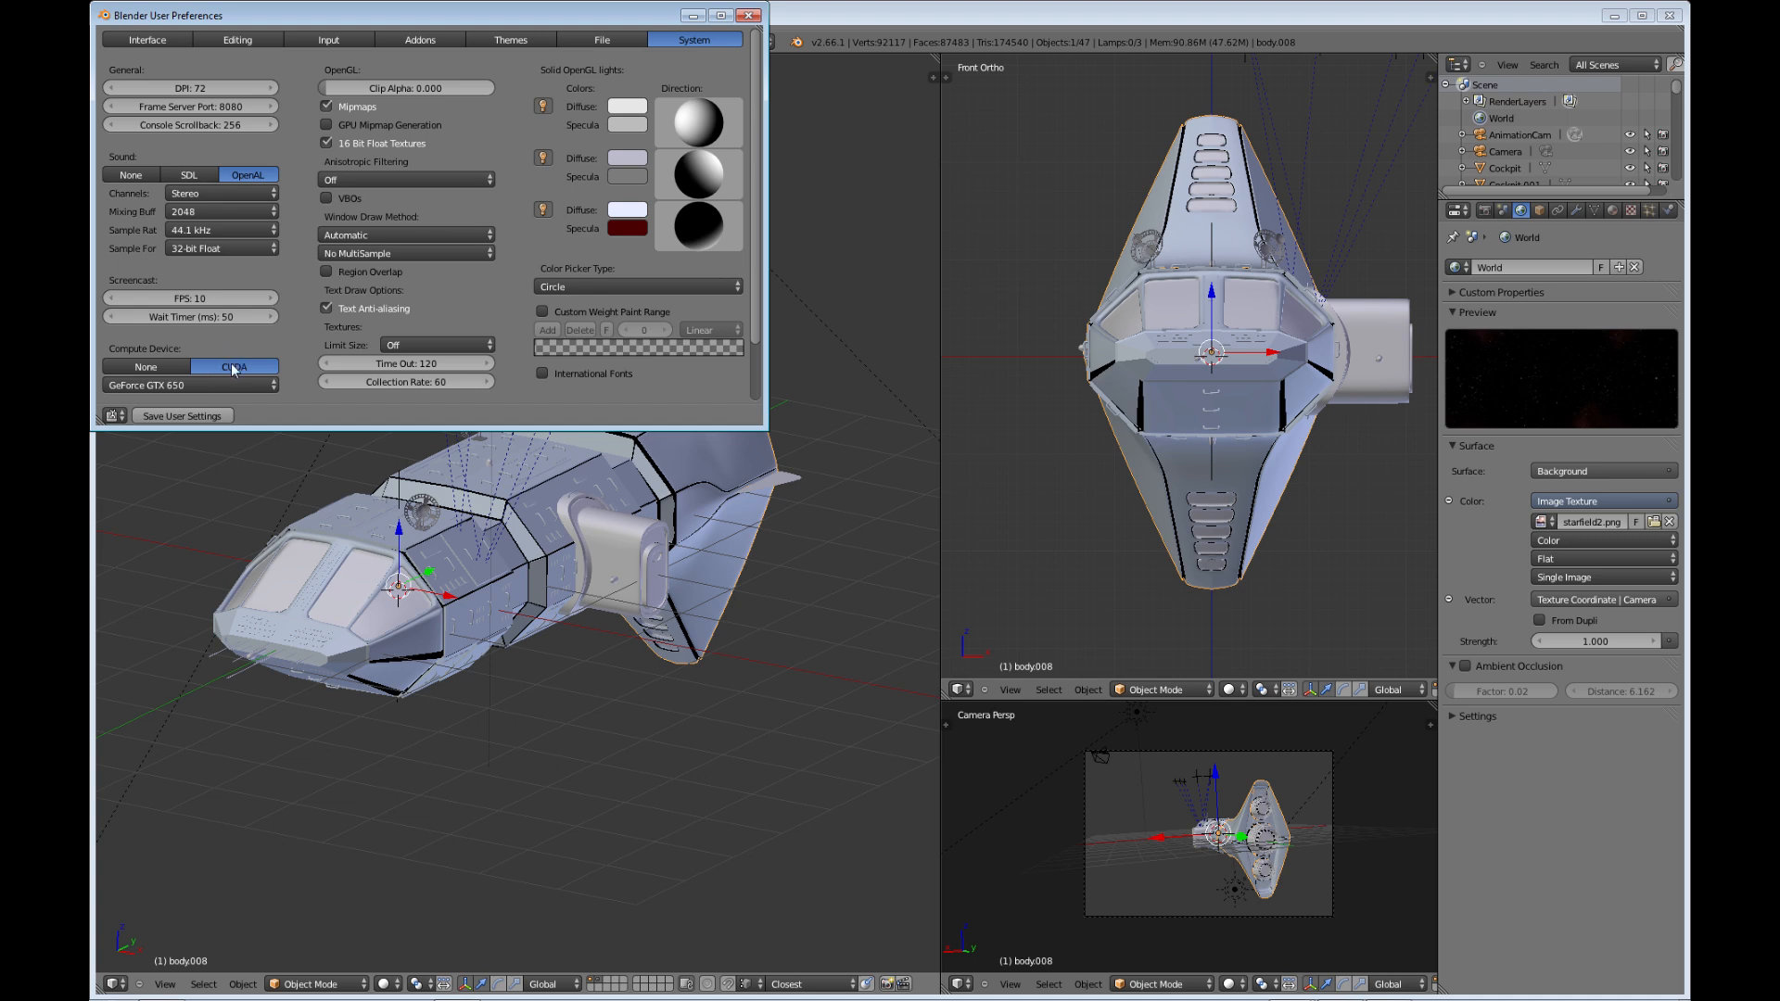
{"action": "mouse_move", "coordinate": [233, 374]}
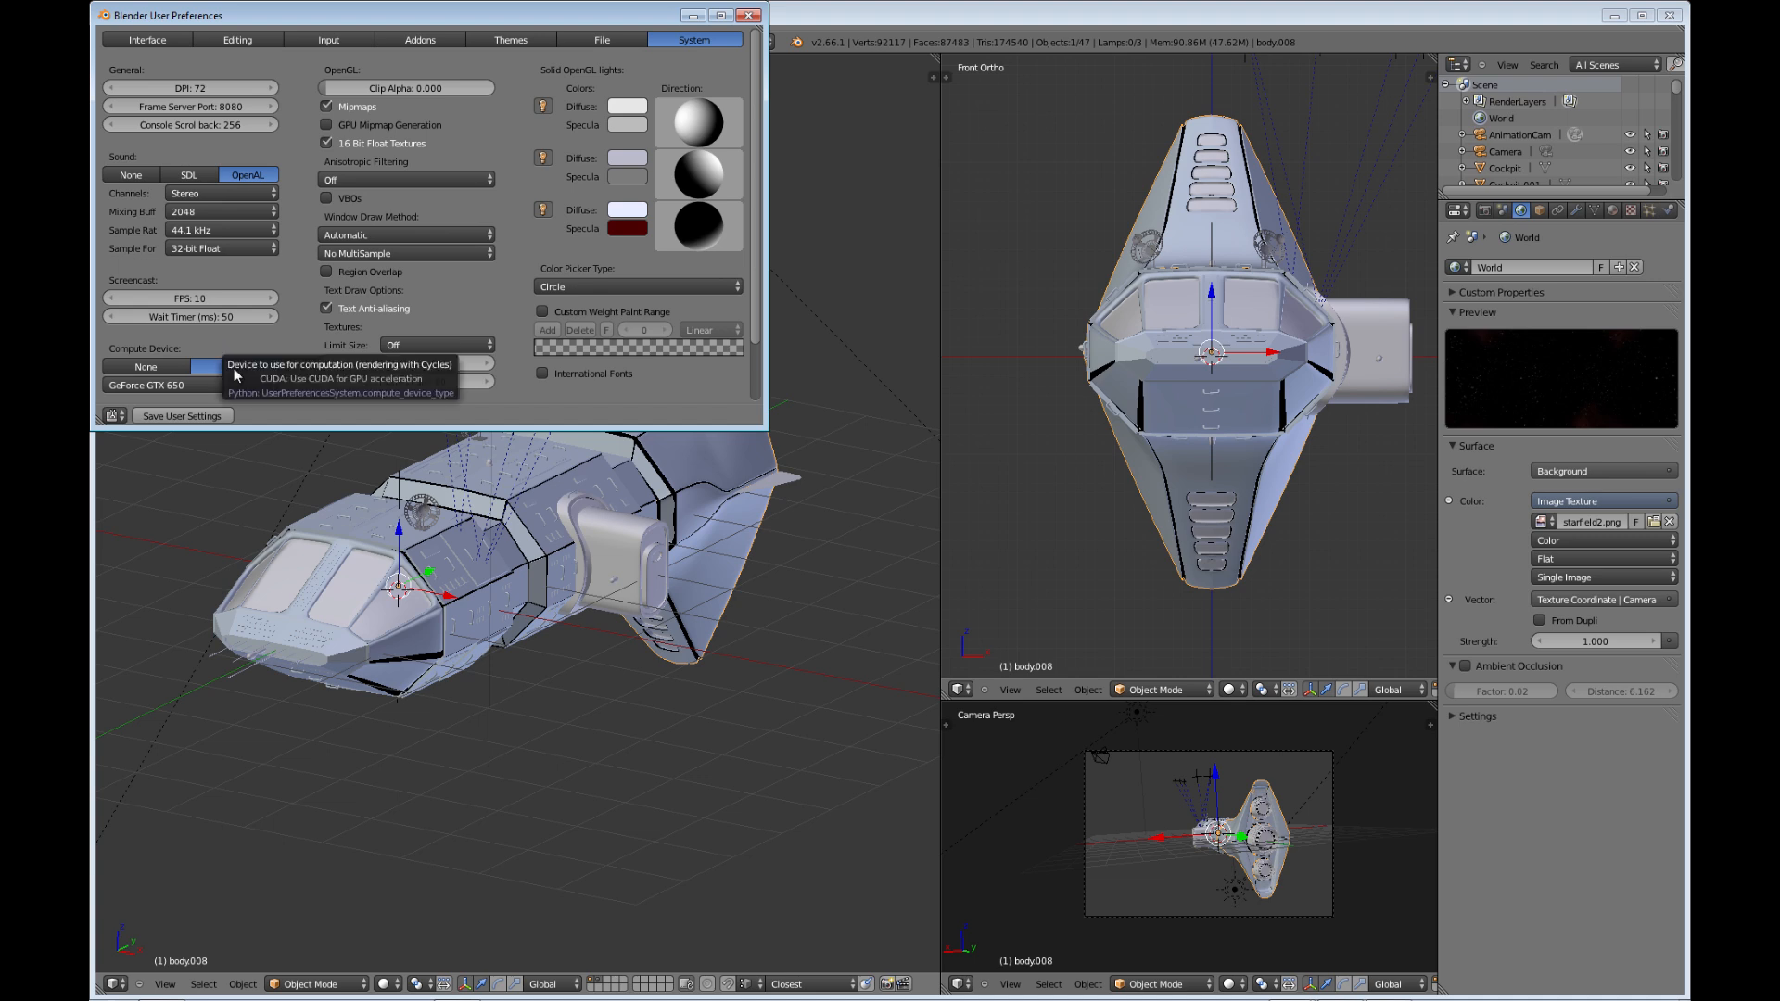
{"action": "left_click", "coordinate": [234, 365]}
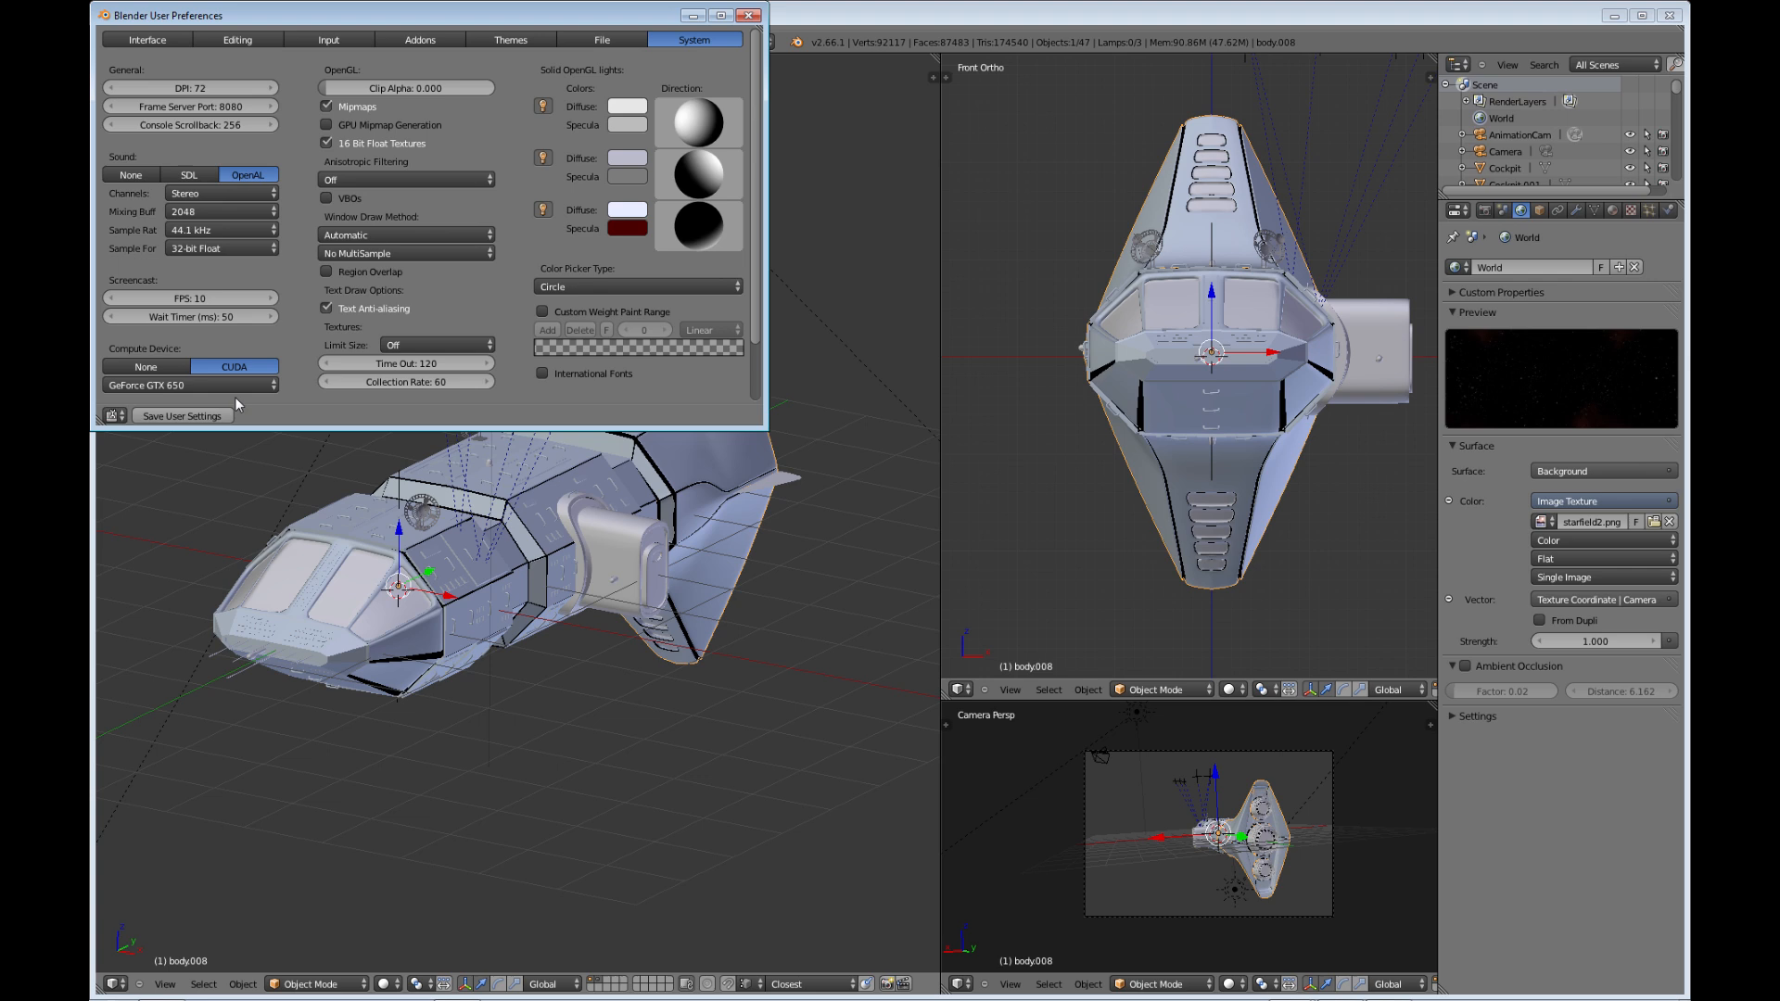
{"action": "mouse_move", "coordinate": [159, 400]}
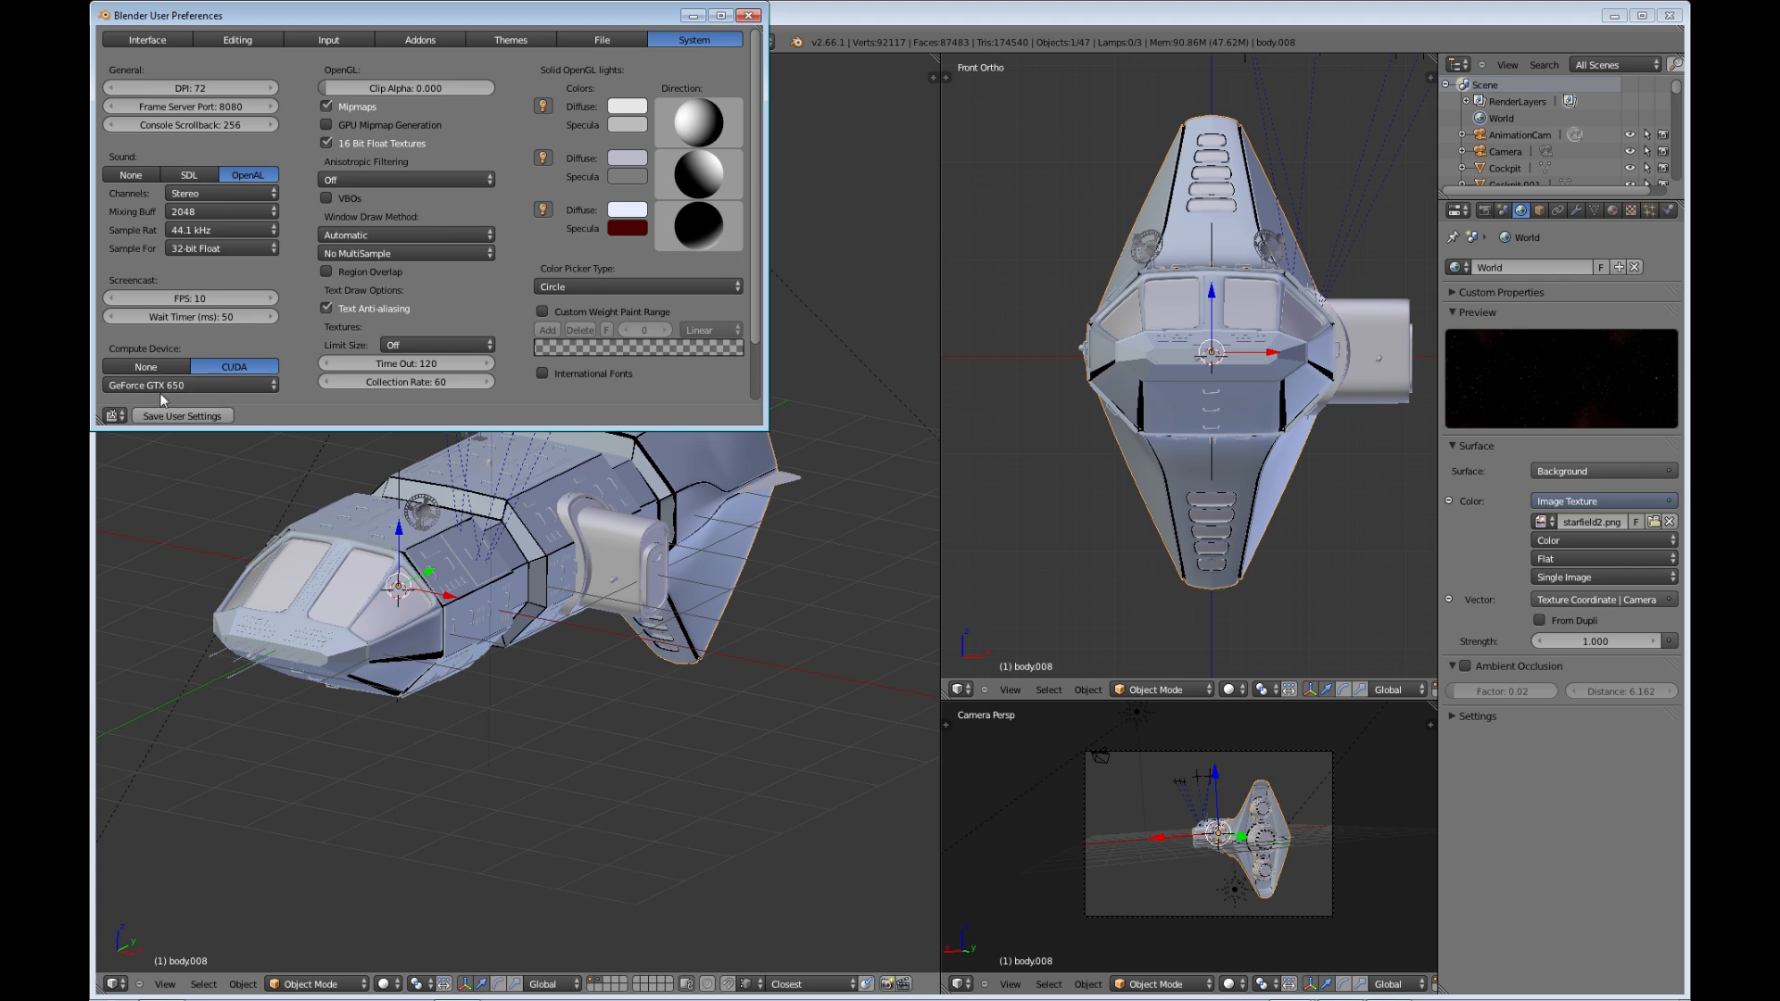
{"action": "mouse_move", "coordinate": [259, 406]}
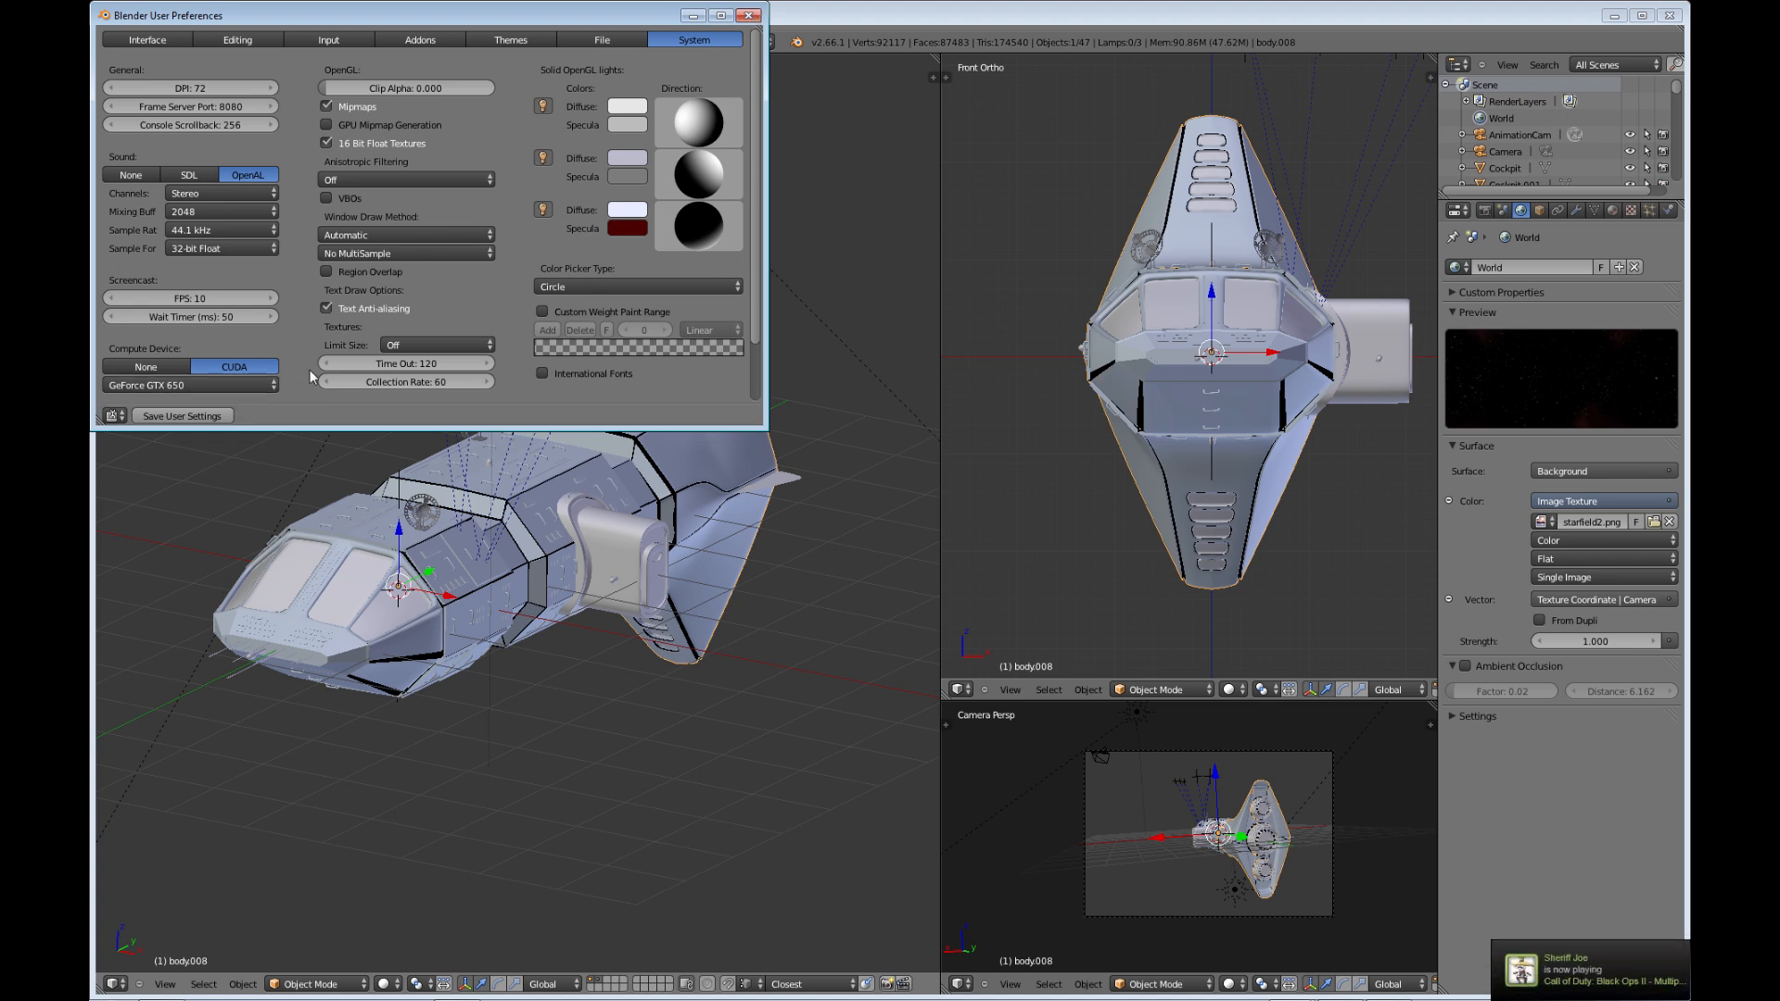
{"action": "mouse_move", "coordinate": [290, 349]}
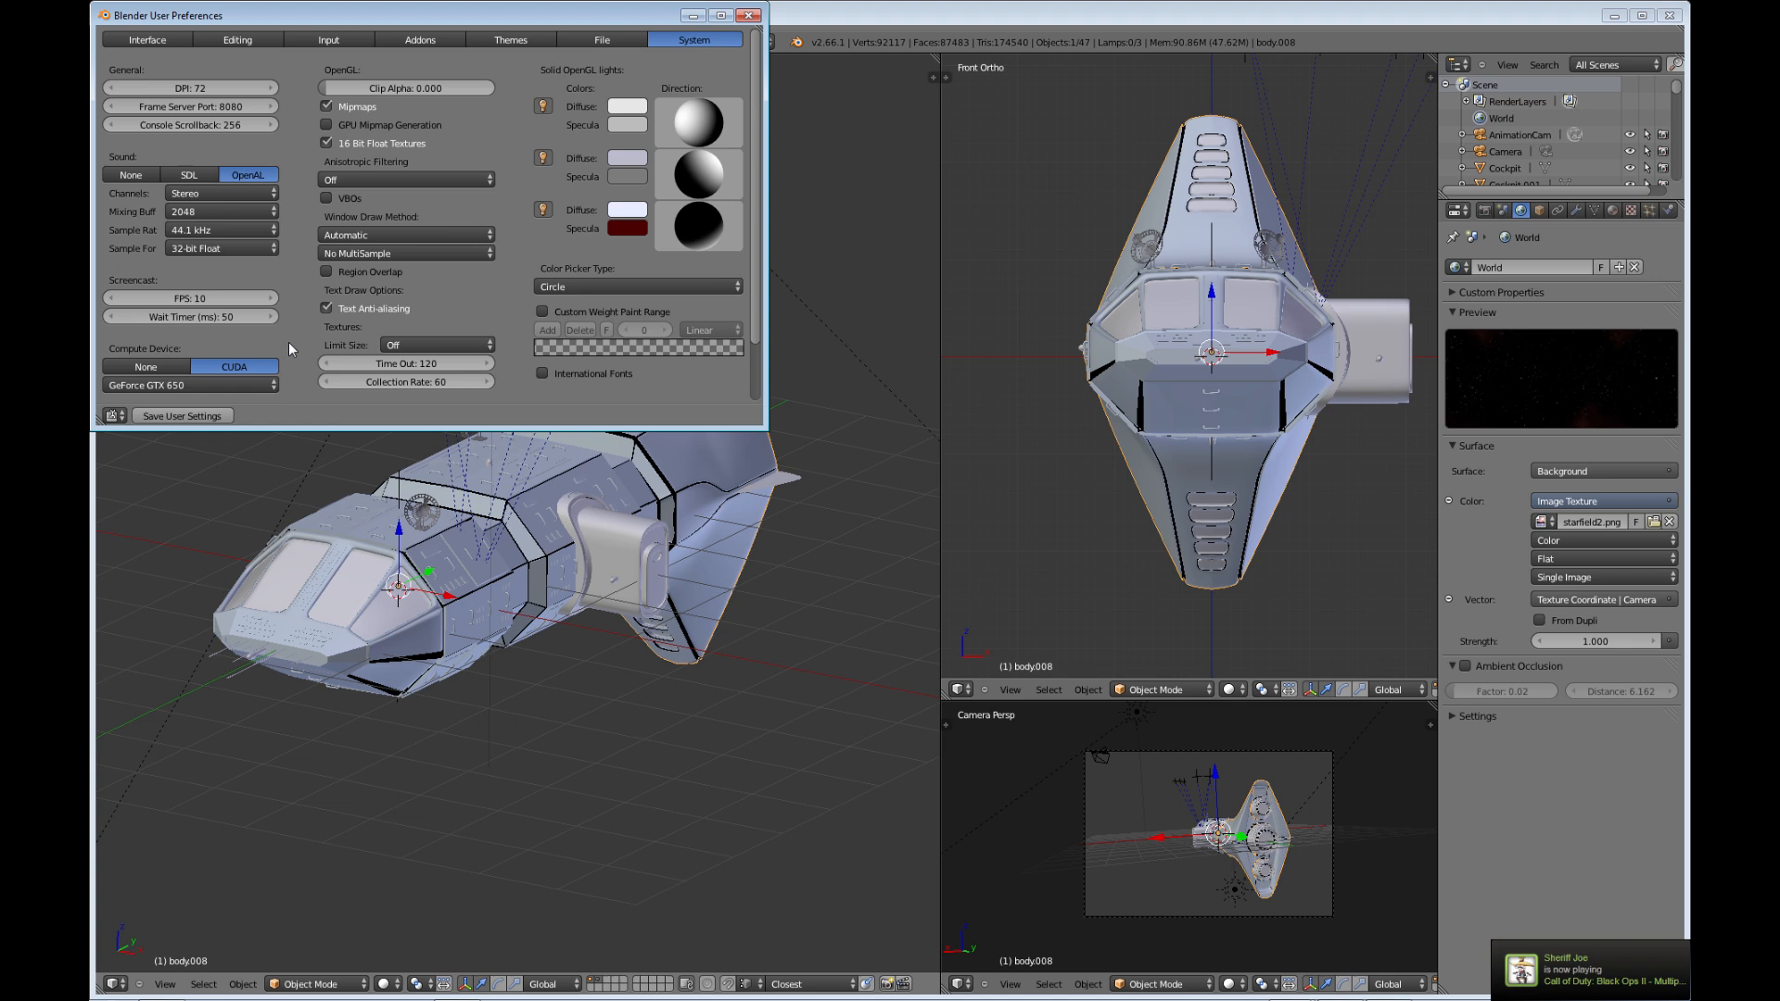
{"action": "mouse_move", "coordinate": [749, 20]}
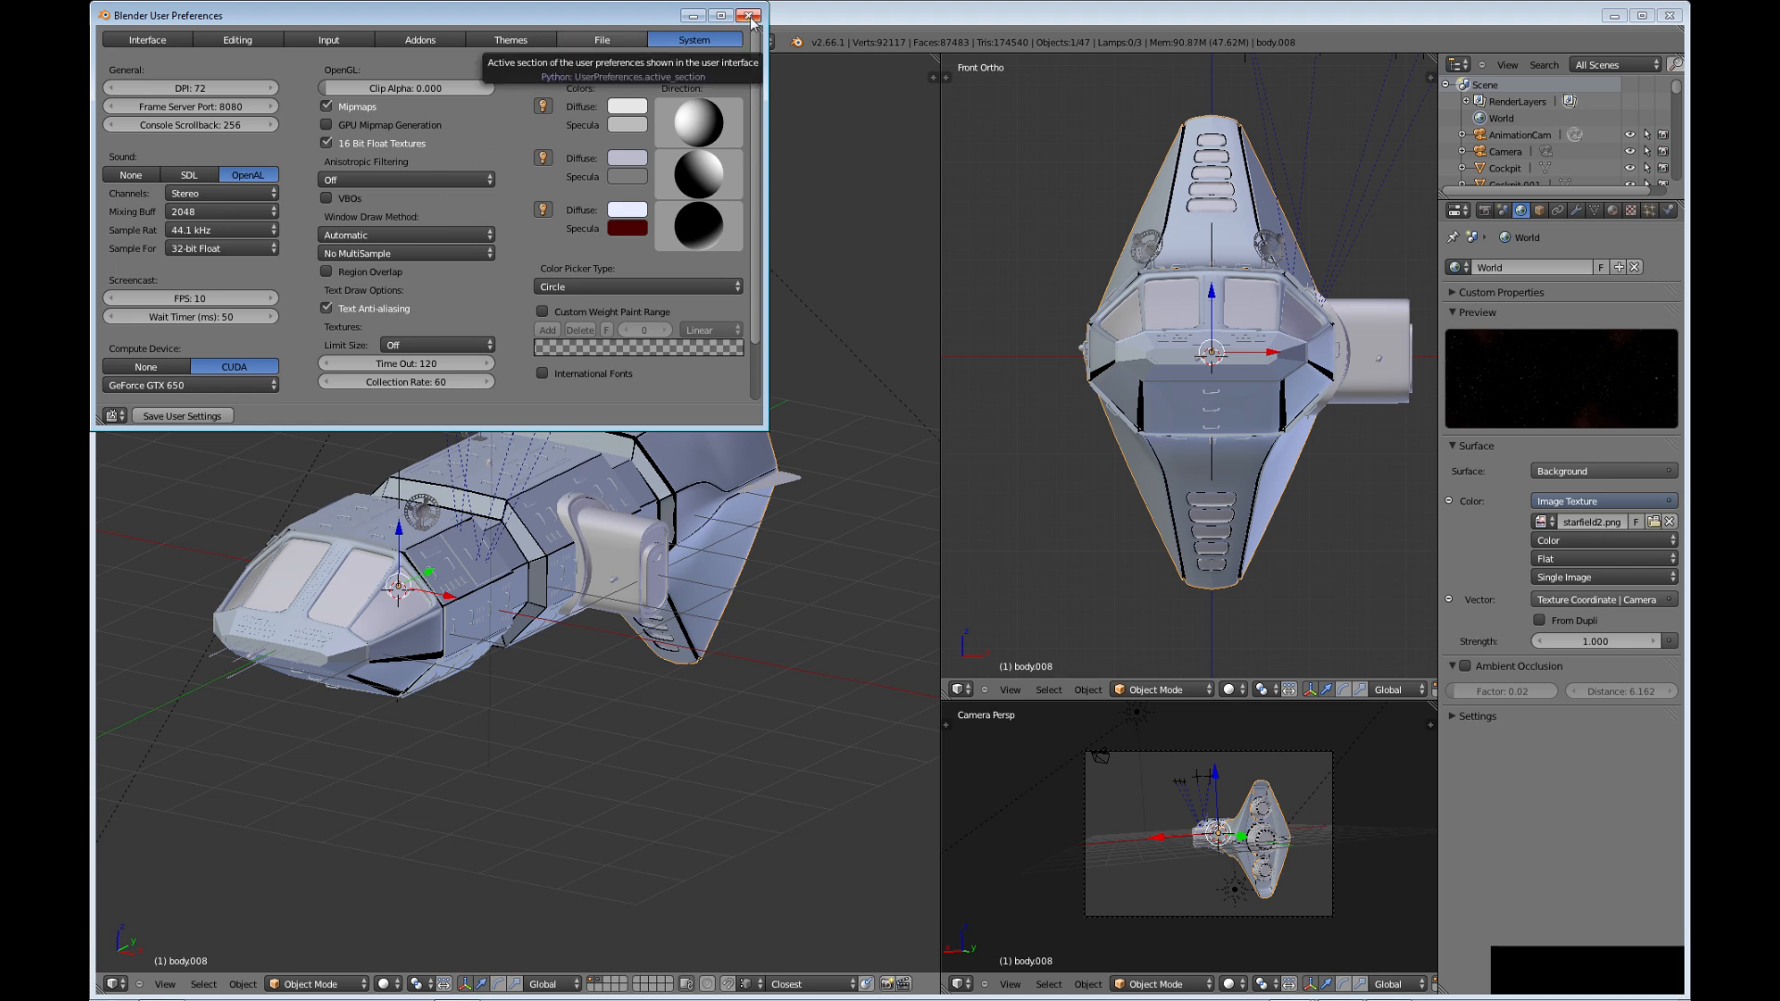
{"action": "left_click", "coordinate": [750, 15]}
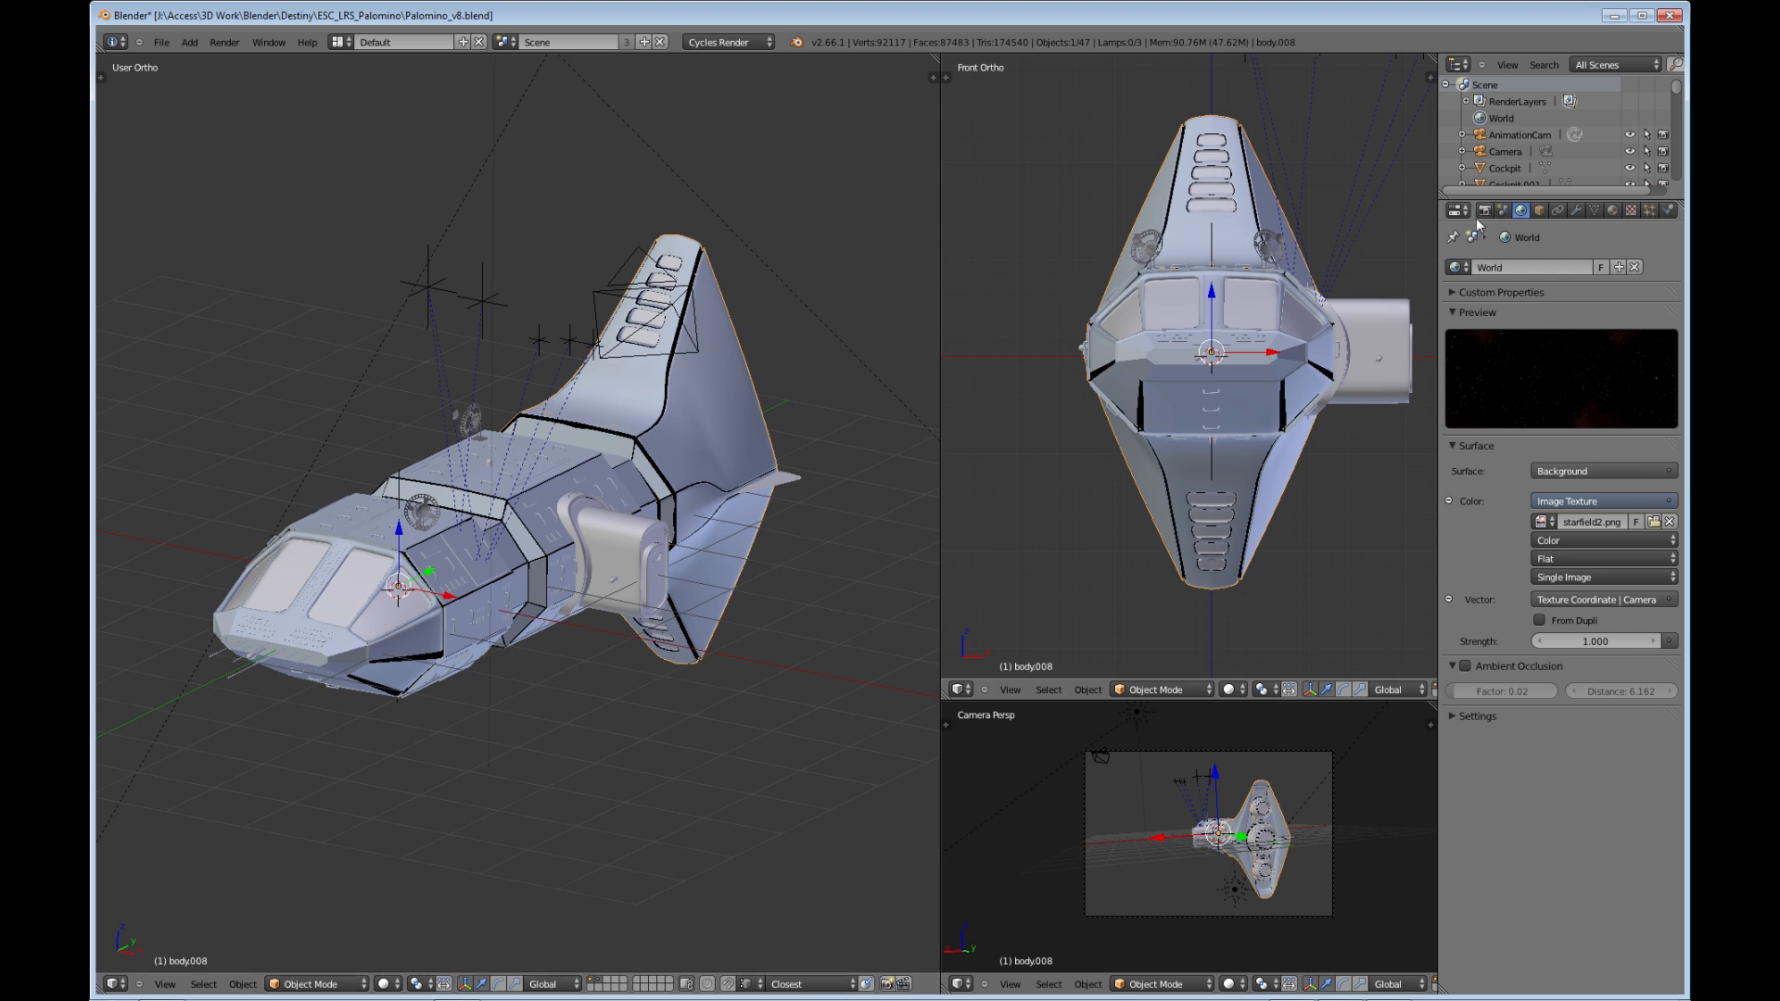
Set the render Device to GPU Compute in the Render properties.
{"action": "left_click", "coordinate": [1457, 210]}
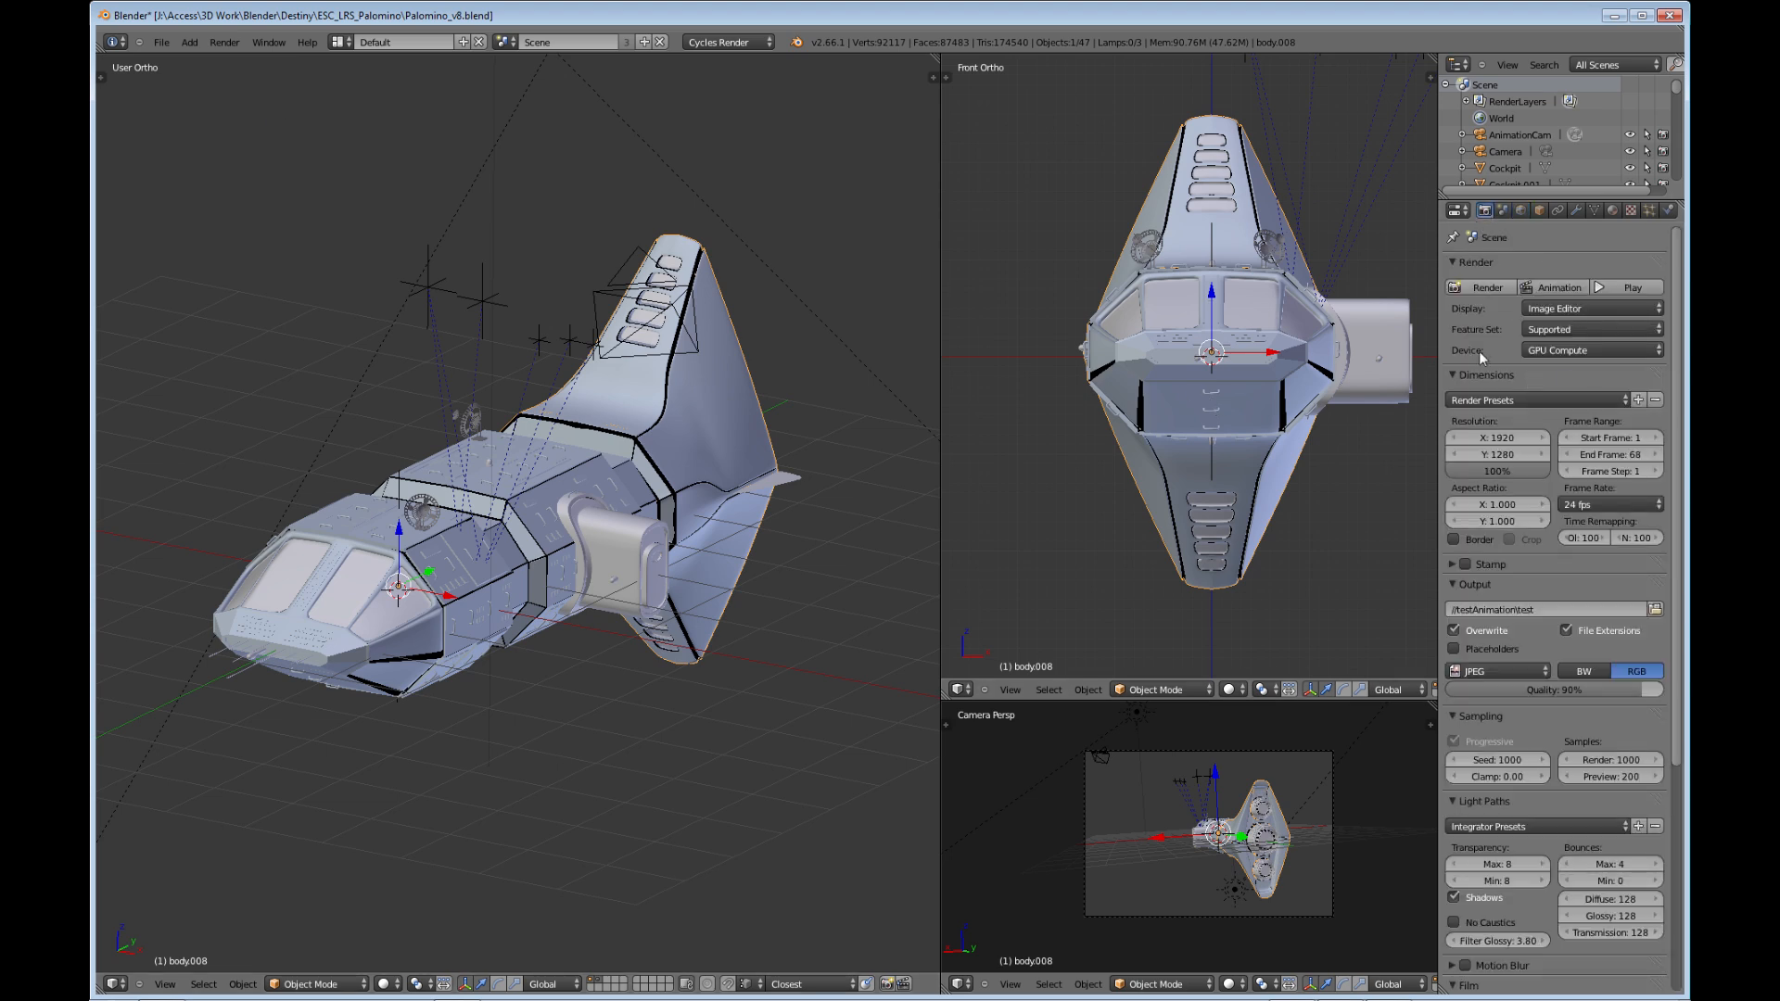
{"action": "mouse_move", "coordinate": [1589, 350]}
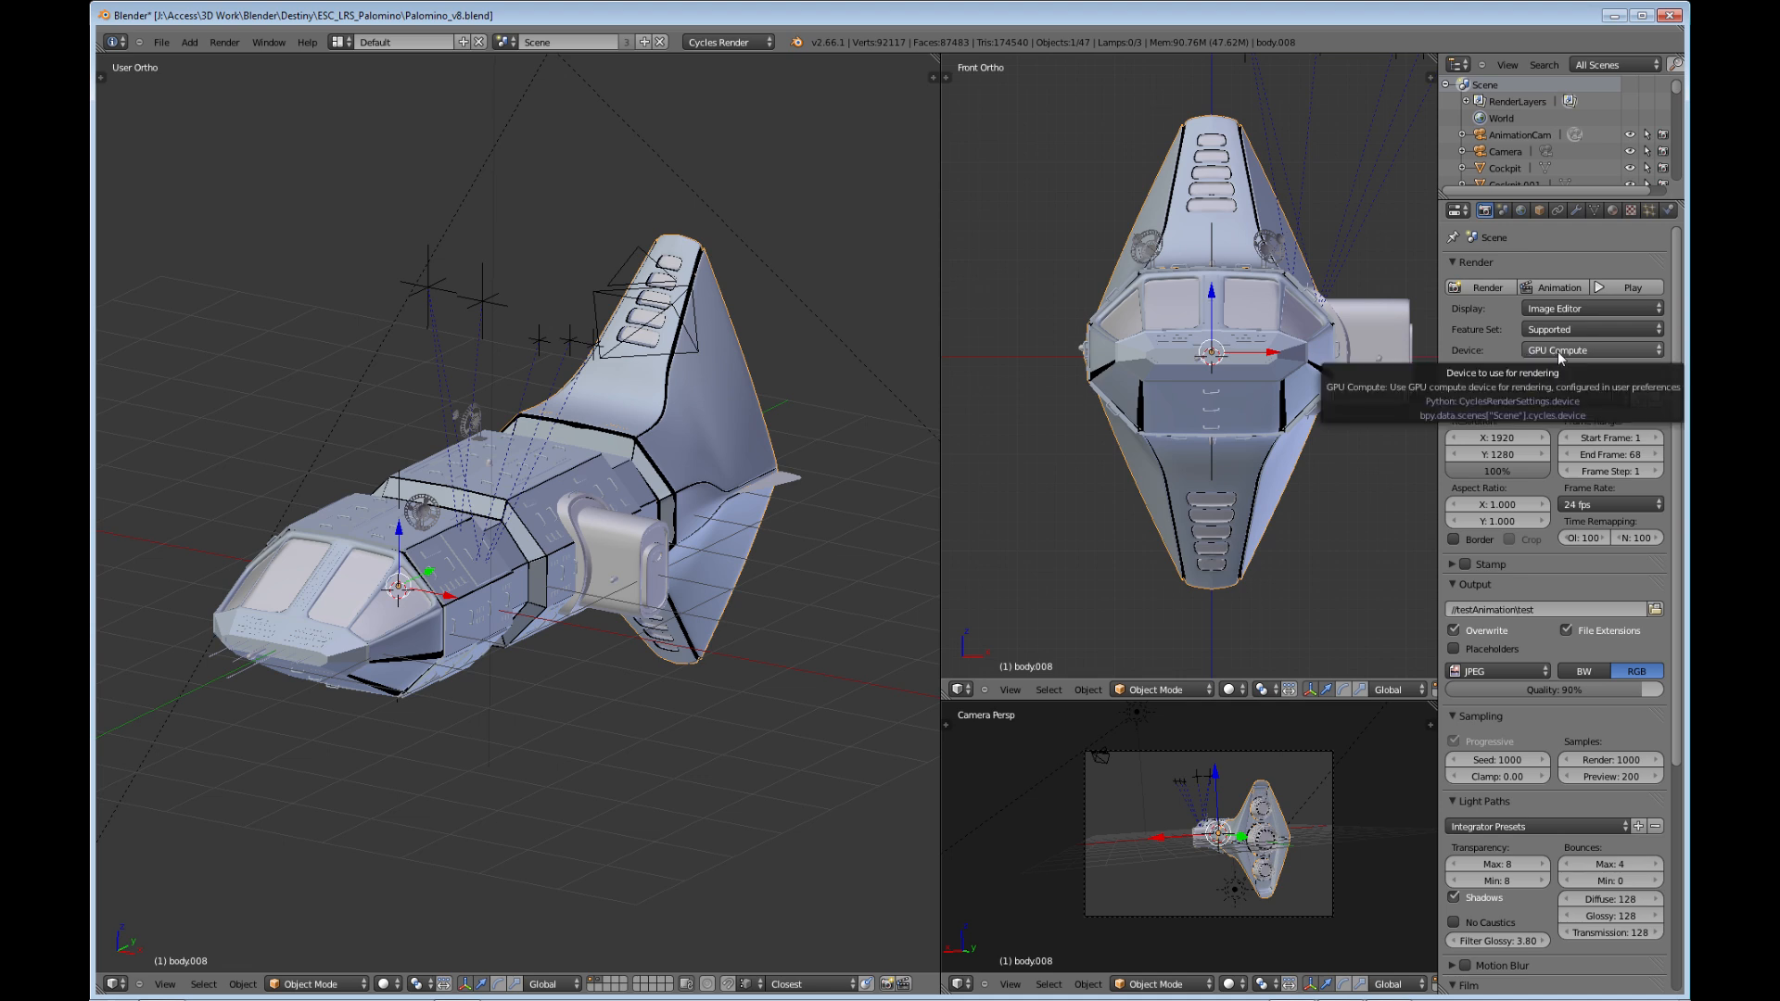
{"action": "left_click", "coordinate": [1589, 350]}
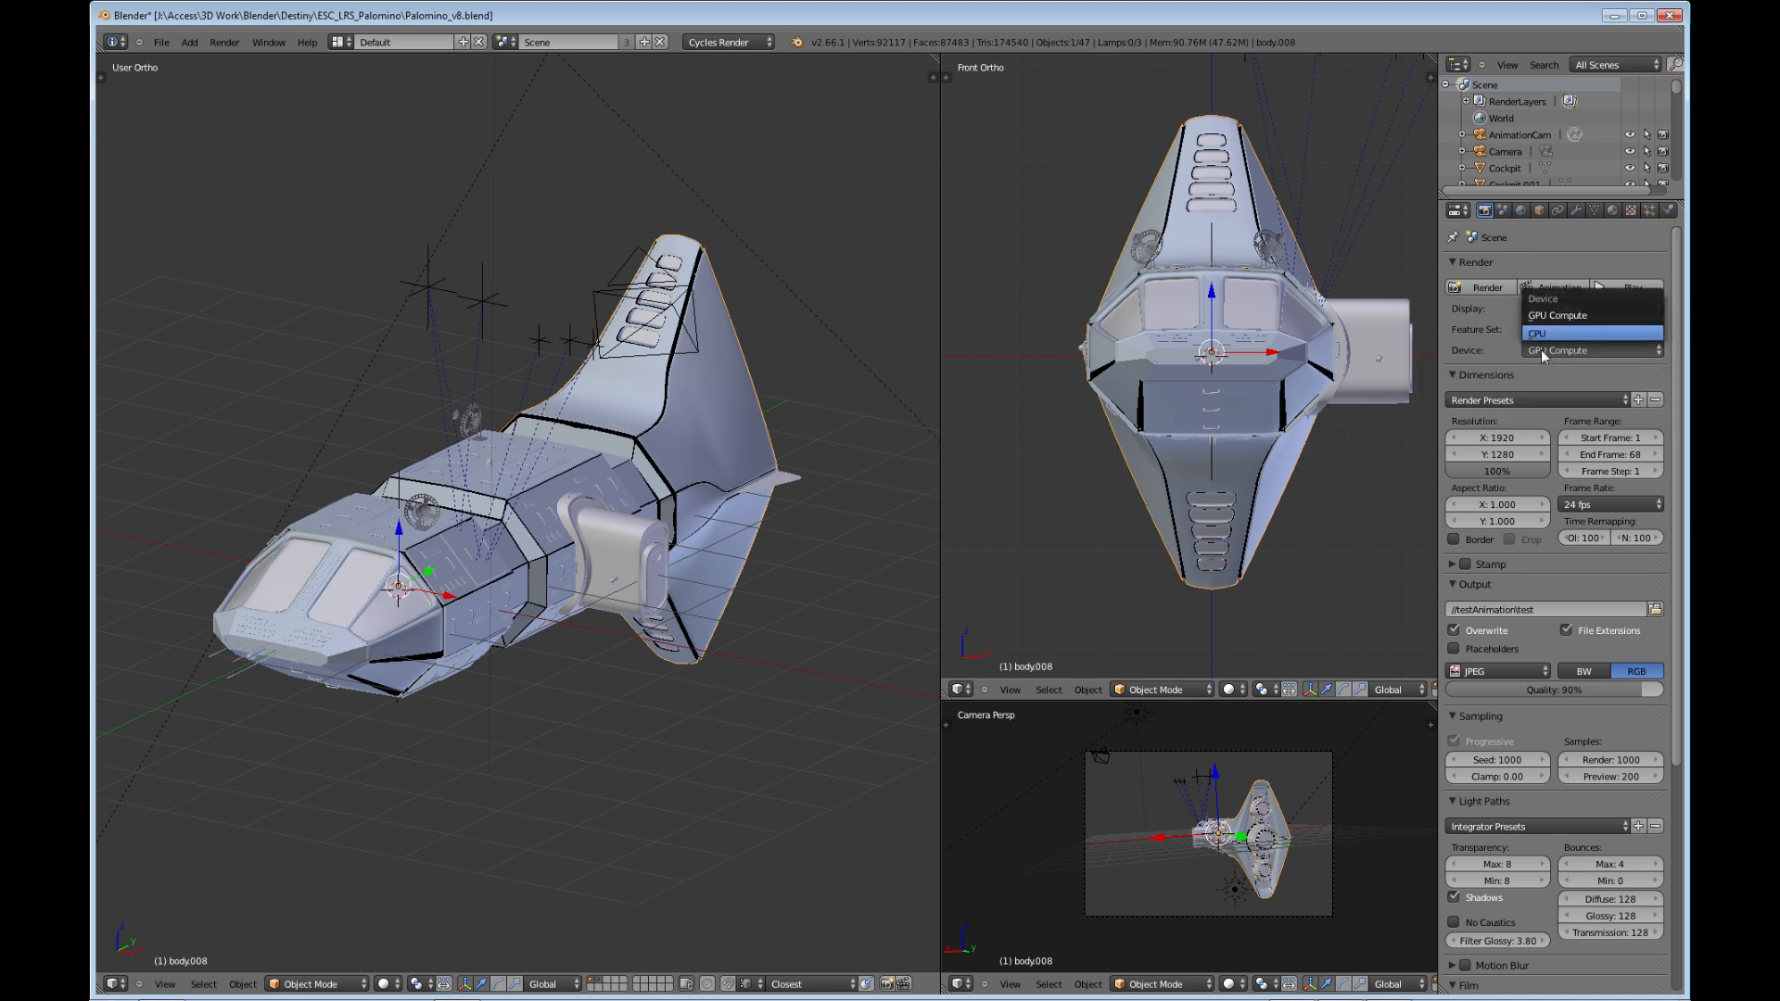
{"action": "left_click", "coordinate": [1567, 349]}
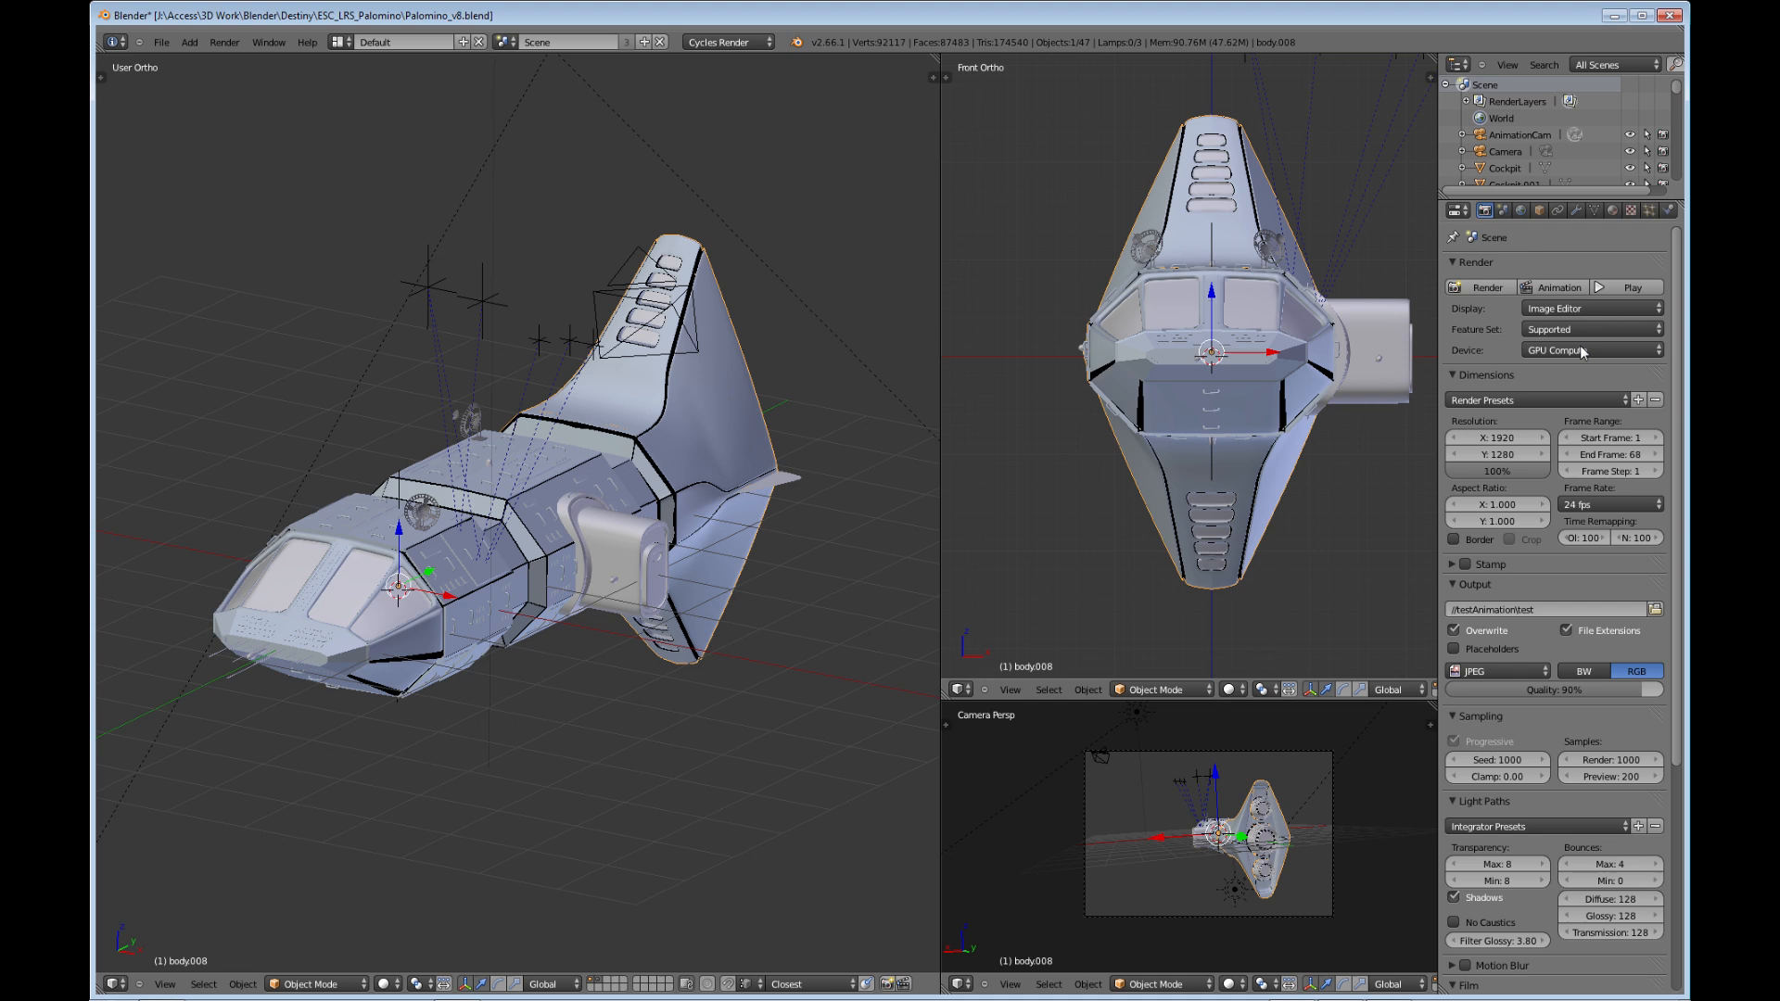
{"action": "left_click", "coordinate": [1589, 350]}
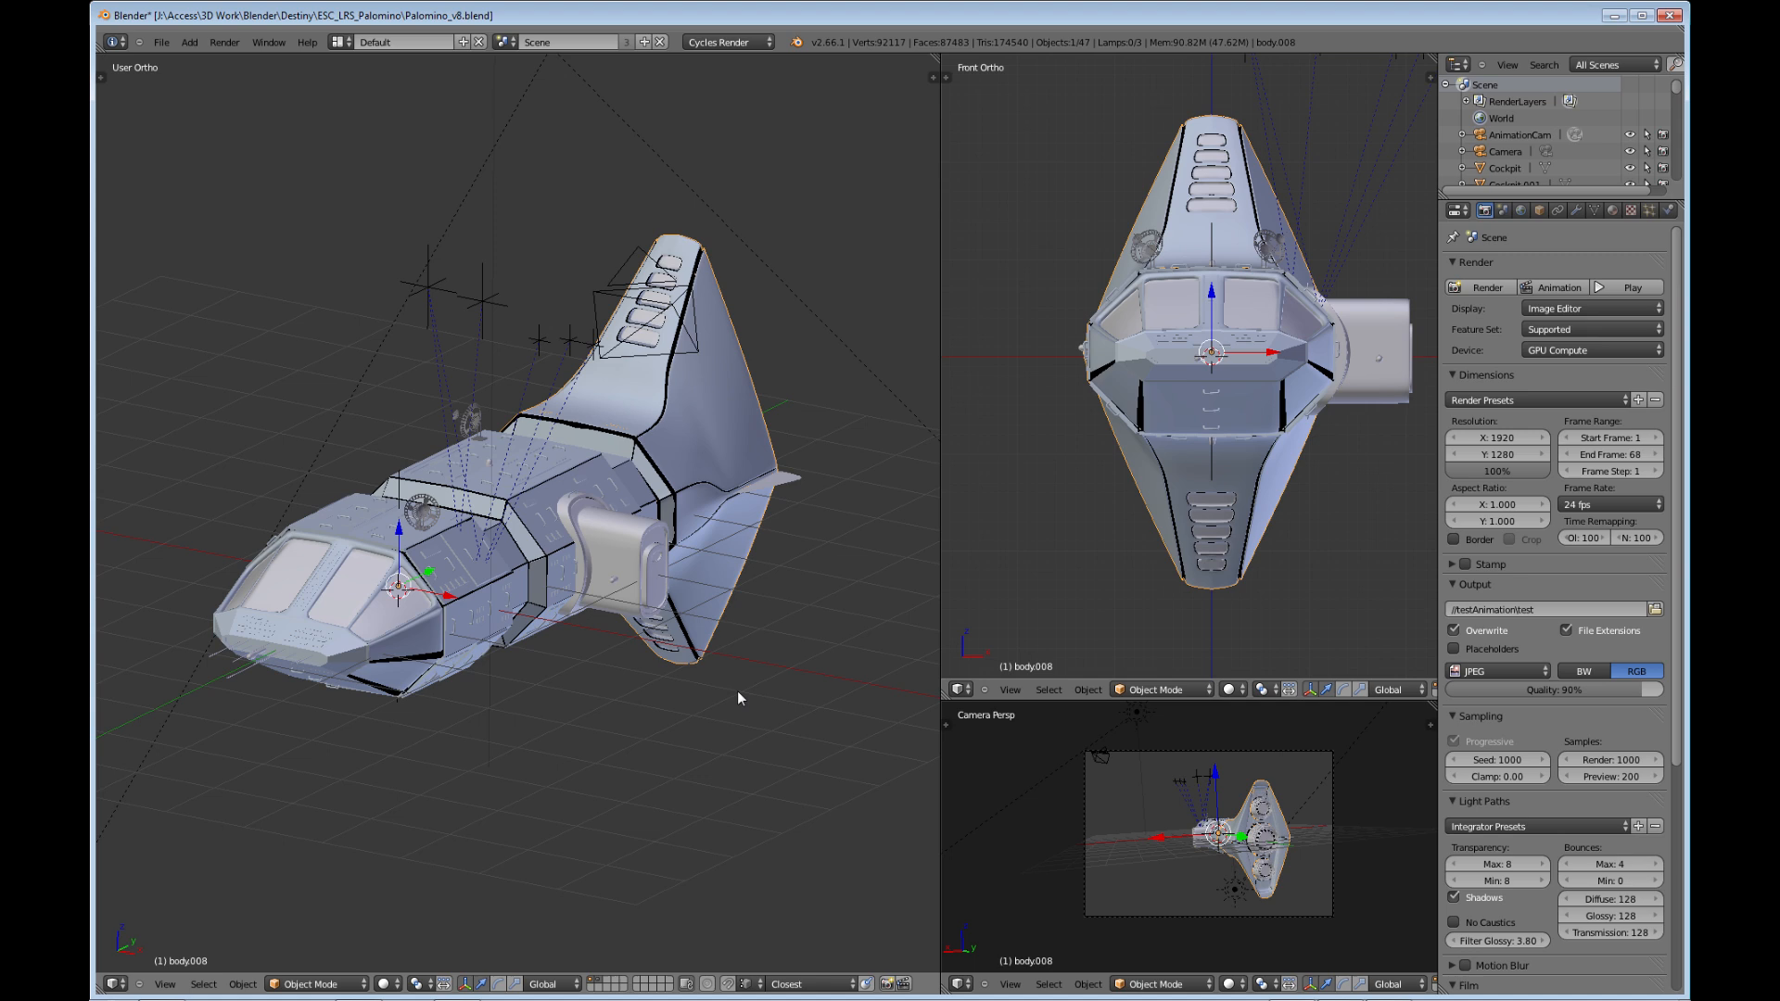
{"action": "mouse_move", "coordinate": [859, 758]}
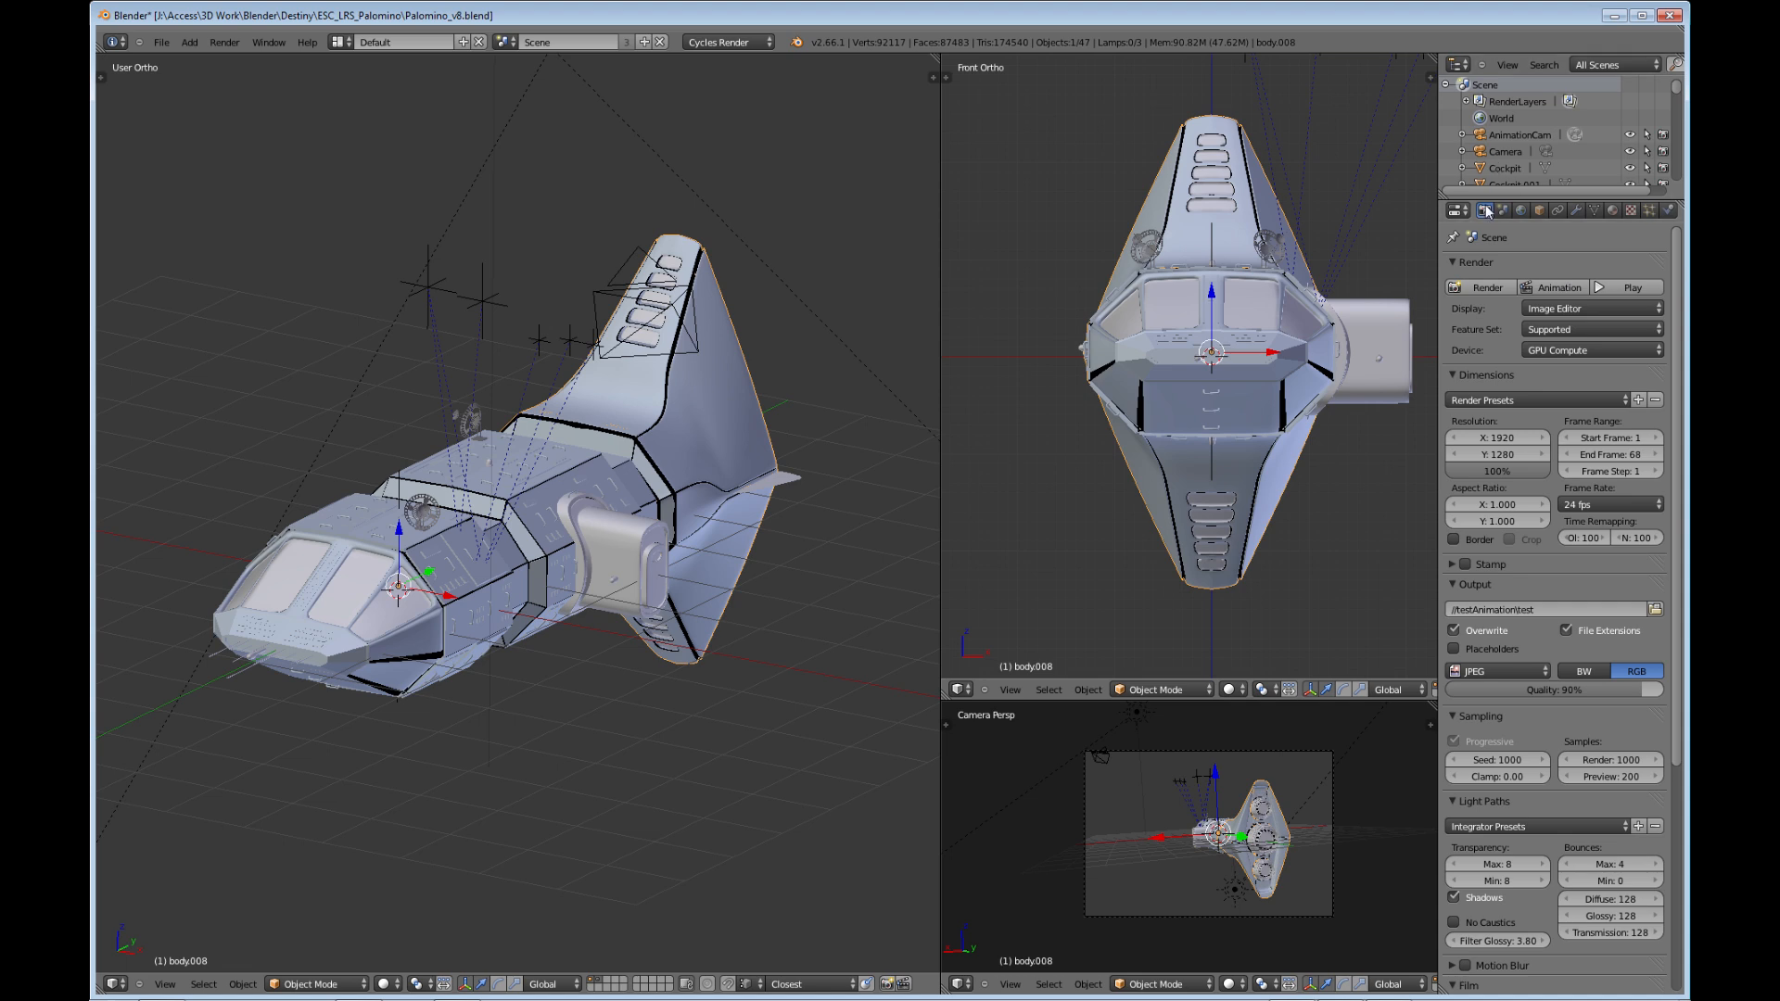
{"action": "mouse_move", "coordinate": [1681, 431]}
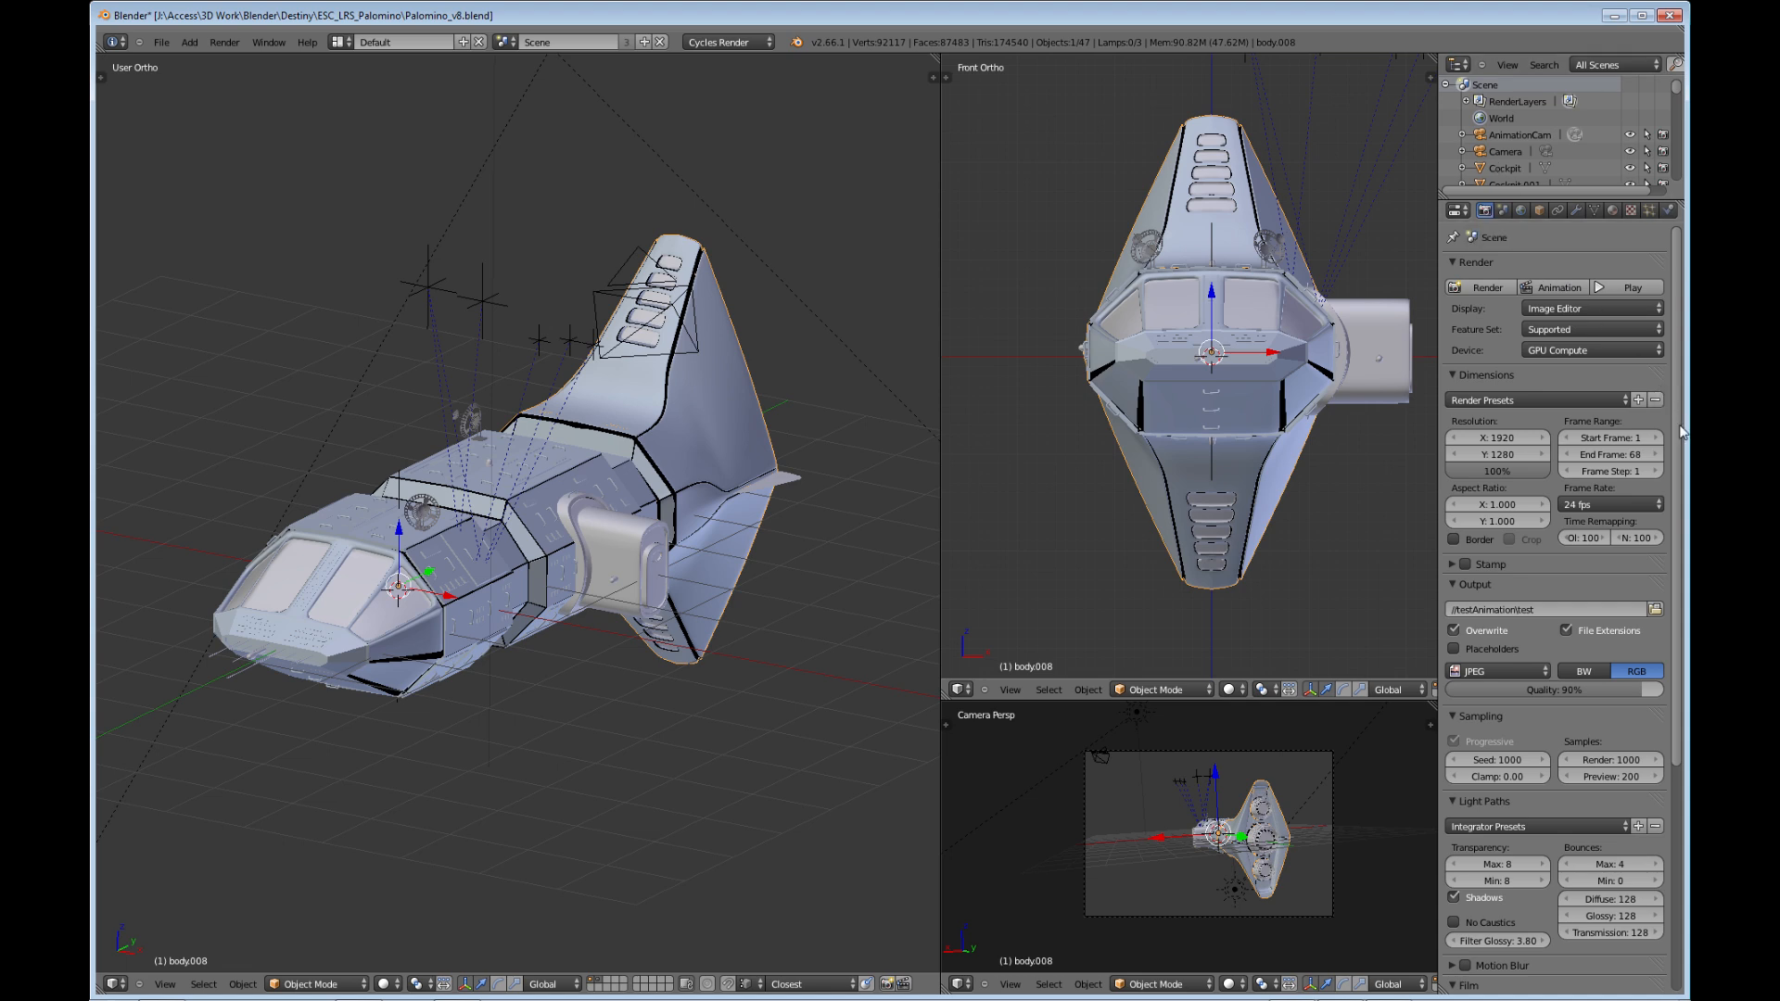
{"action": "scroll", "scroll_direction": "down", "scroll_amount": 3}
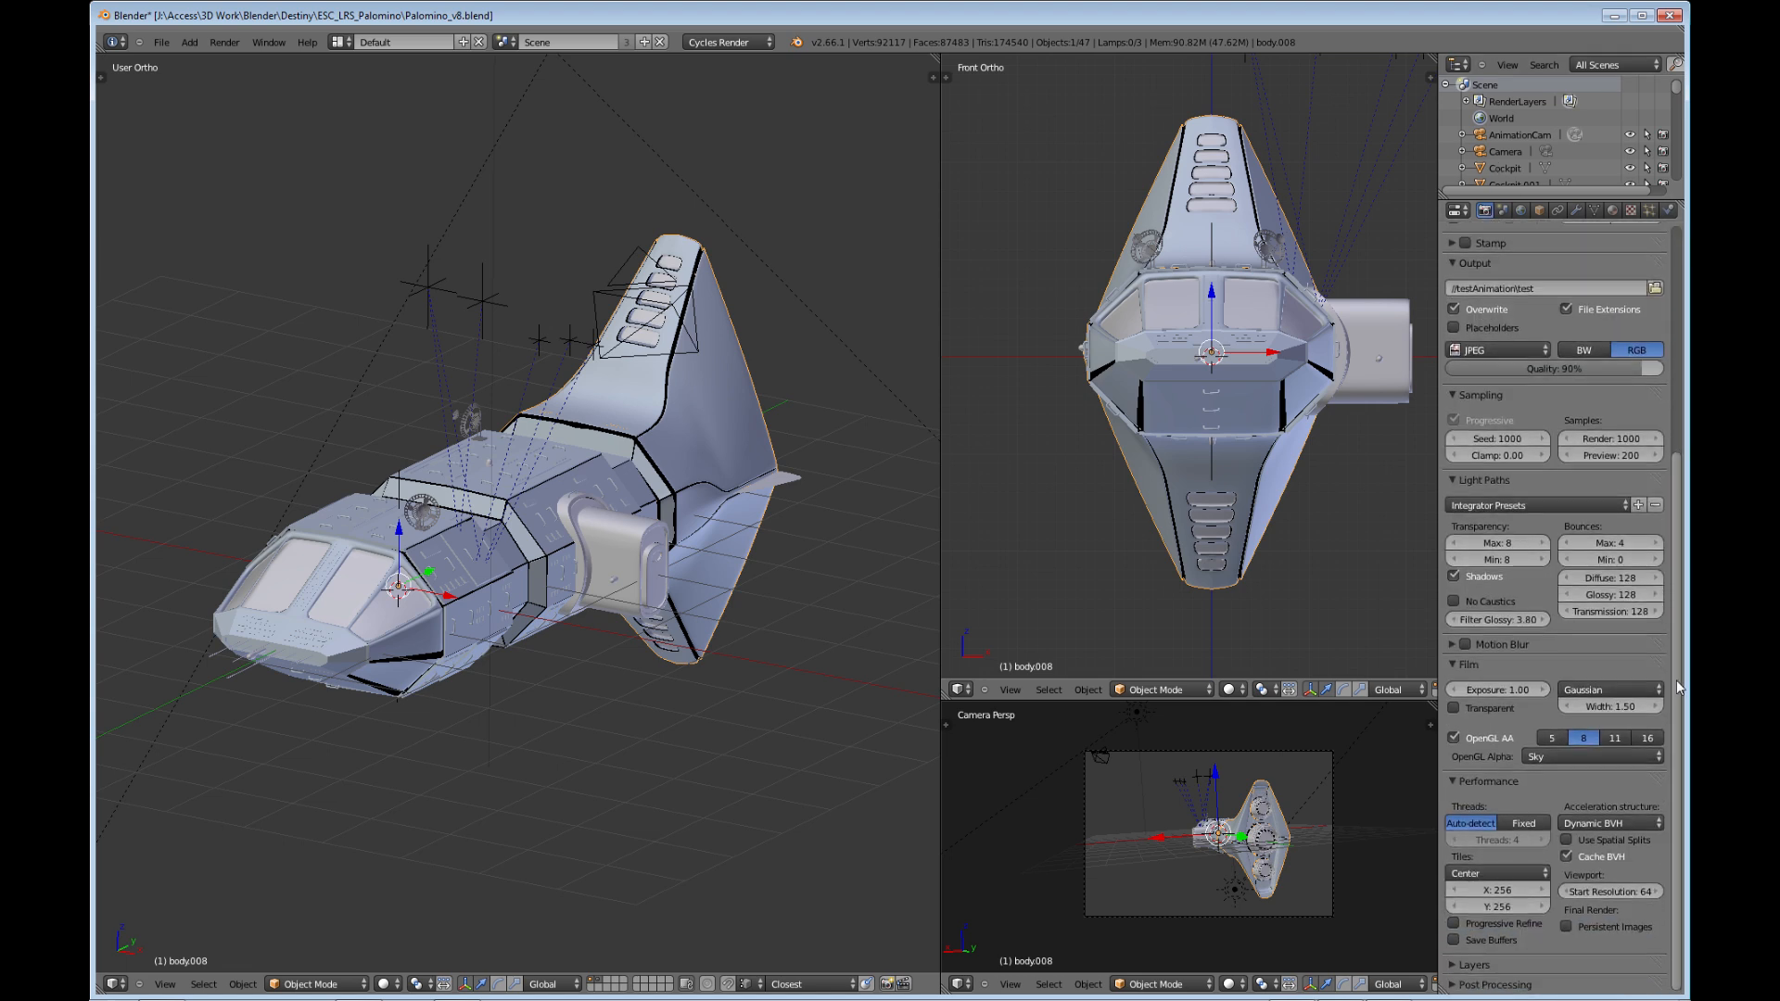
{"action": "mouse_move", "coordinate": [1458, 784]}
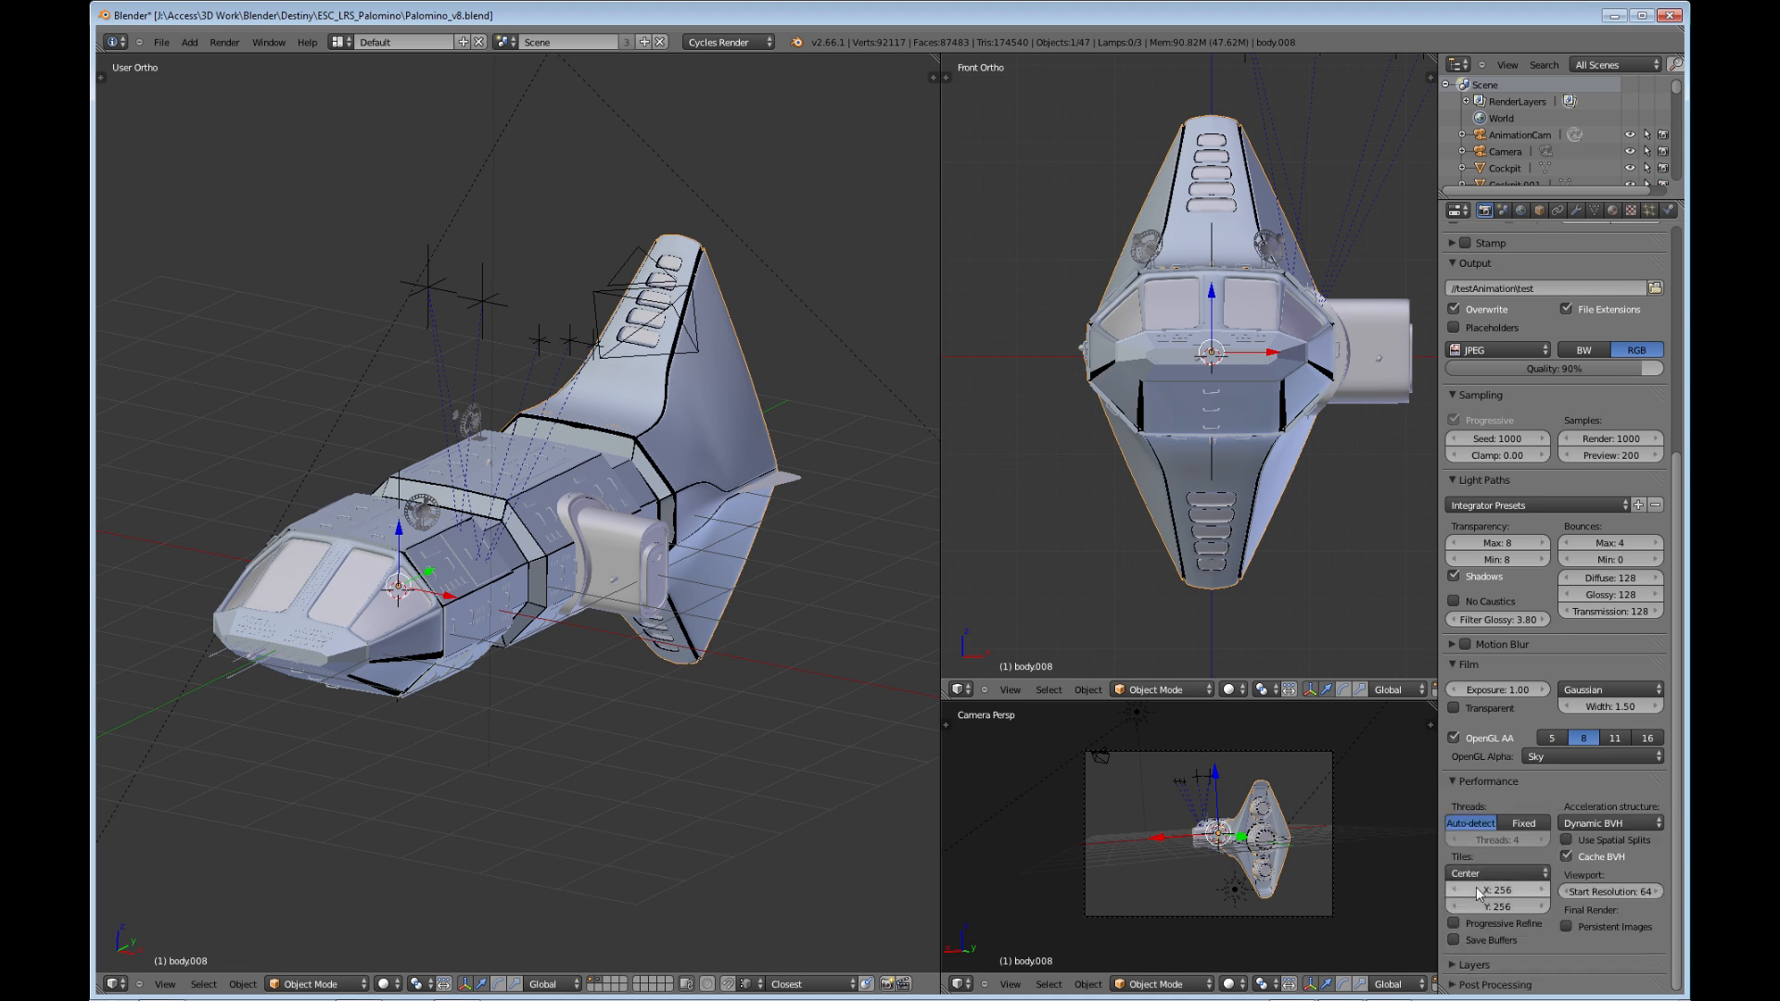
{"action": "mouse_move", "coordinate": [1498, 897]}
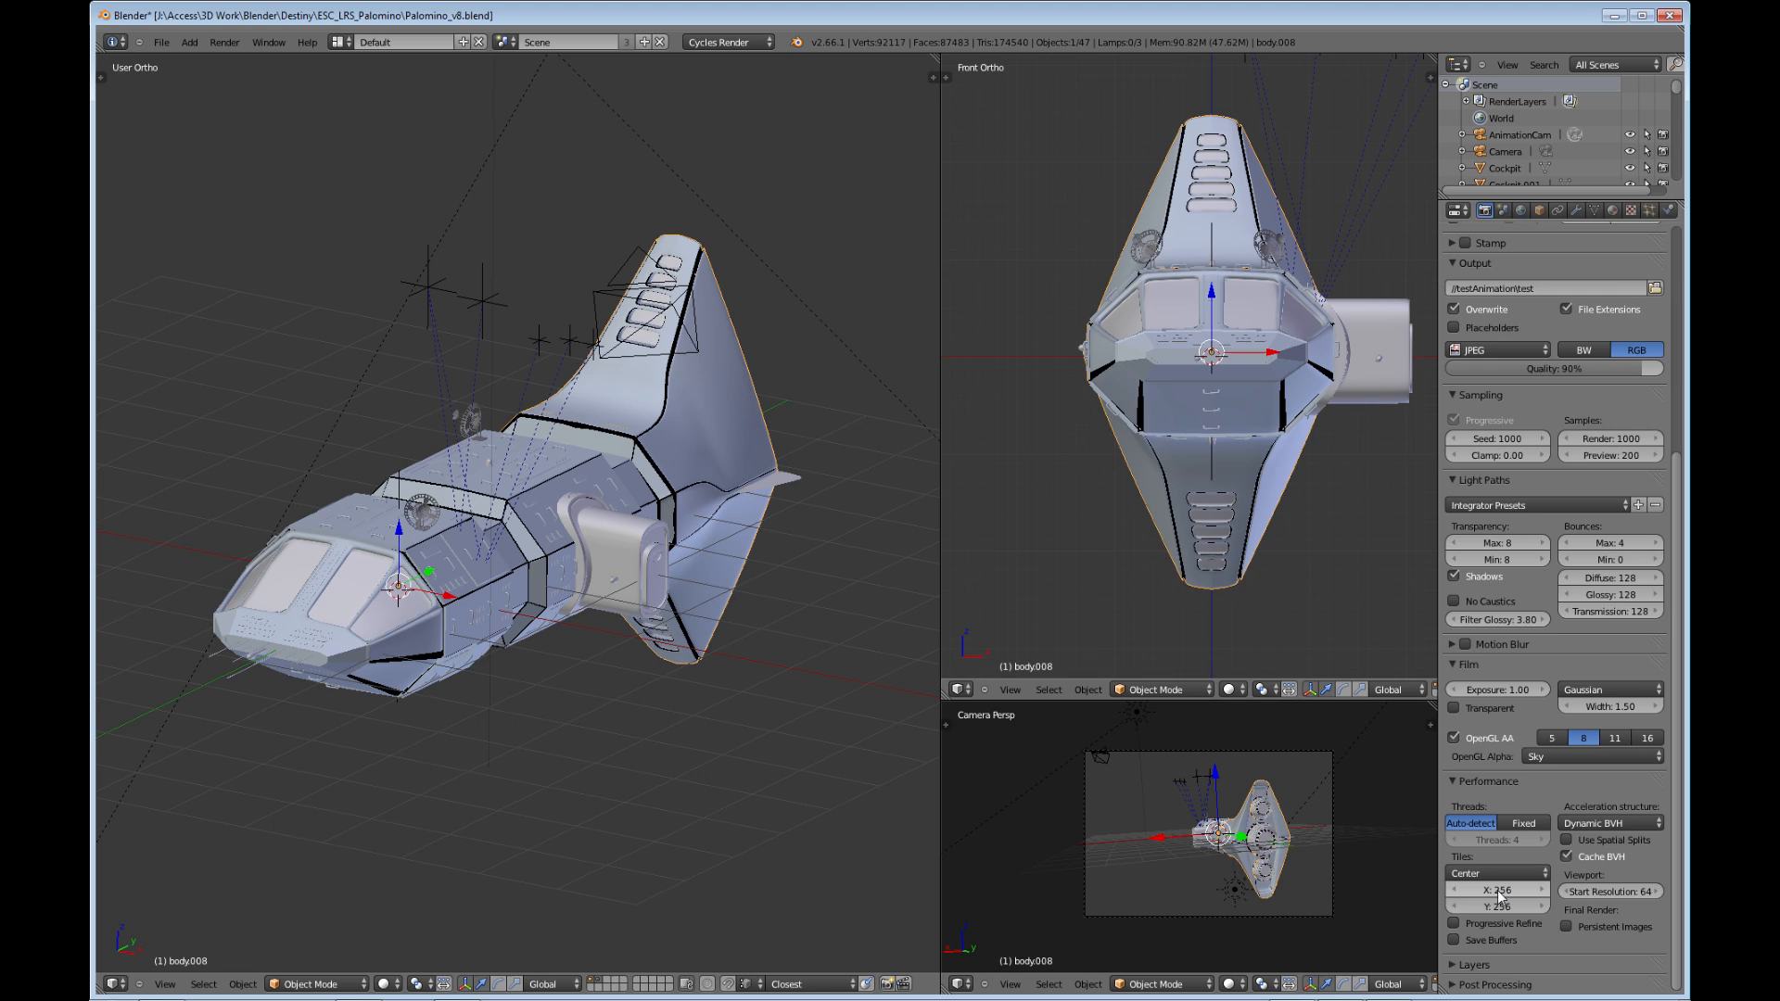
{"action": "mouse_move", "coordinate": [1532, 917]}
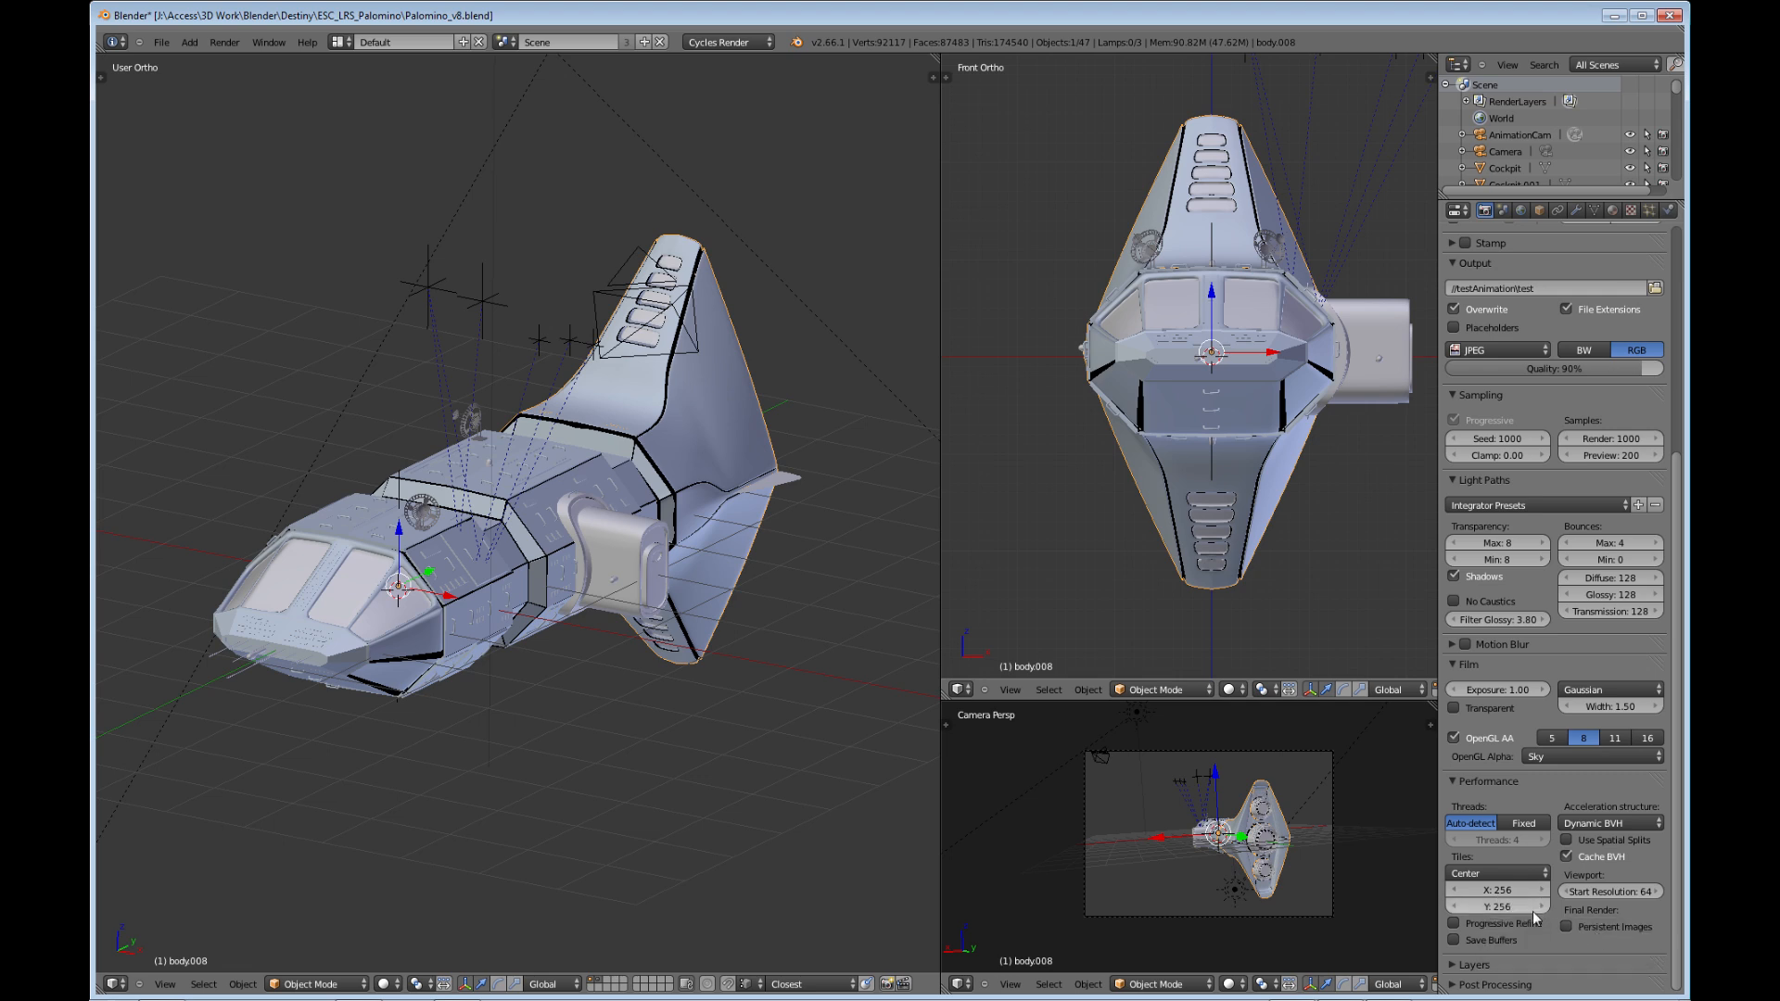
{"action": "mouse_move", "coordinate": [1535, 929]}
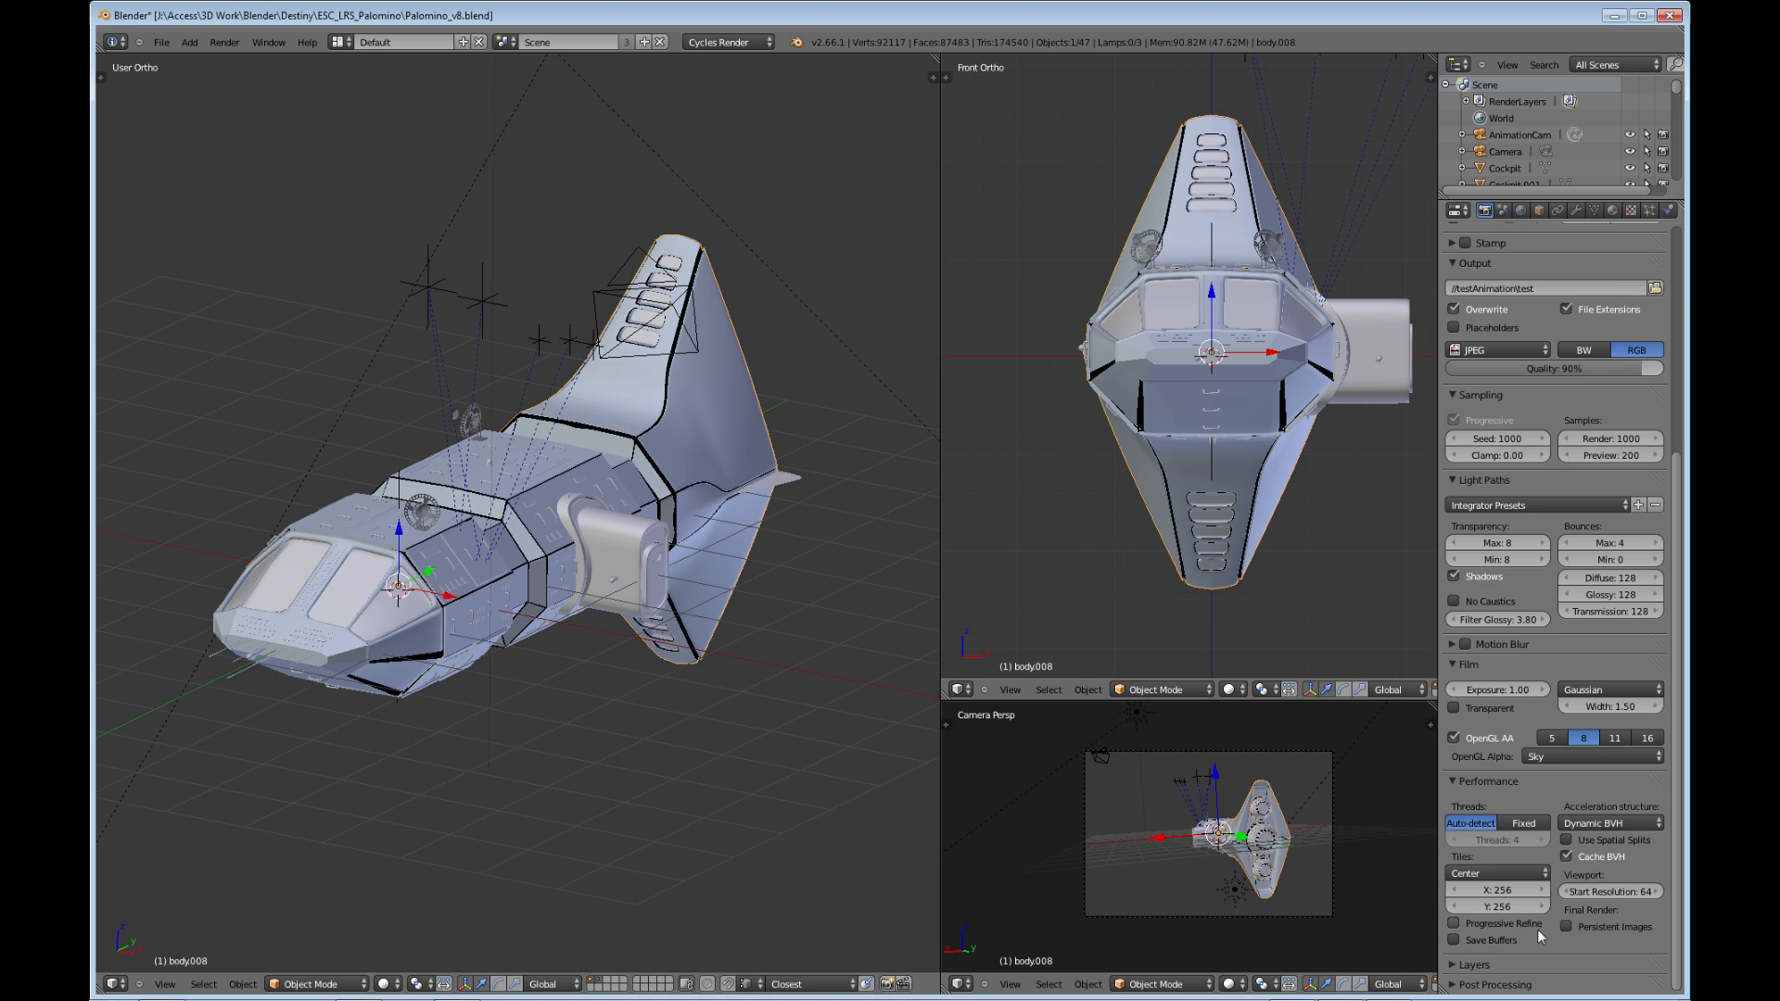
{"action": "mouse_move", "coordinate": [1490, 939]}
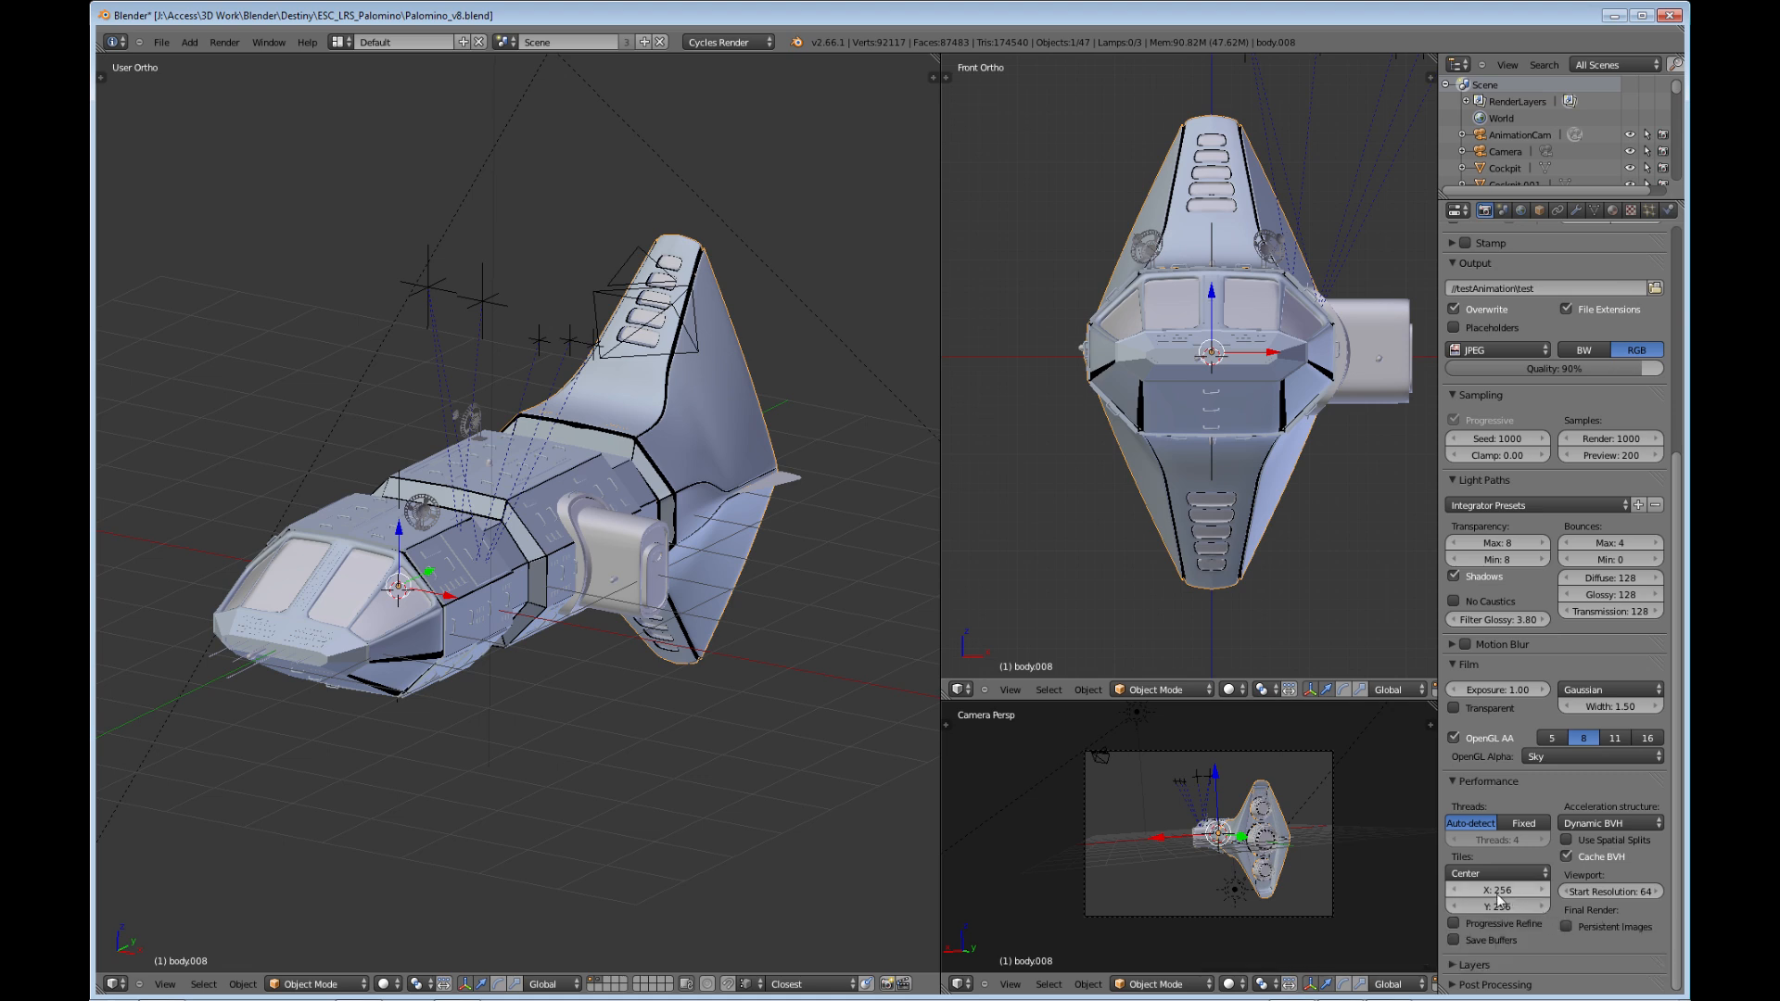
{"action": "mouse_move", "coordinate": [1498, 890]}
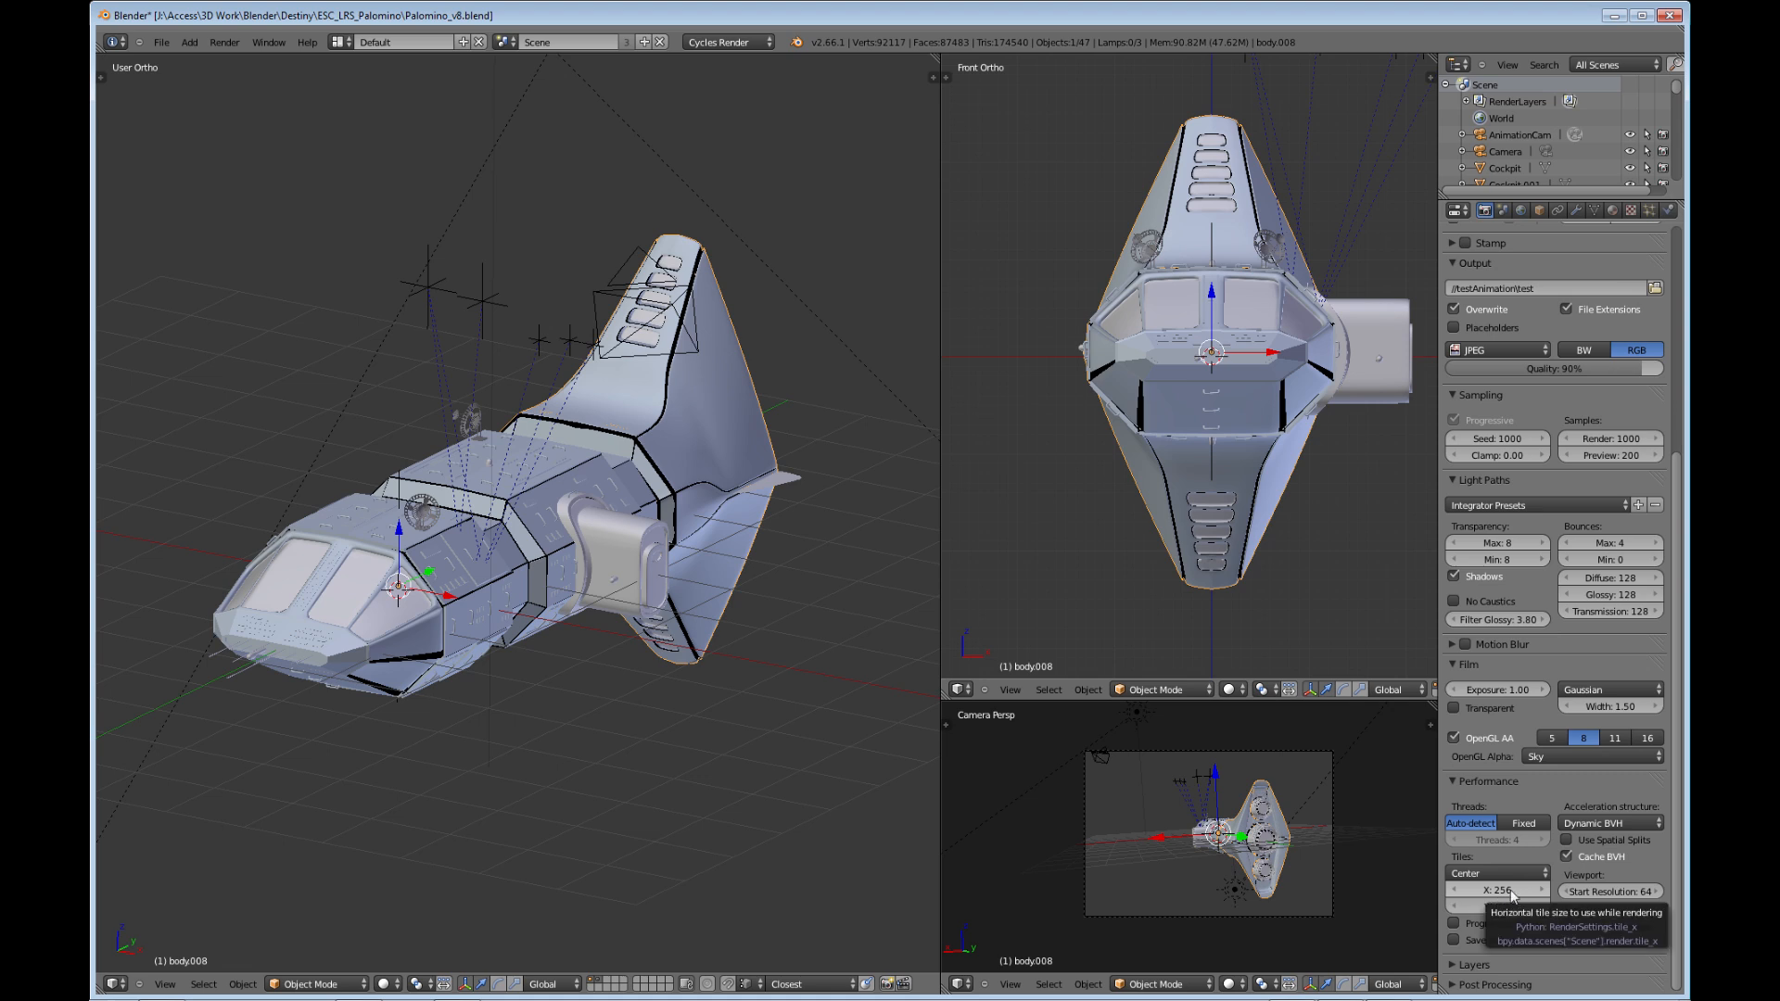
{"action": "mouse_move", "coordinate": [864, 753]}
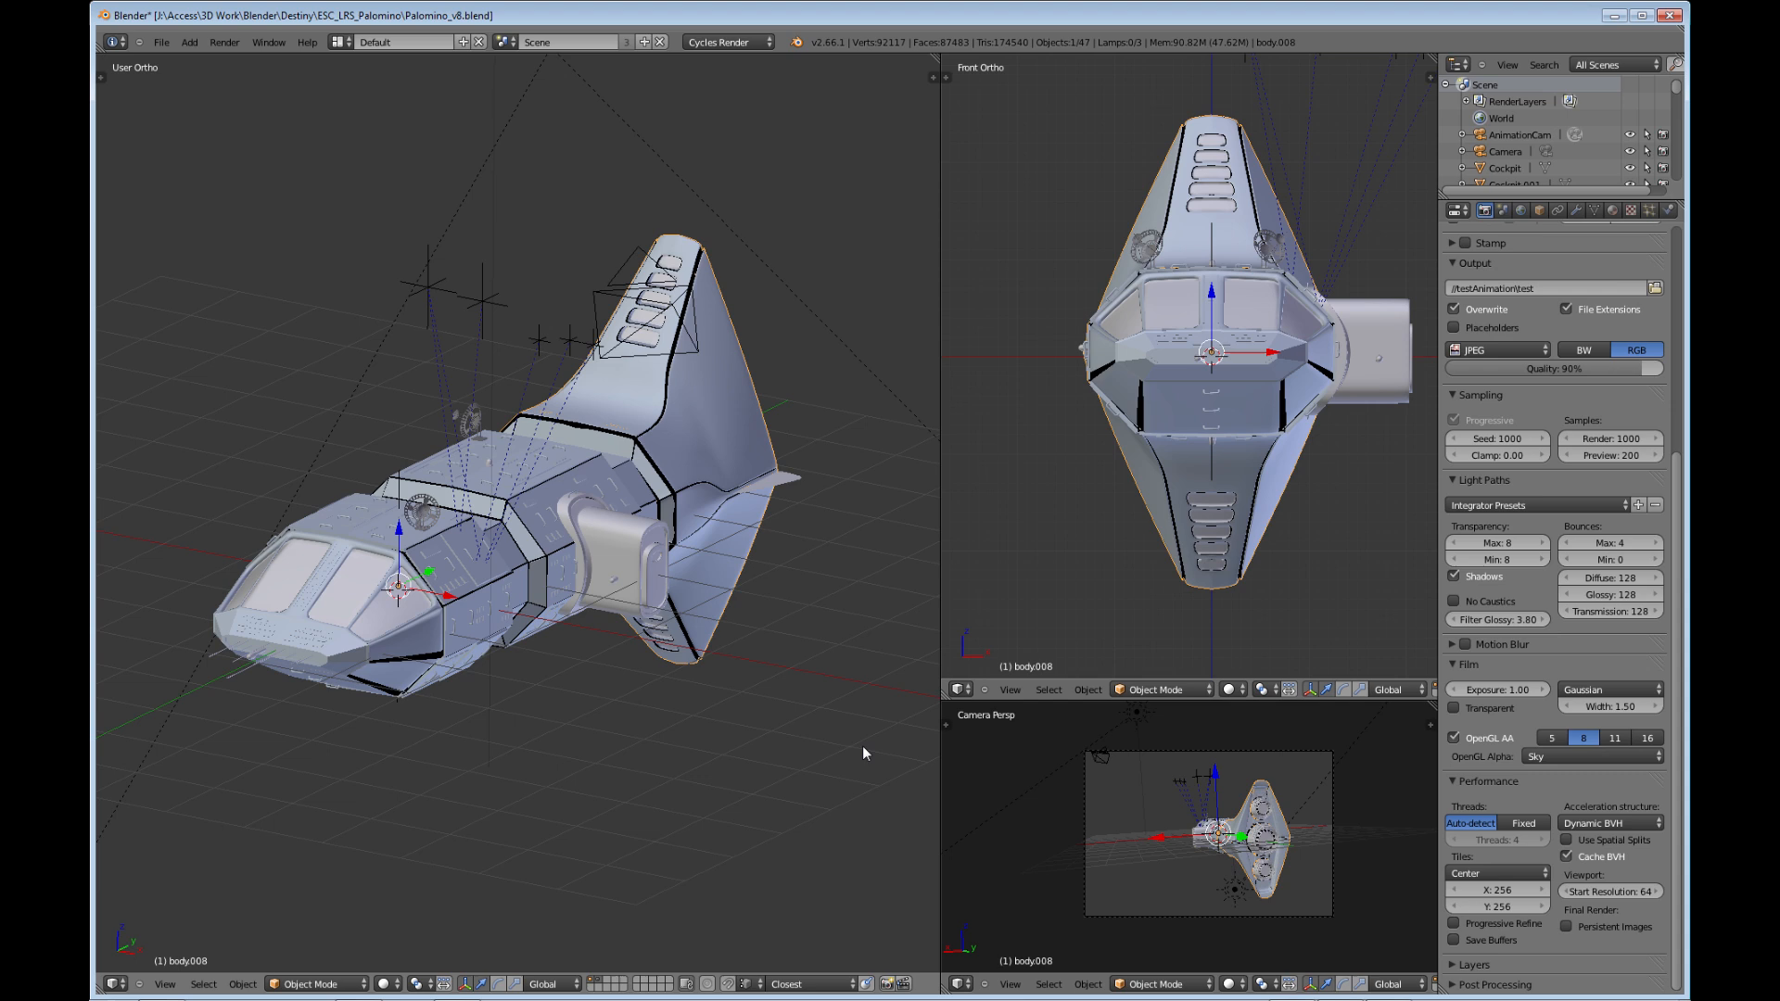
{"action": "mouse_move", "coordinate": [845, 743]}
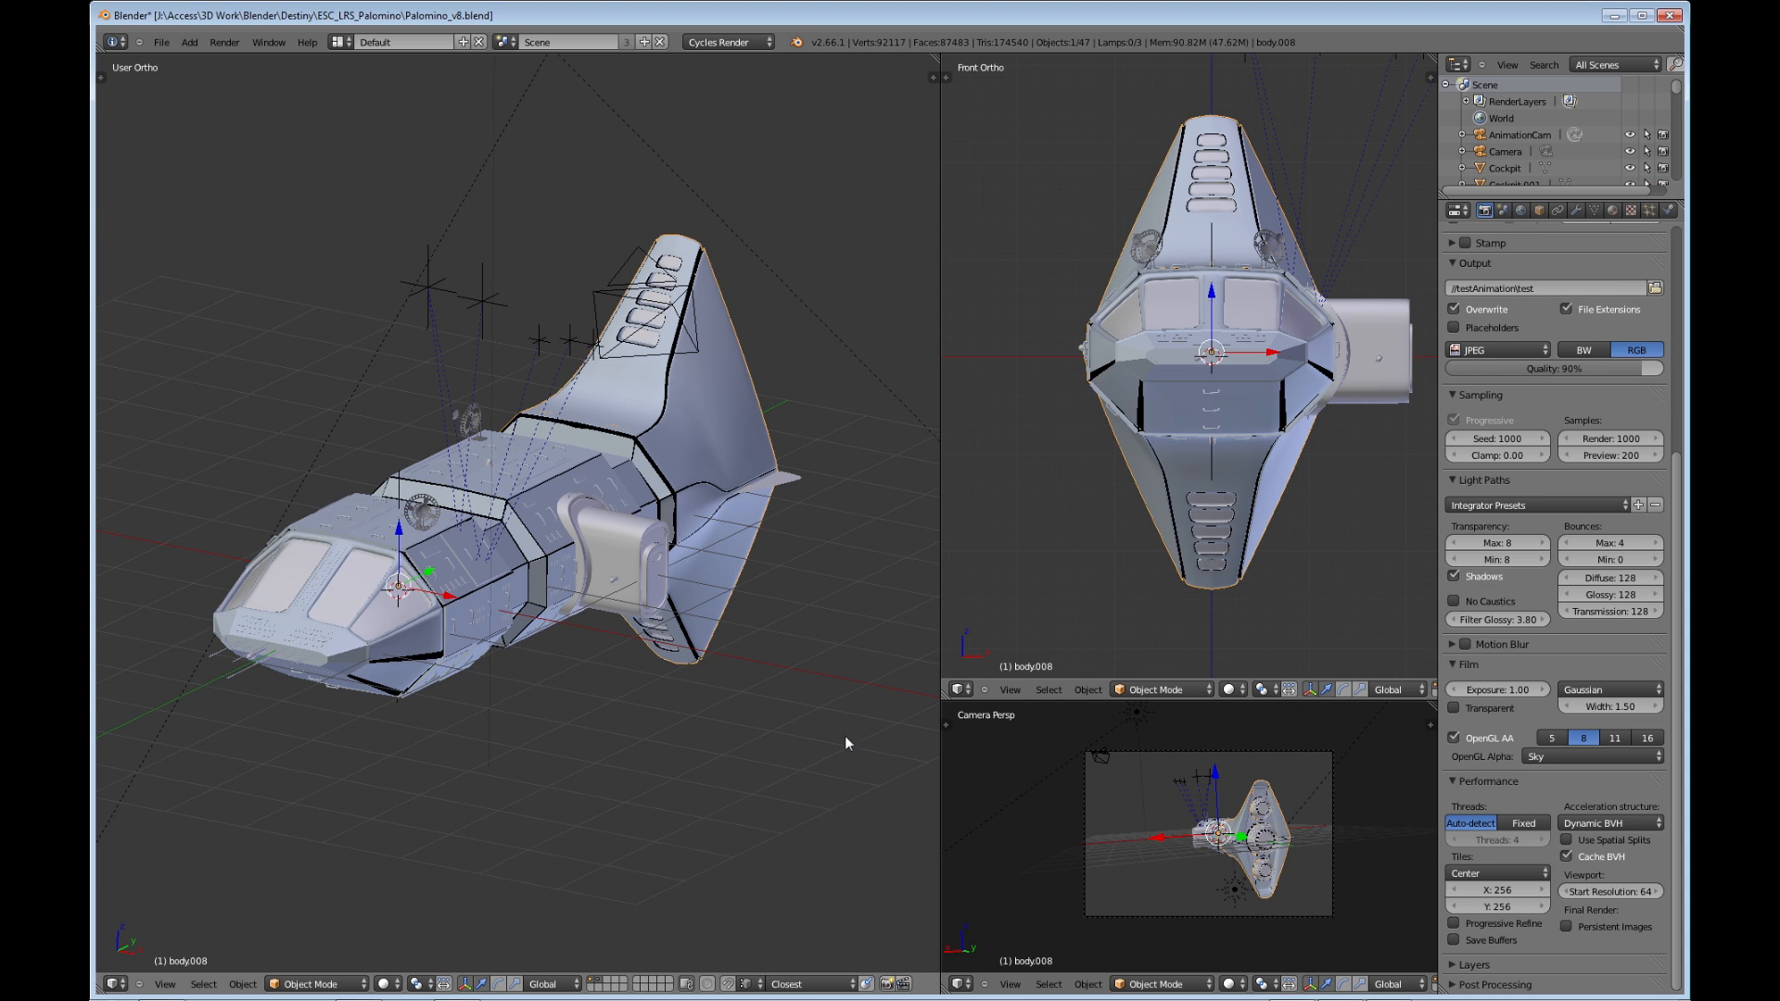
{"action": "mouse_move", "coordinate": [830, 728]}
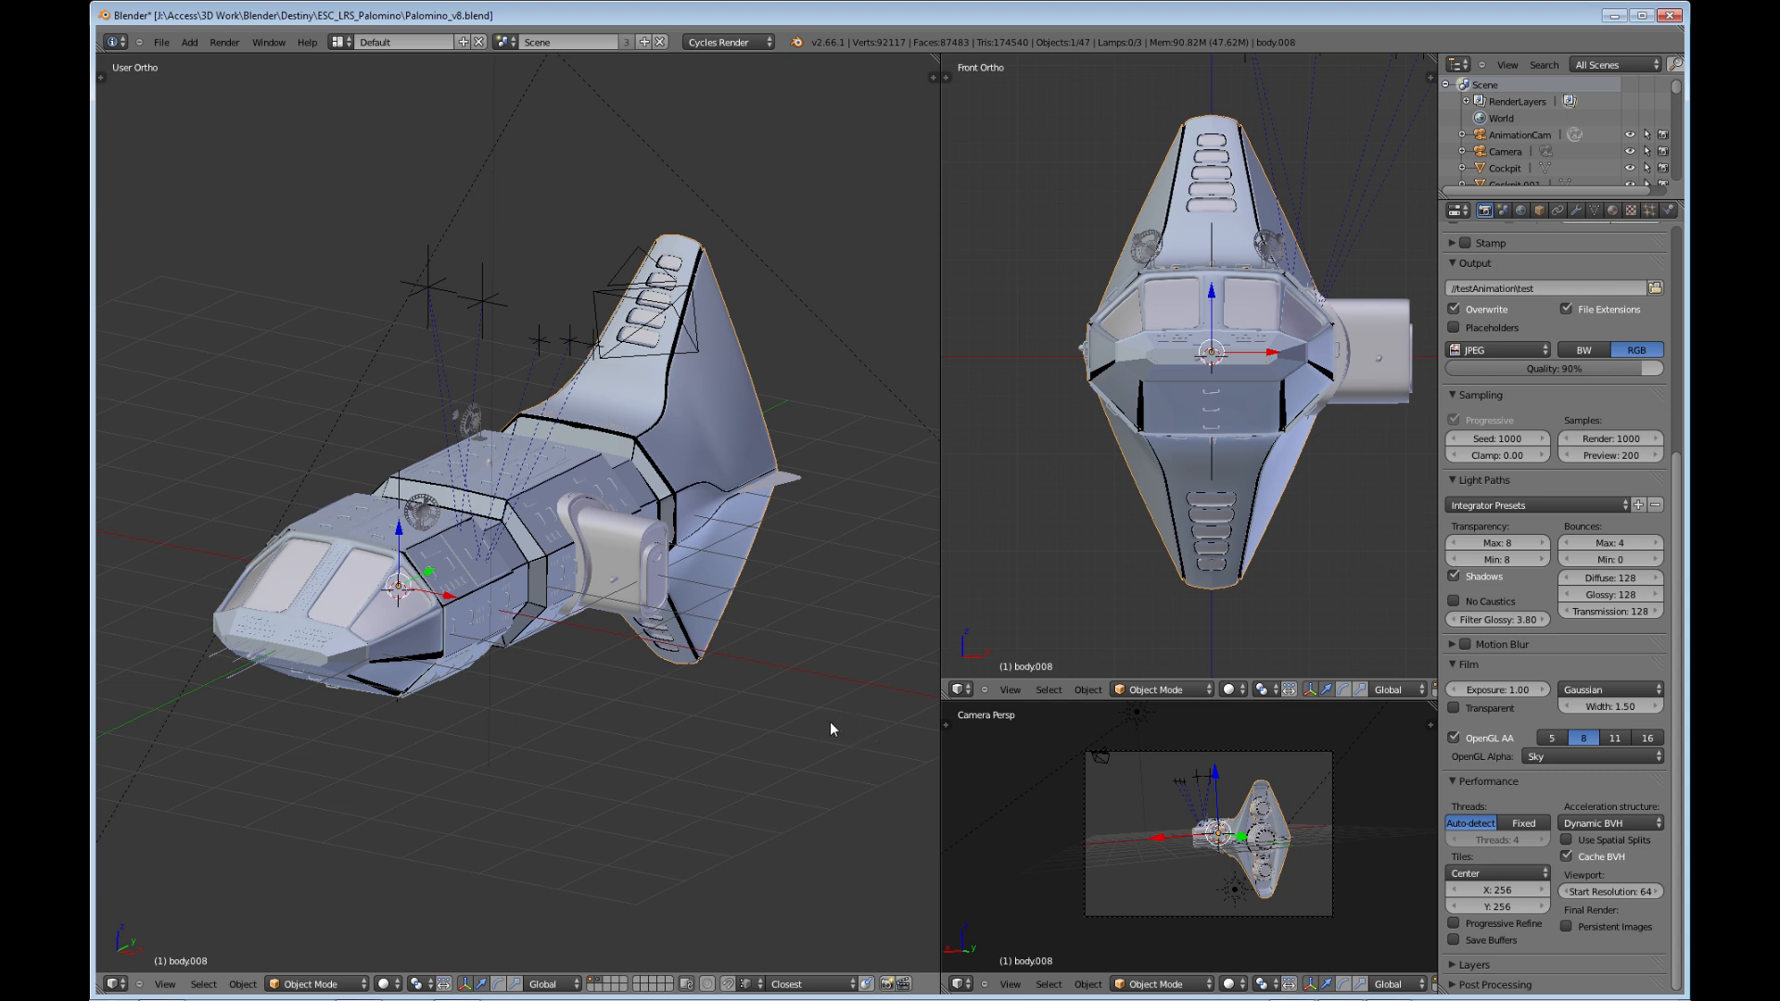
{"action": "mouse_move", "coordinate": [476, 455]}
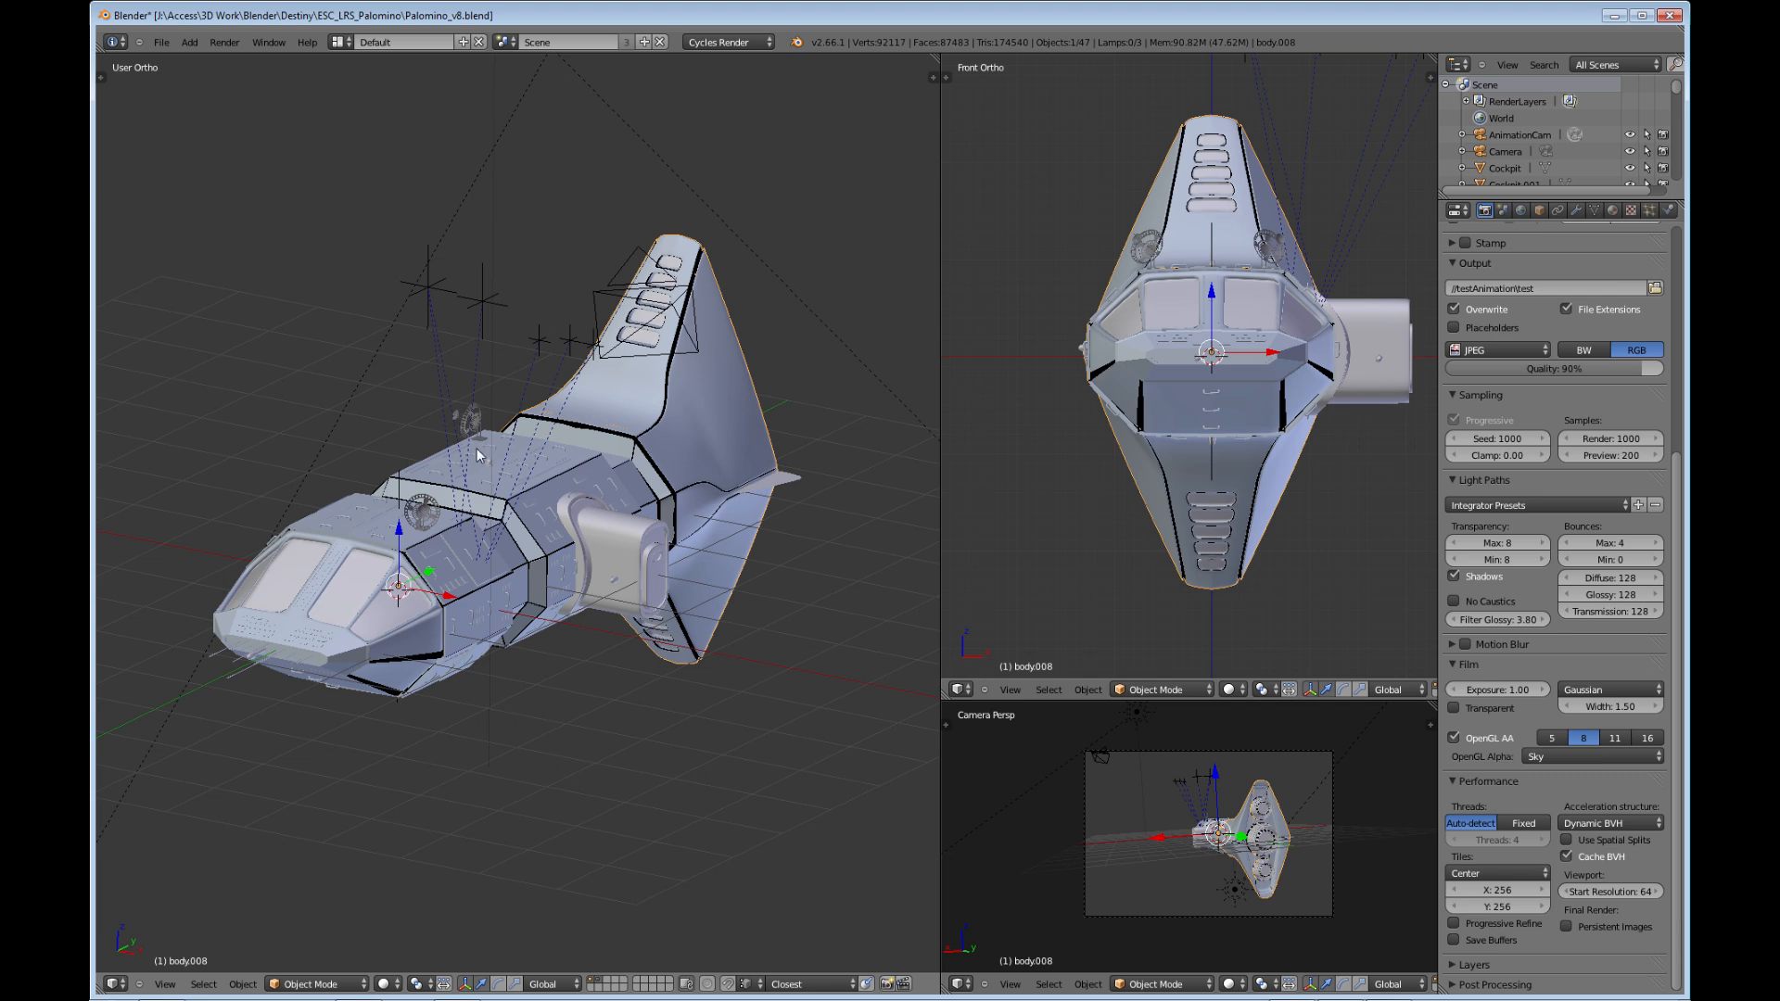
{"action": "mouse_move", "coordinate": [485, 465]}
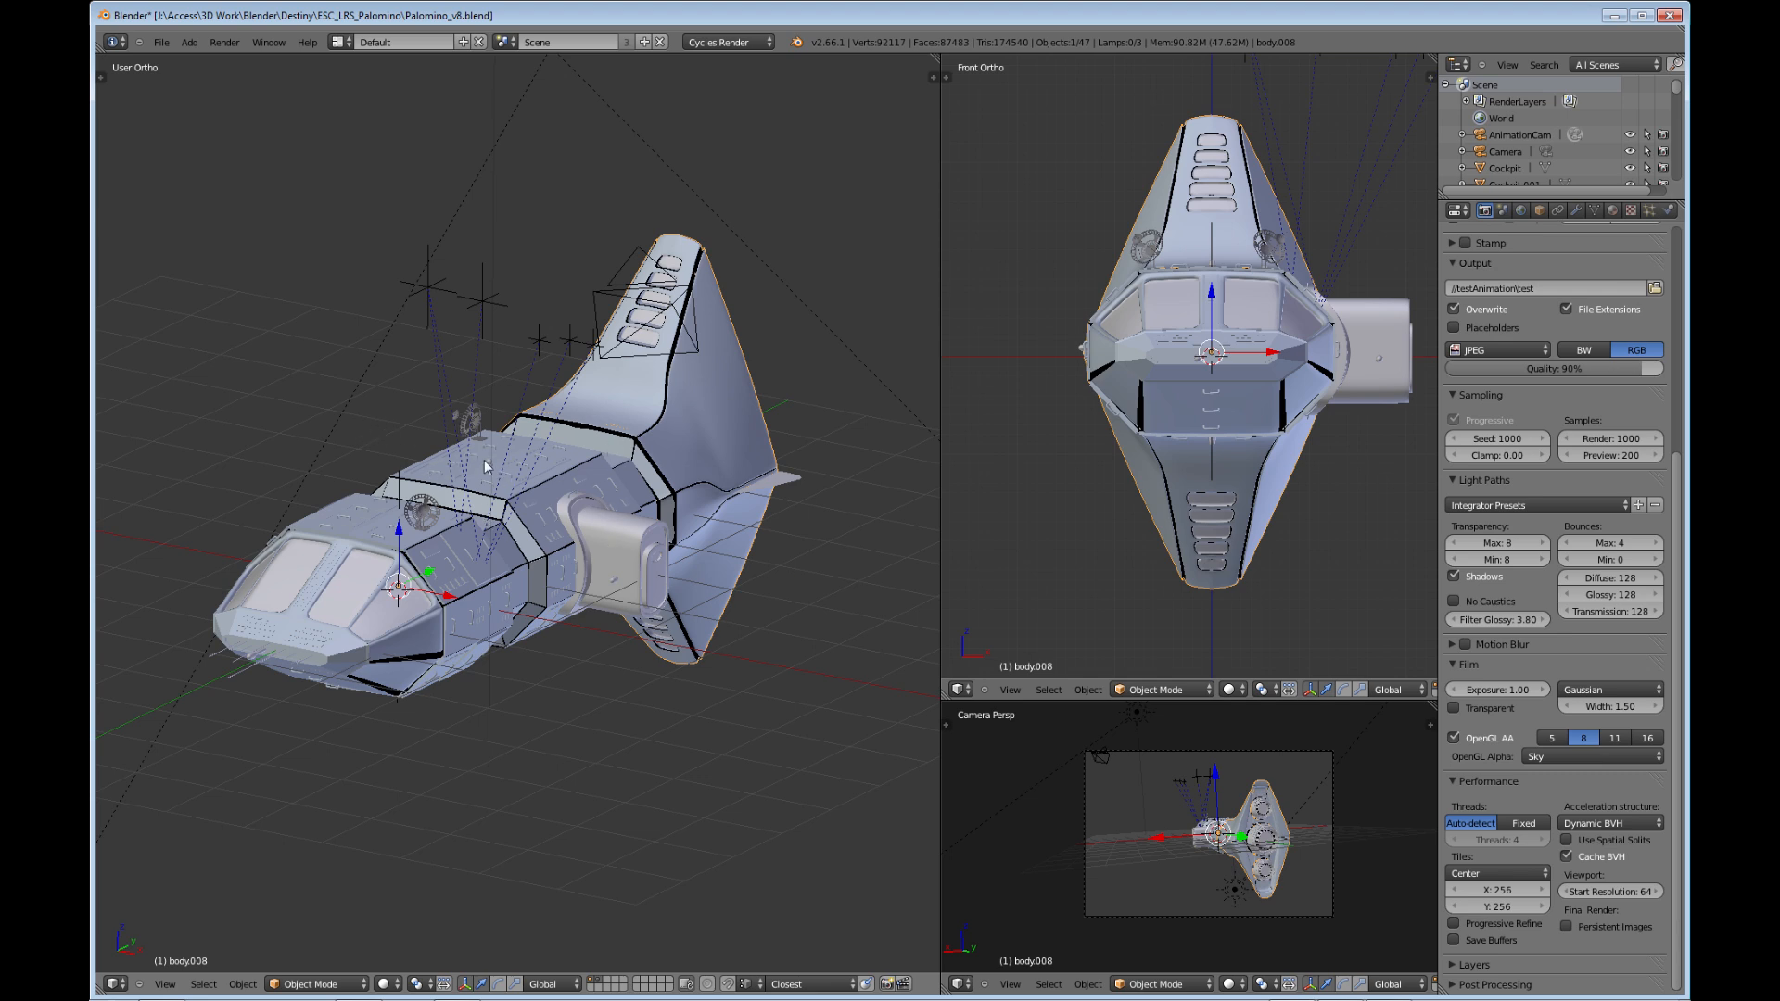
{"action": "mouse_move", "coordinate": [659, 460]}
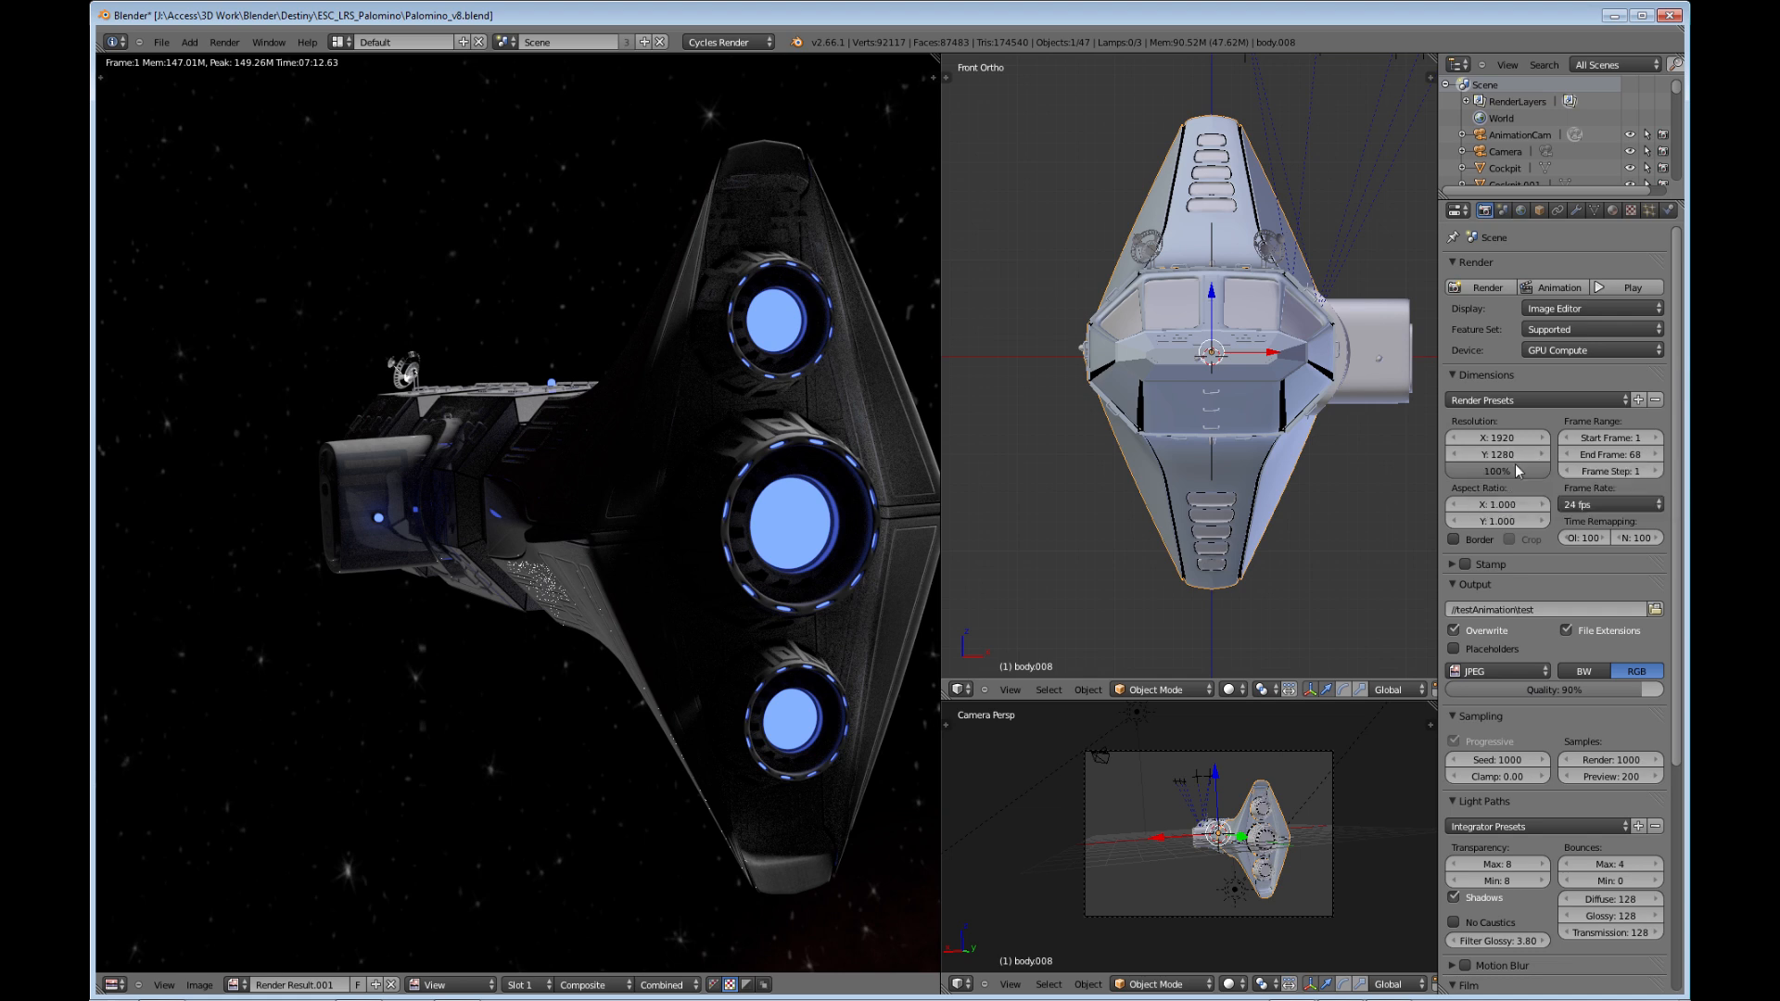
{"action": "mouse_move", "coordinate": [1496, 470]}
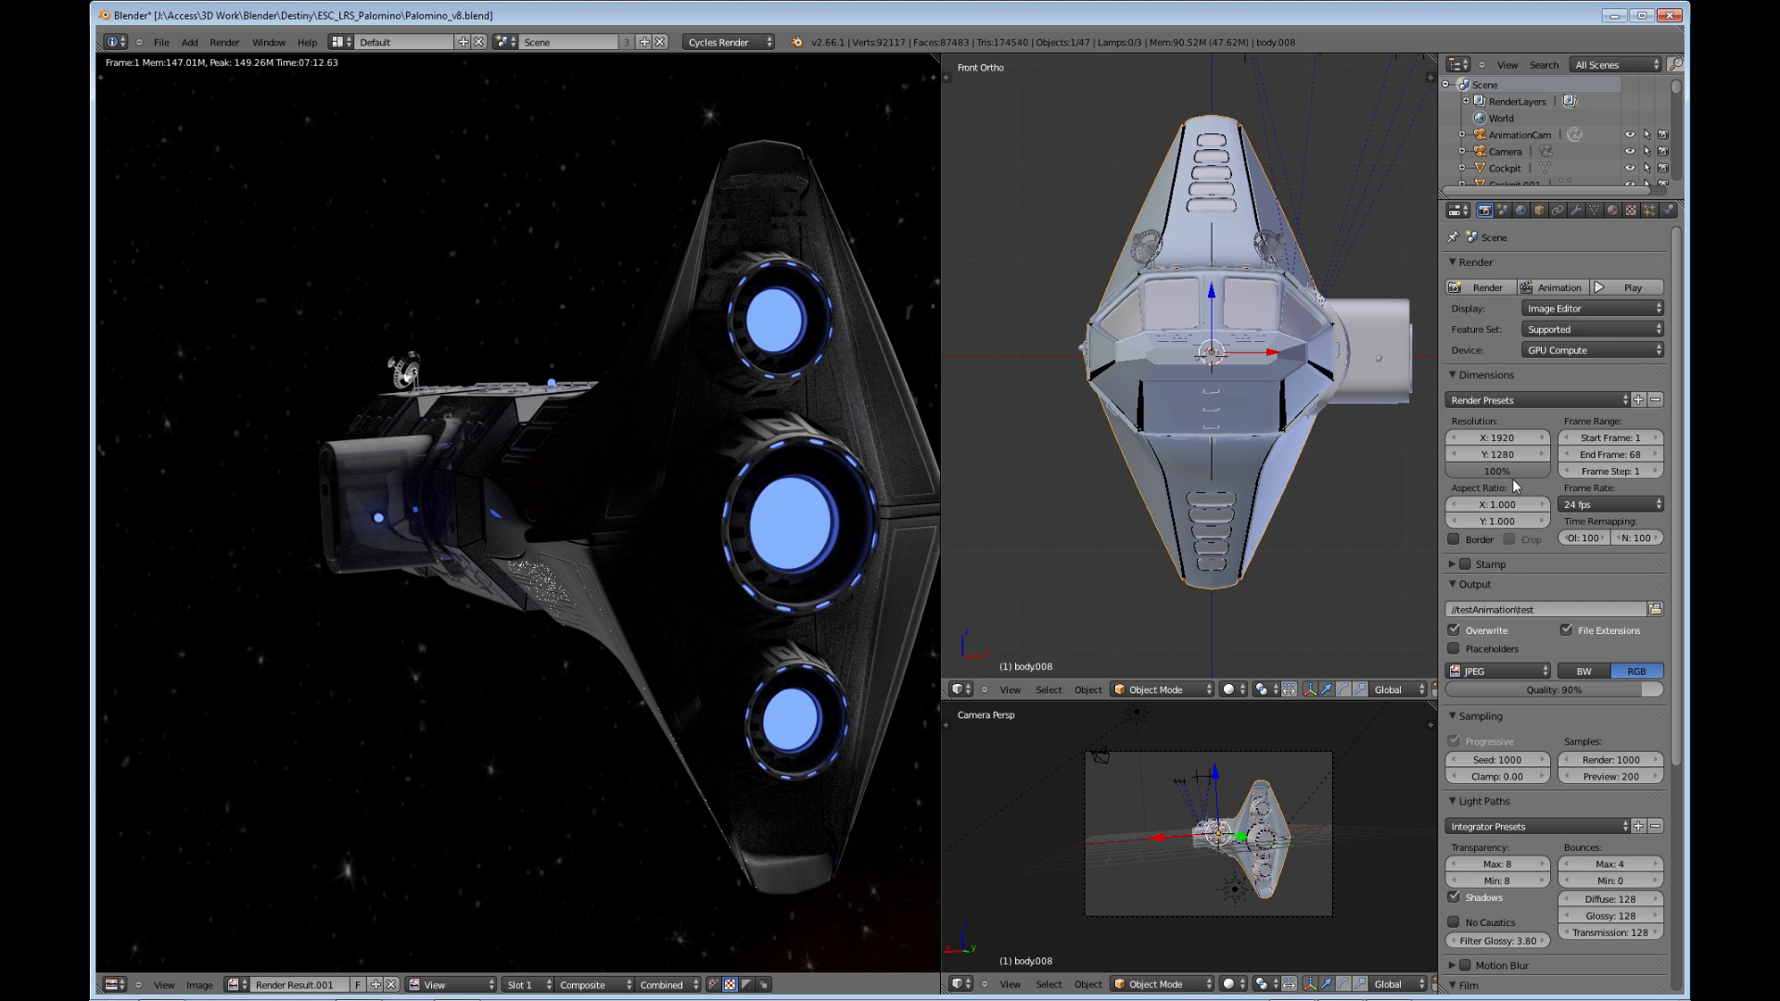
{"action": "mouse_move", "coordinate": [1536, 475]}
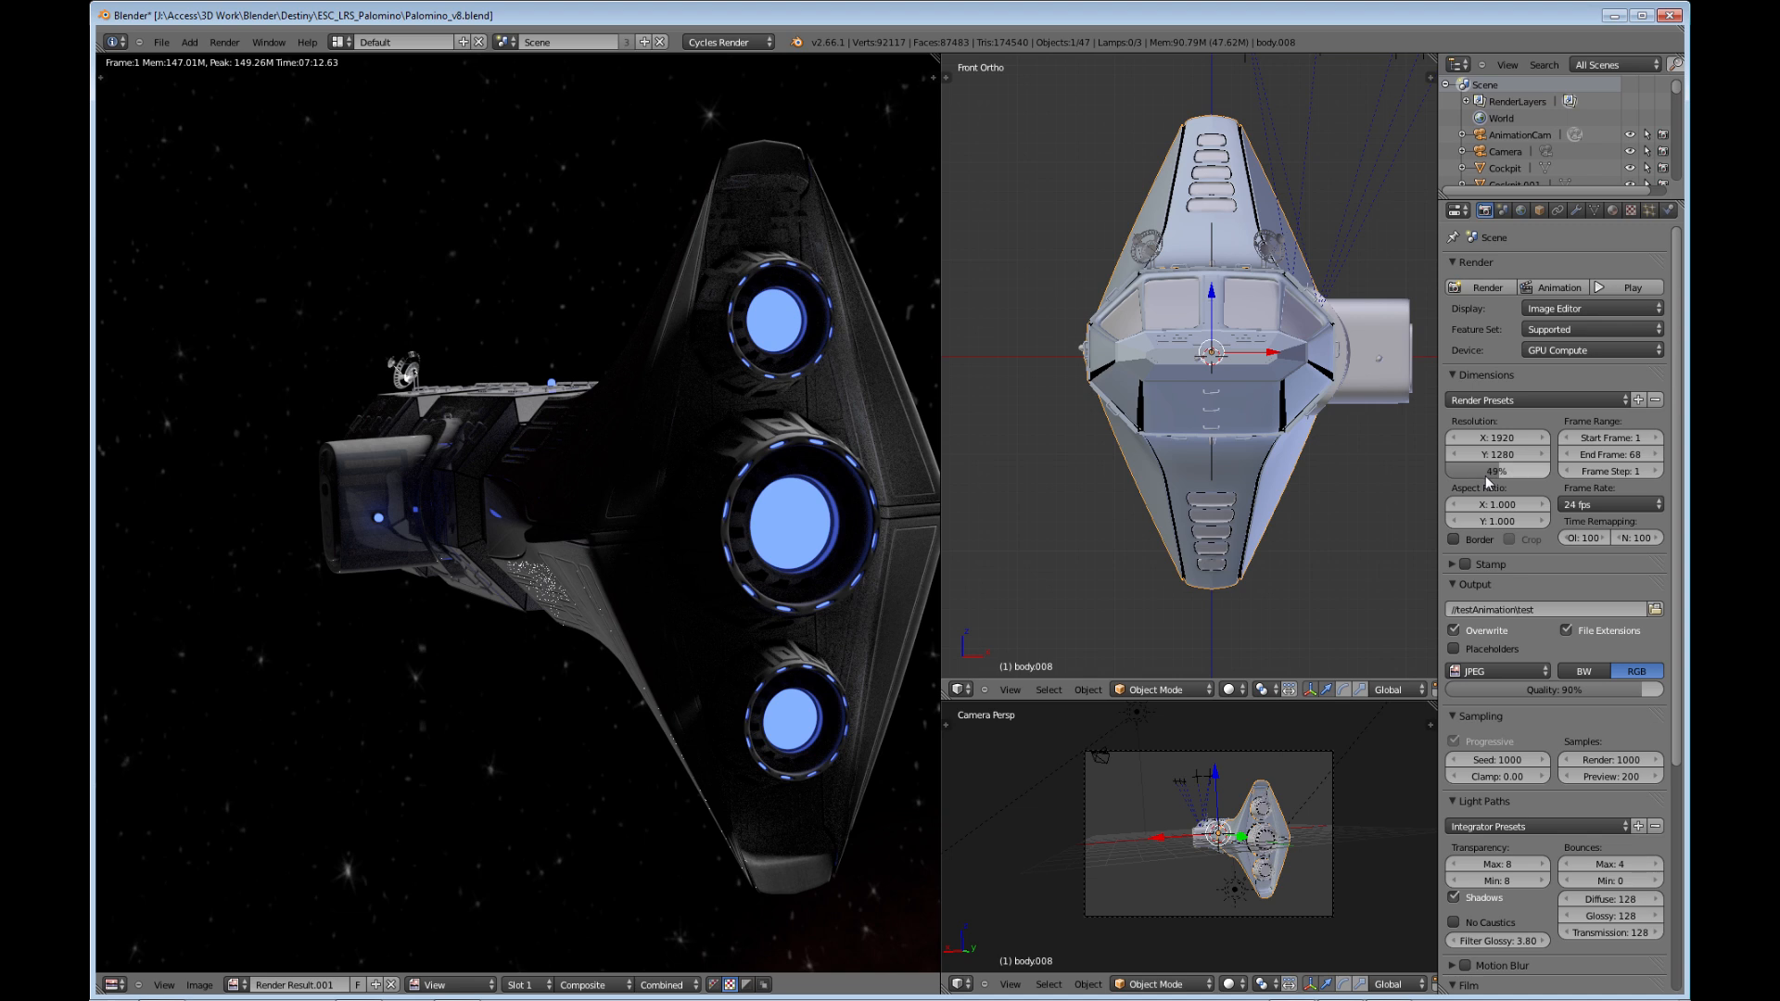
{"action": "mouse_move", "coordinate": [1497, 470]}
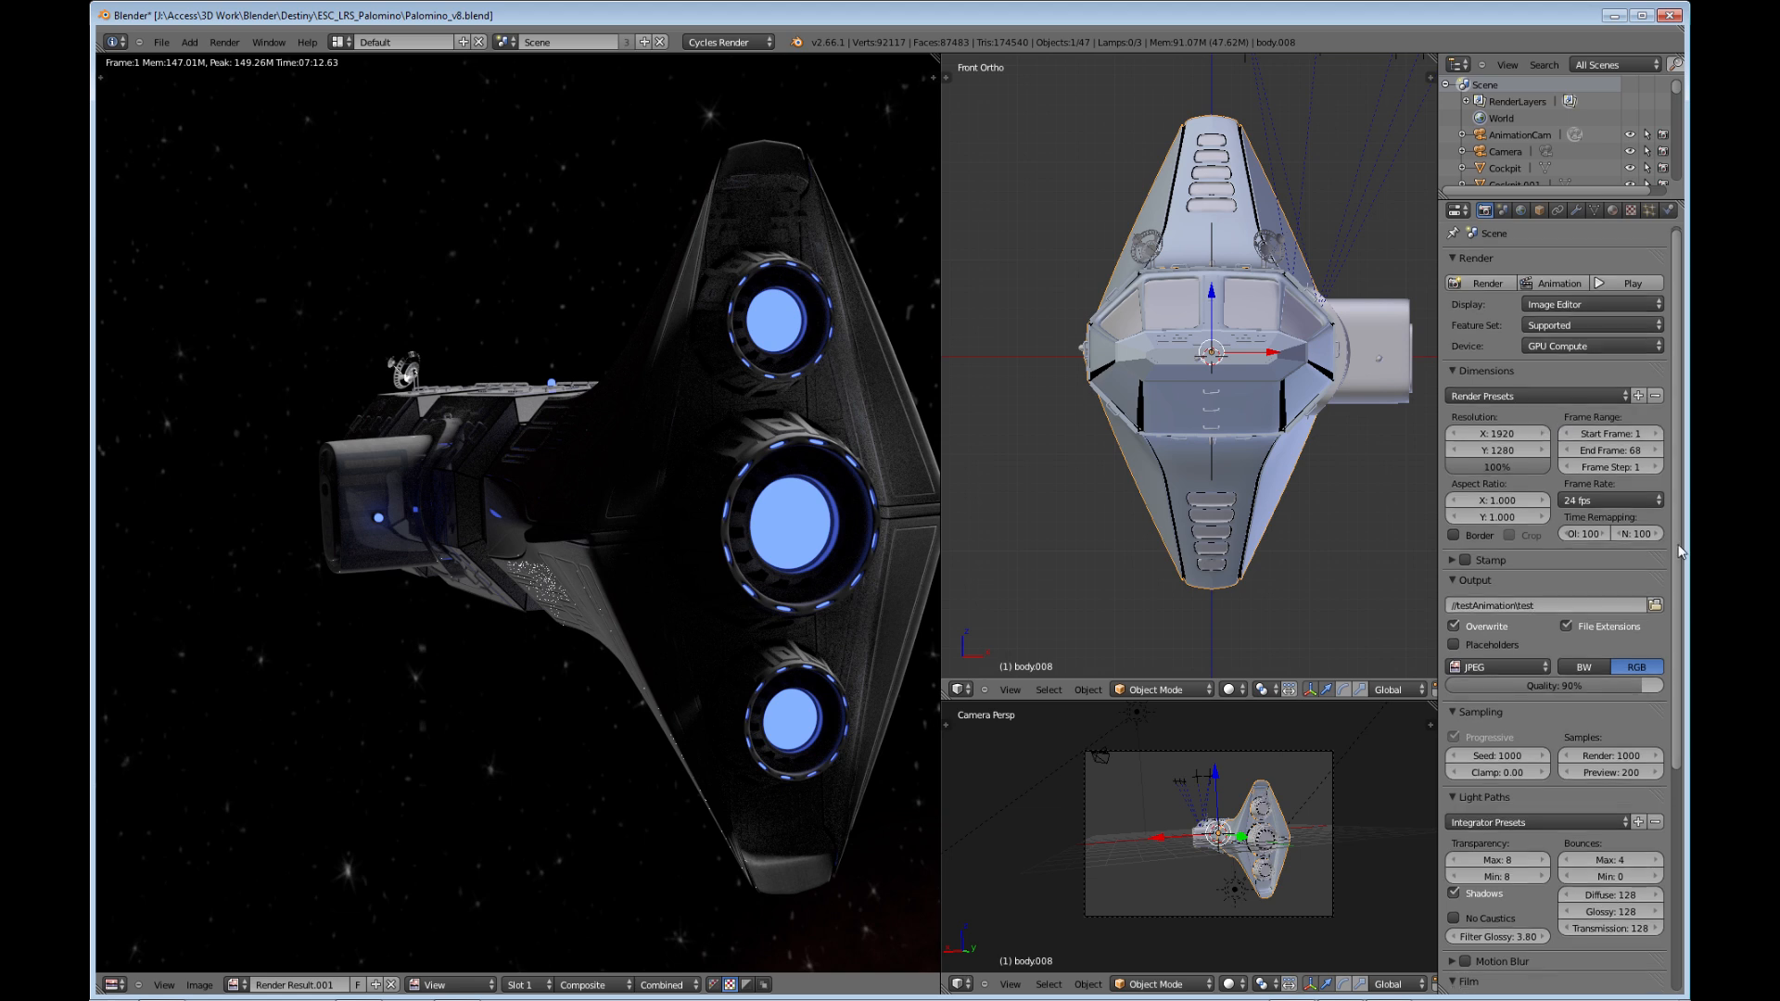
{"action": "scroll", "scroll_direction": "down", "scroll_amount": 3}
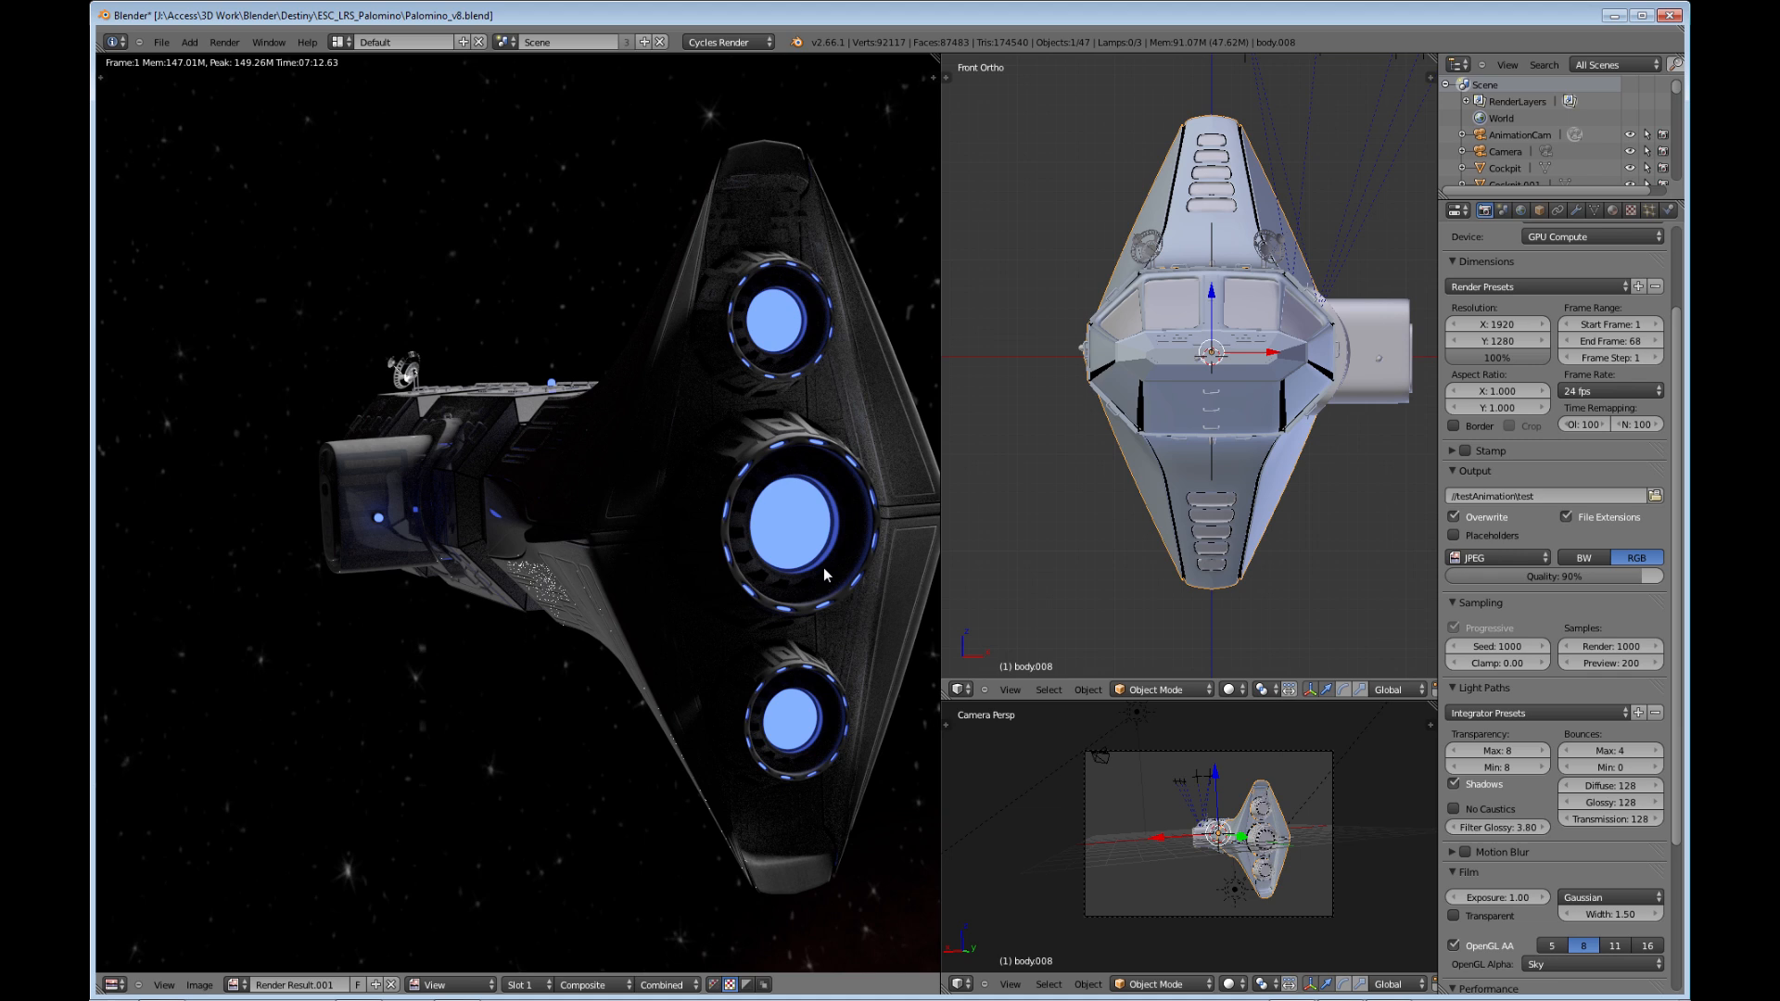
{"action": "mouse_move", "coordinate": [1620, 672]}
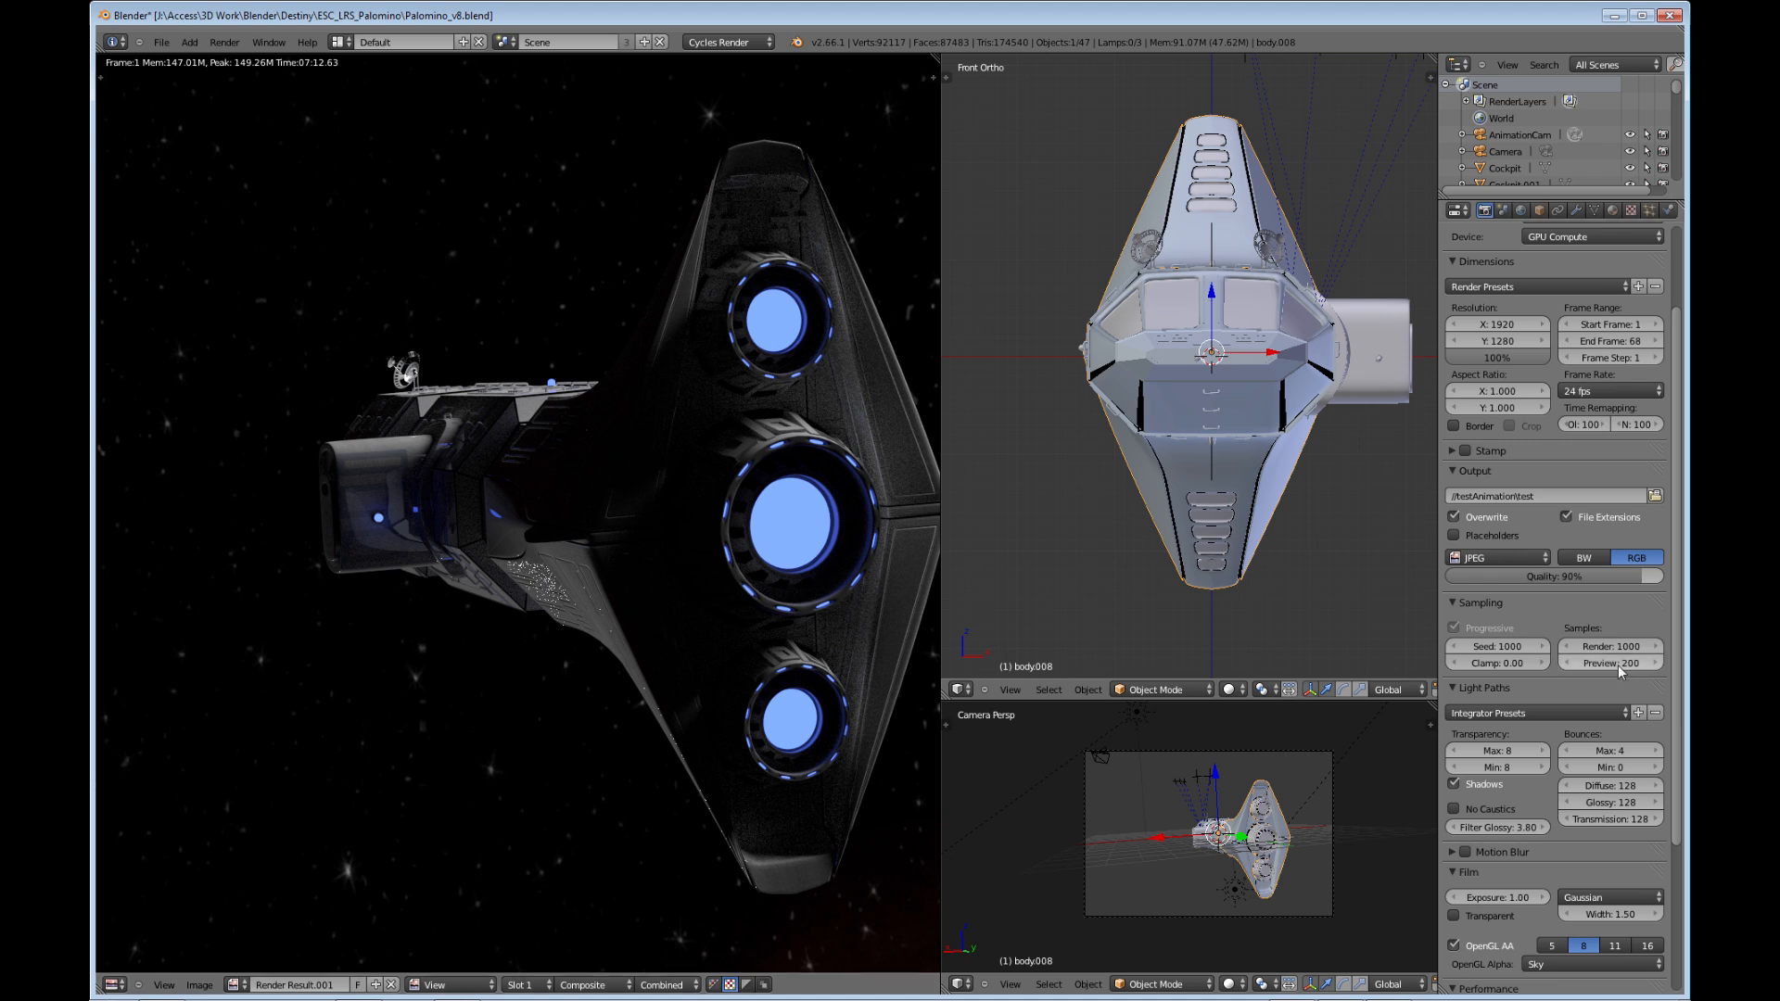
{"action": "mouse_move", "coordinate": [1532, 391]}
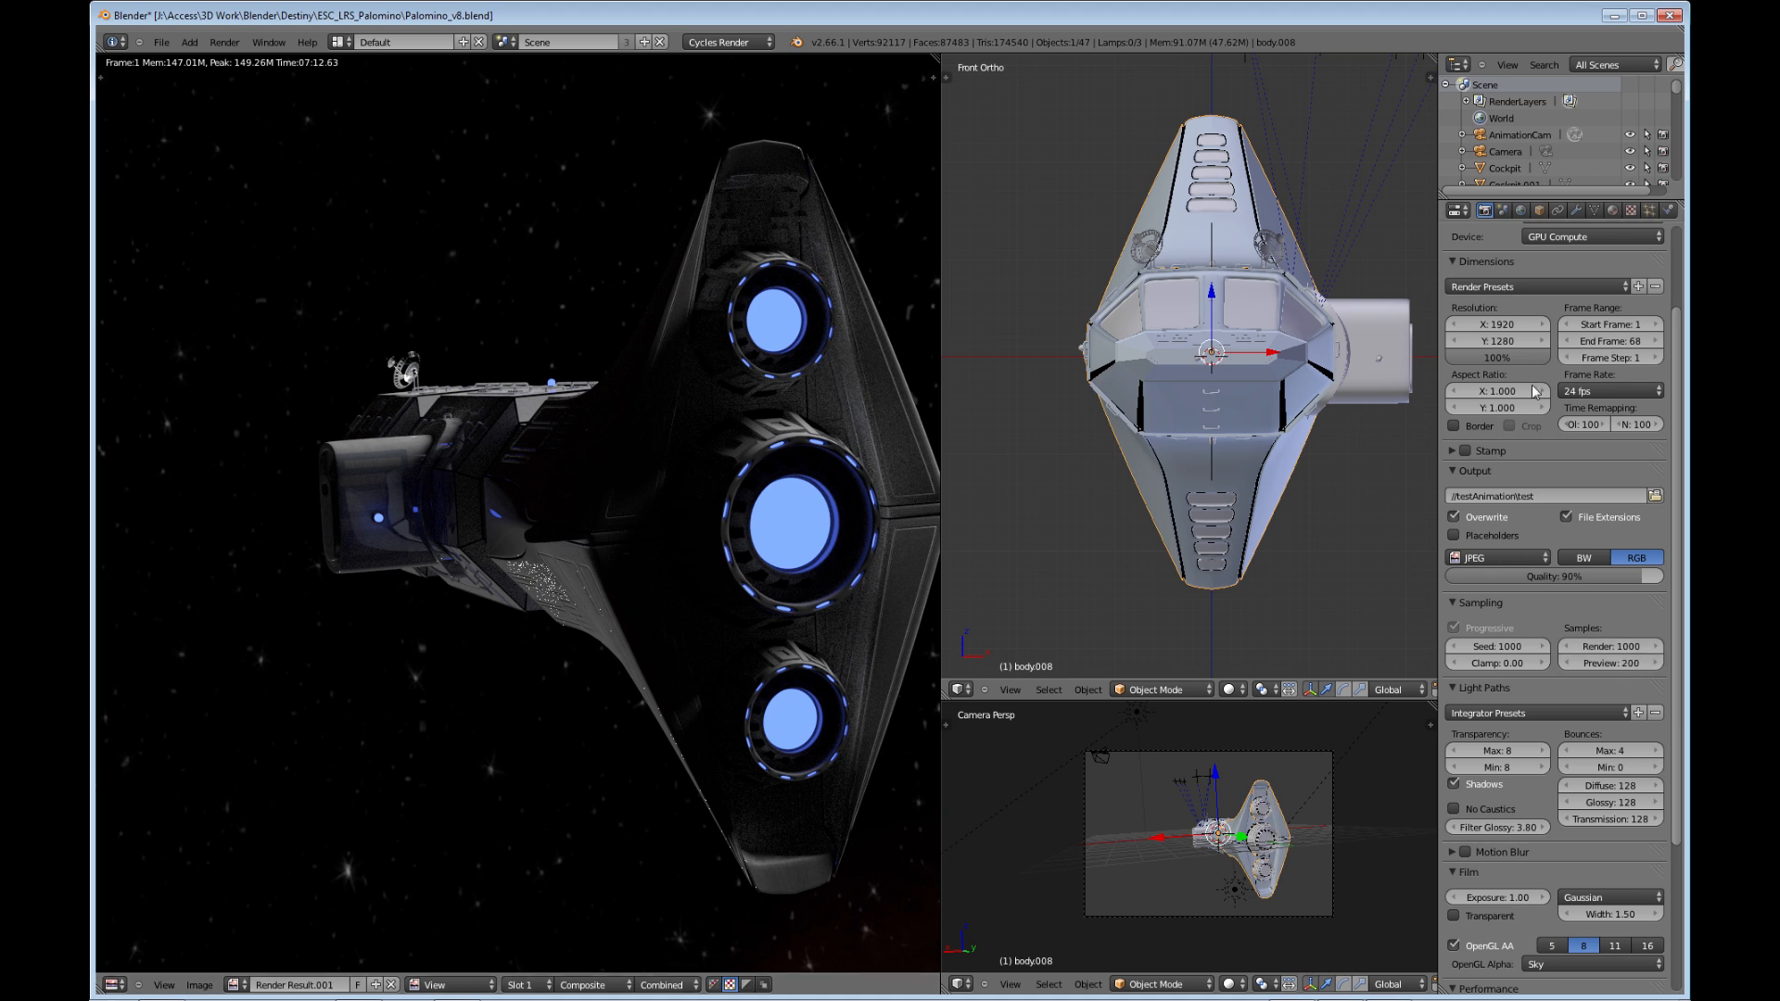
{"action": "mouse_move", "coordinate": [1635, 647]}
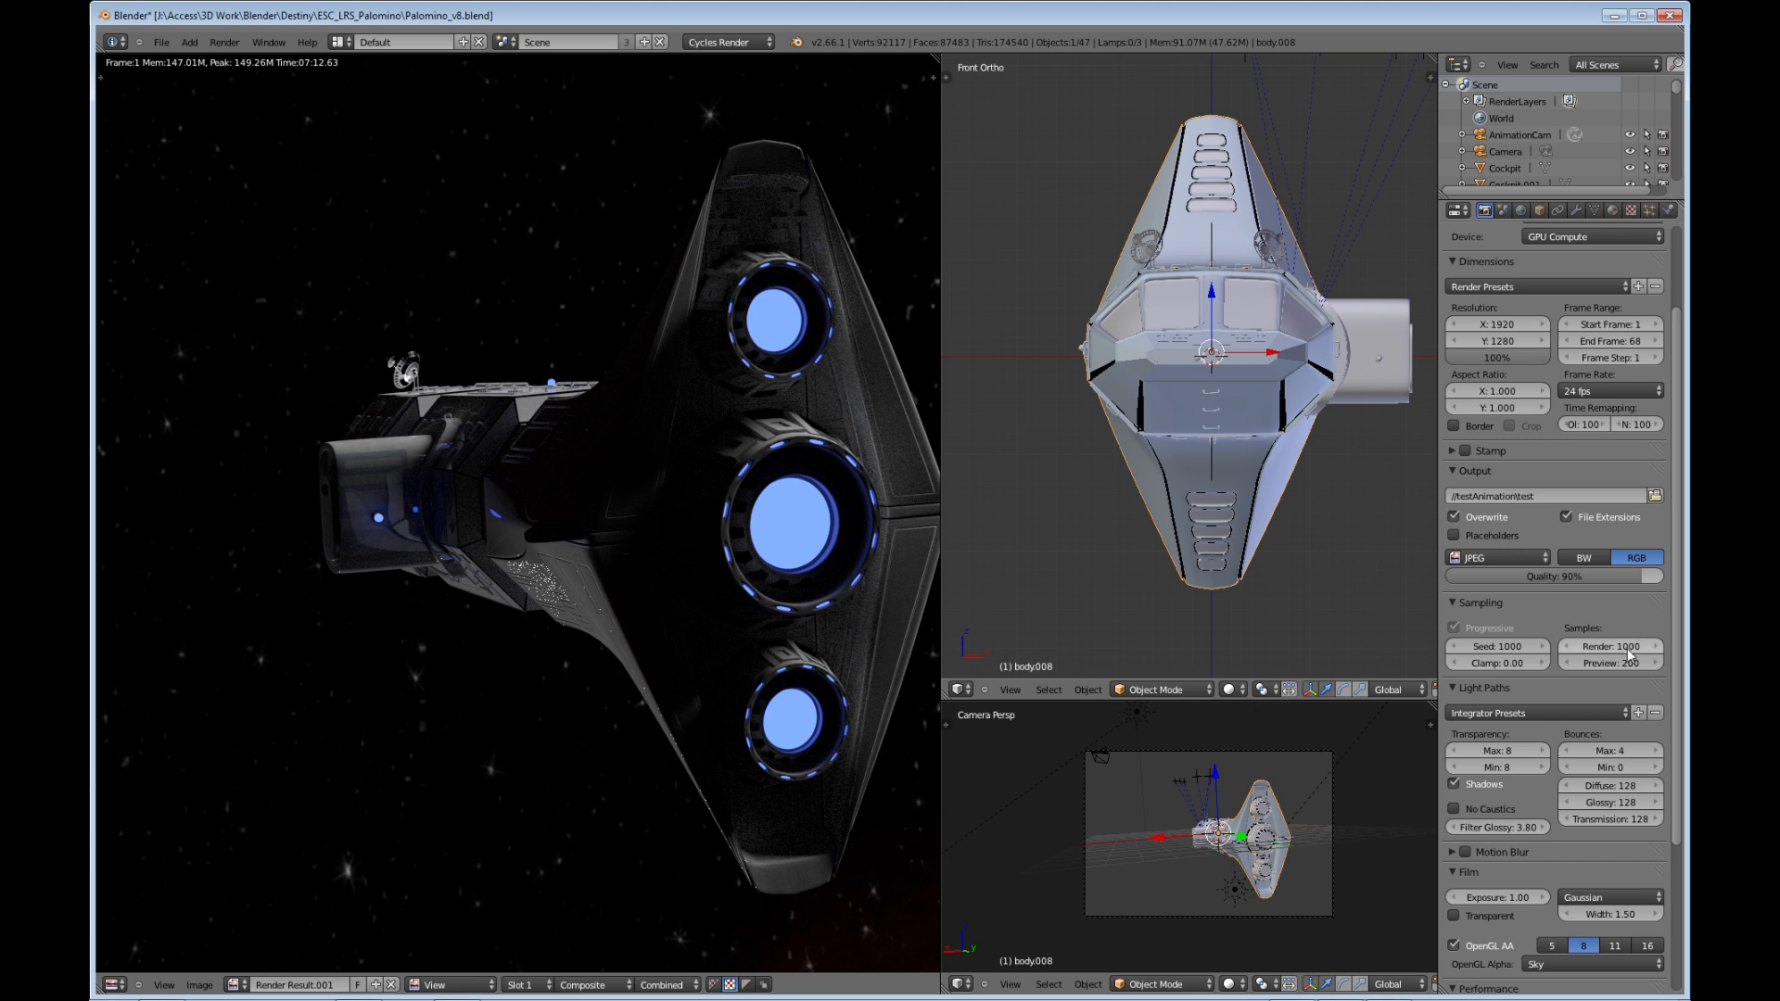
{"action": "mouse_move", "coordinate": [1612, 646]}
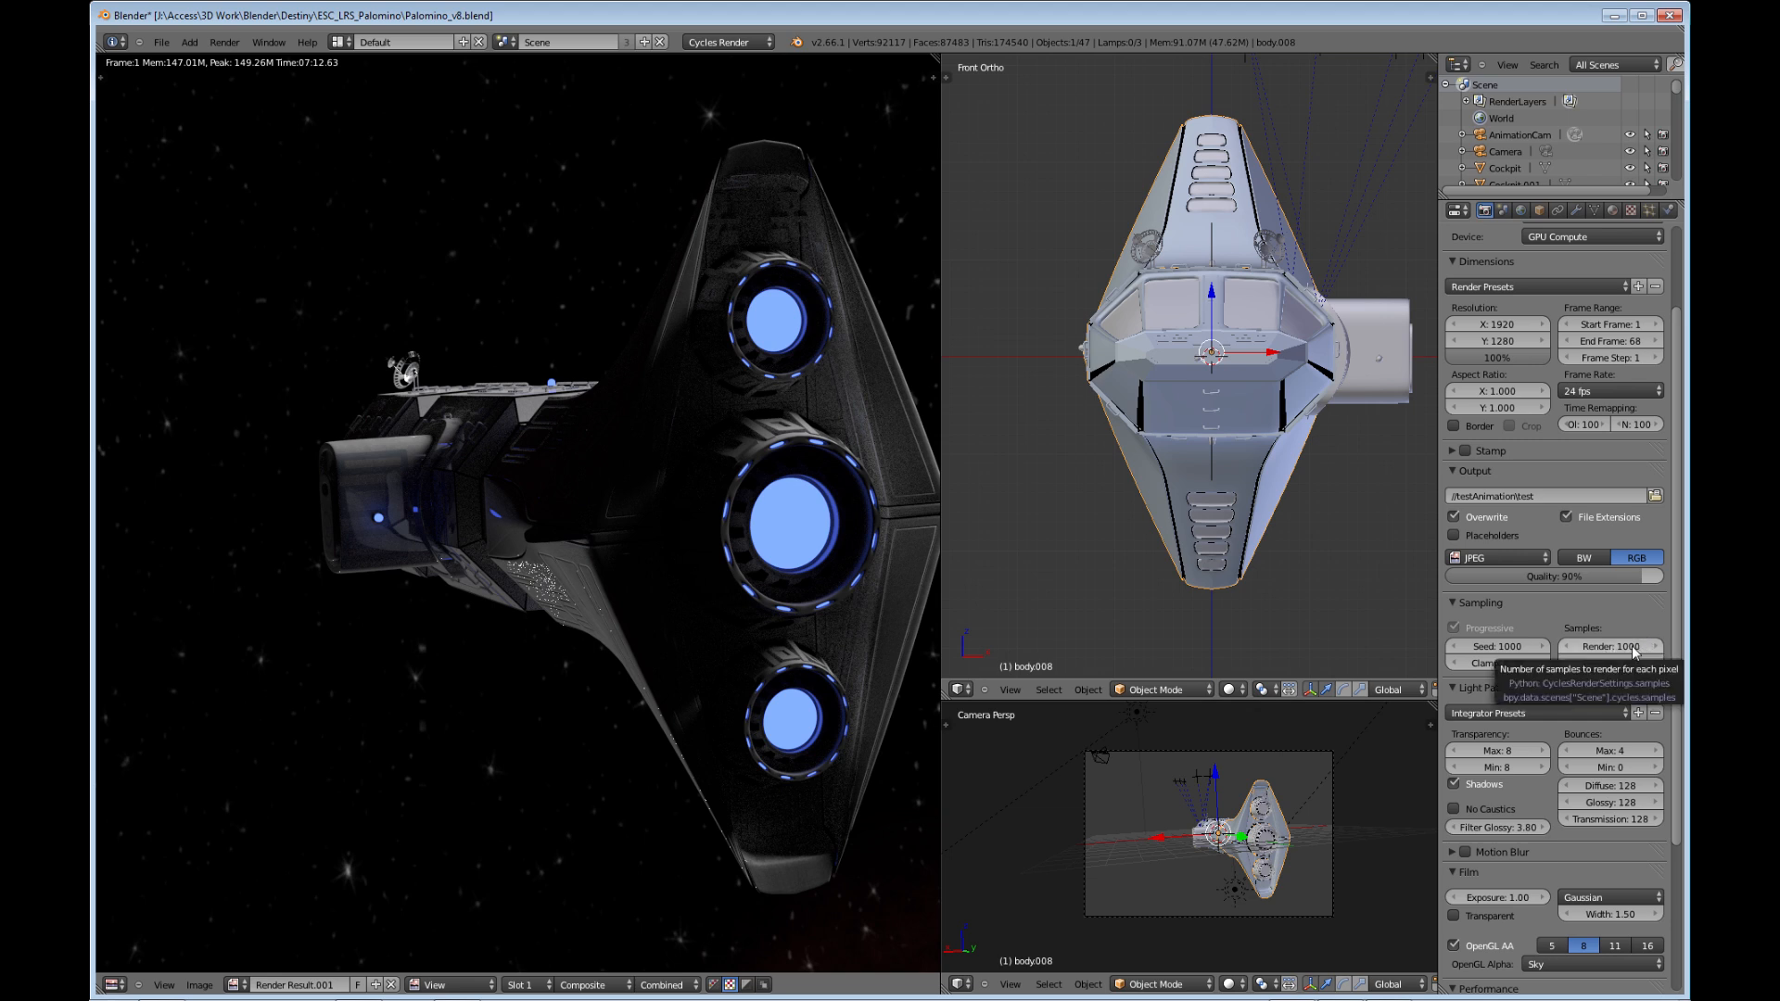
{"action": "mouse_move", "coordinate": [673, 607]}
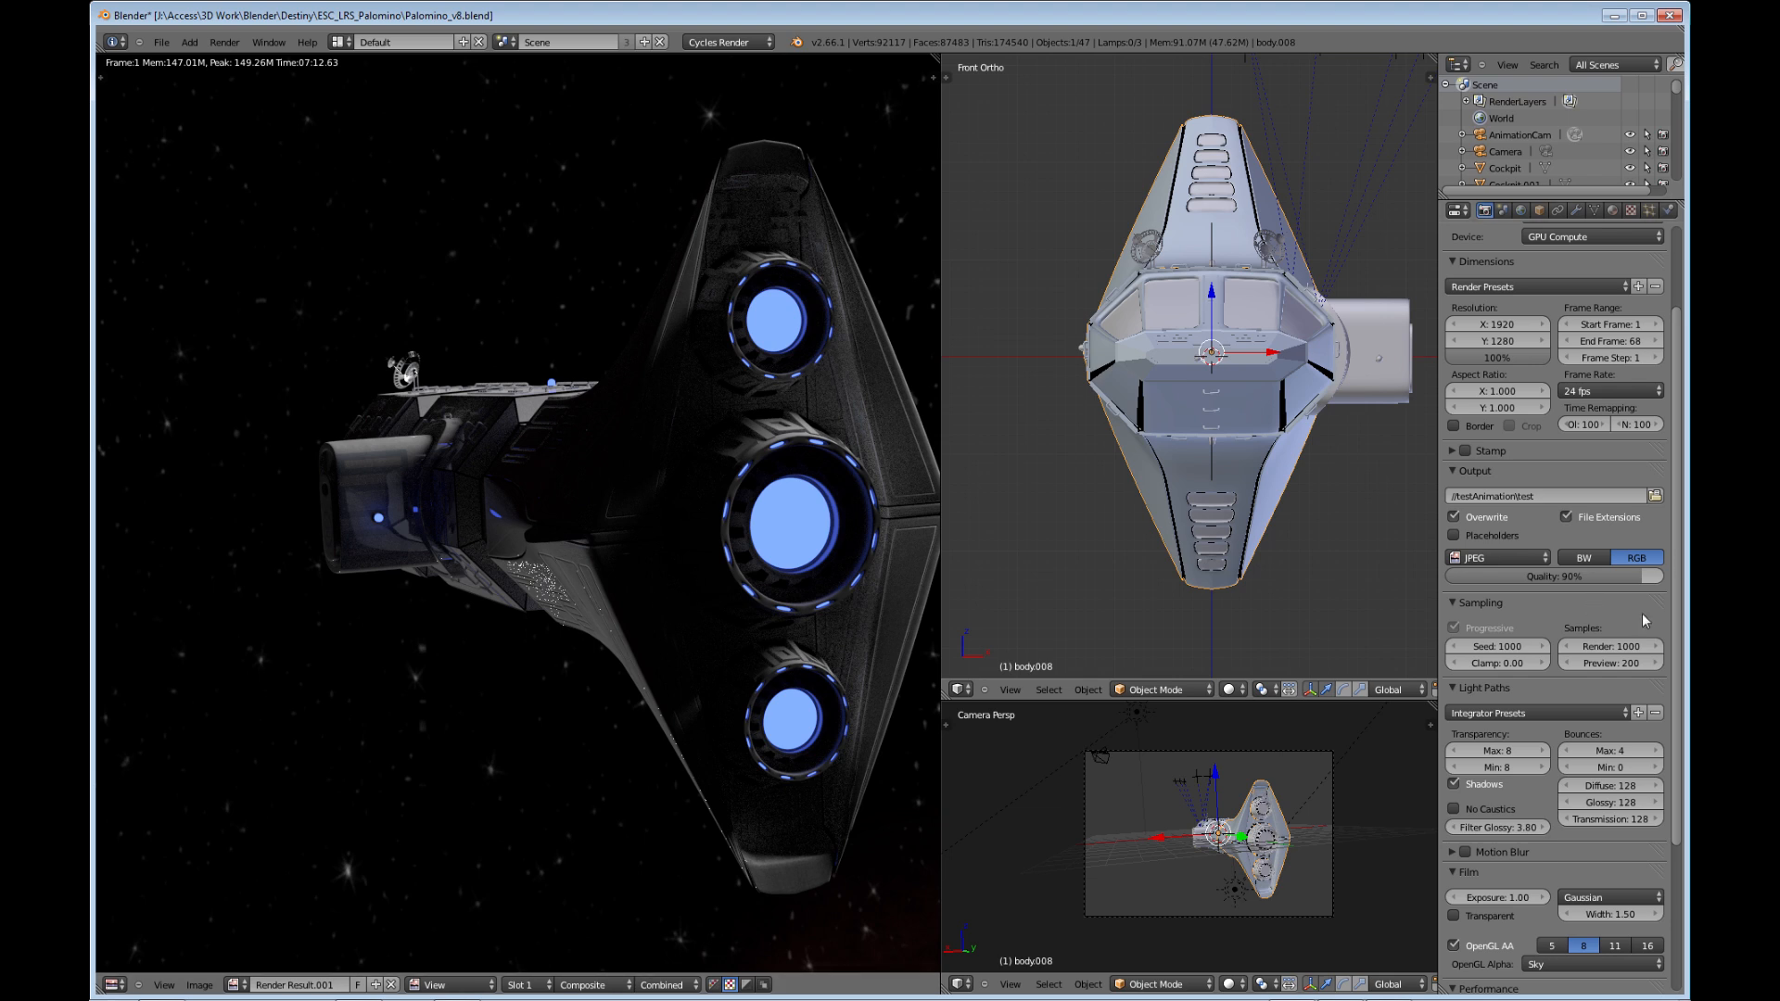
{"action": "mouse_move", "coordinate": [1613, 647]}
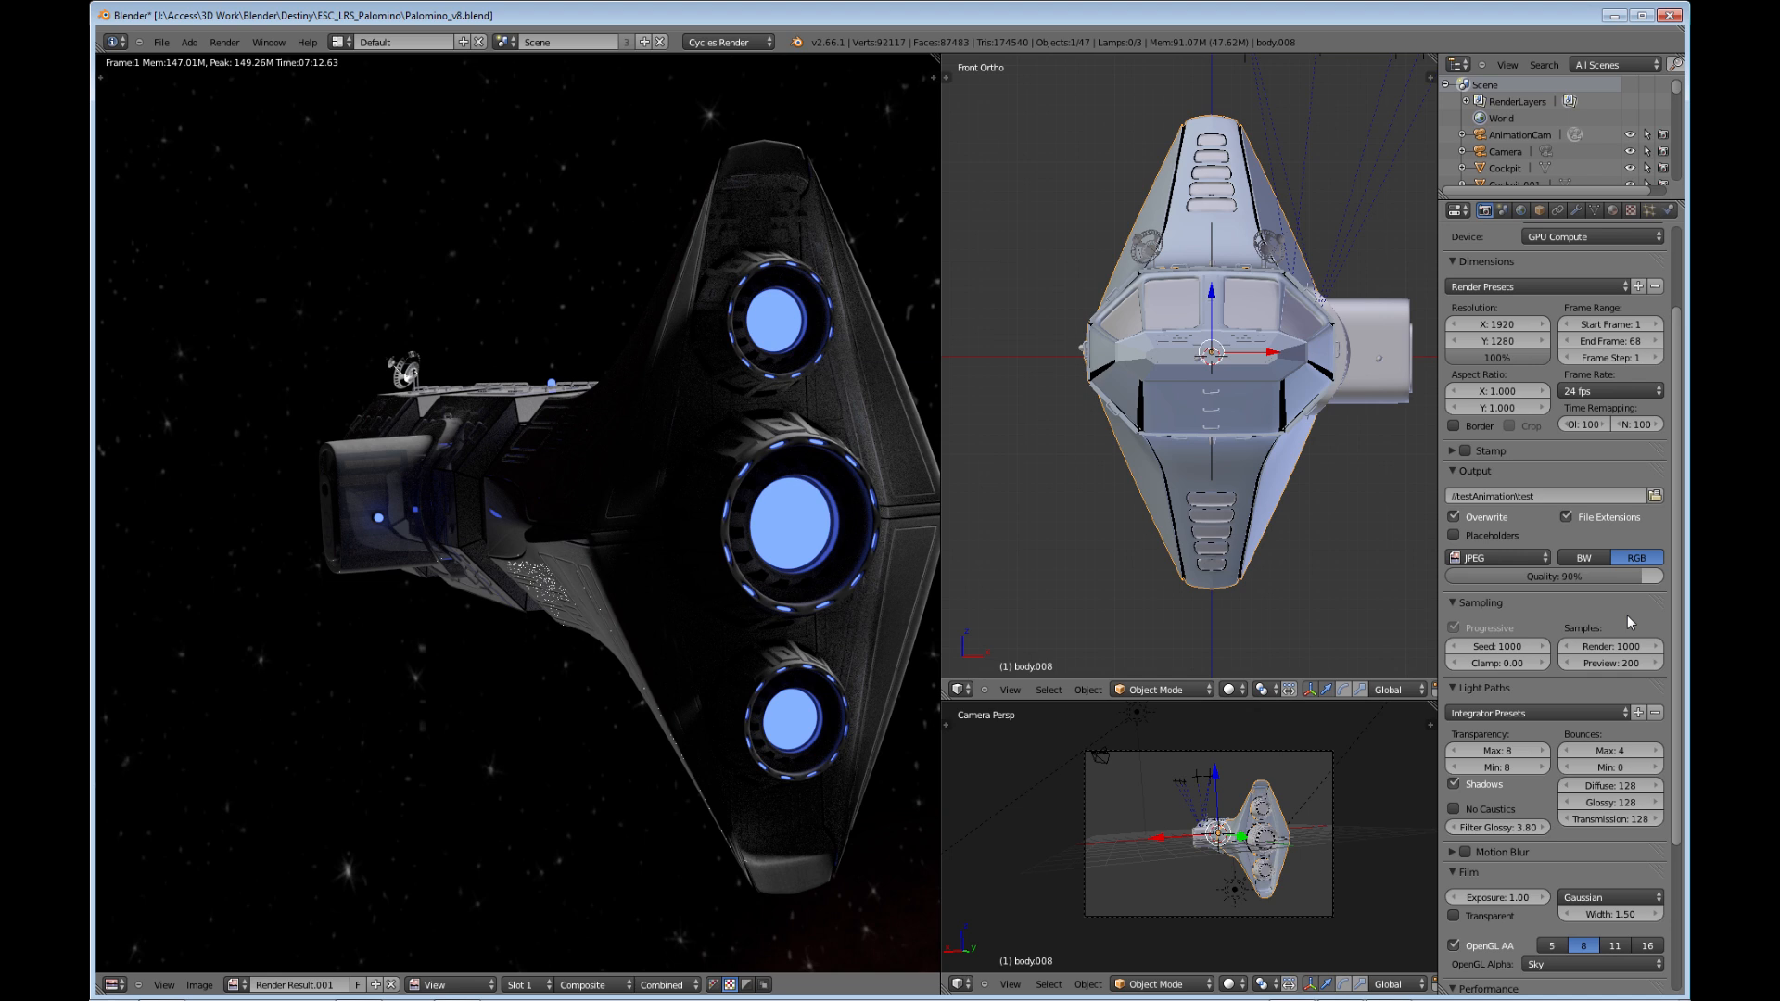
{"action": "mouse_move", "coordinate": [1654, 543]}
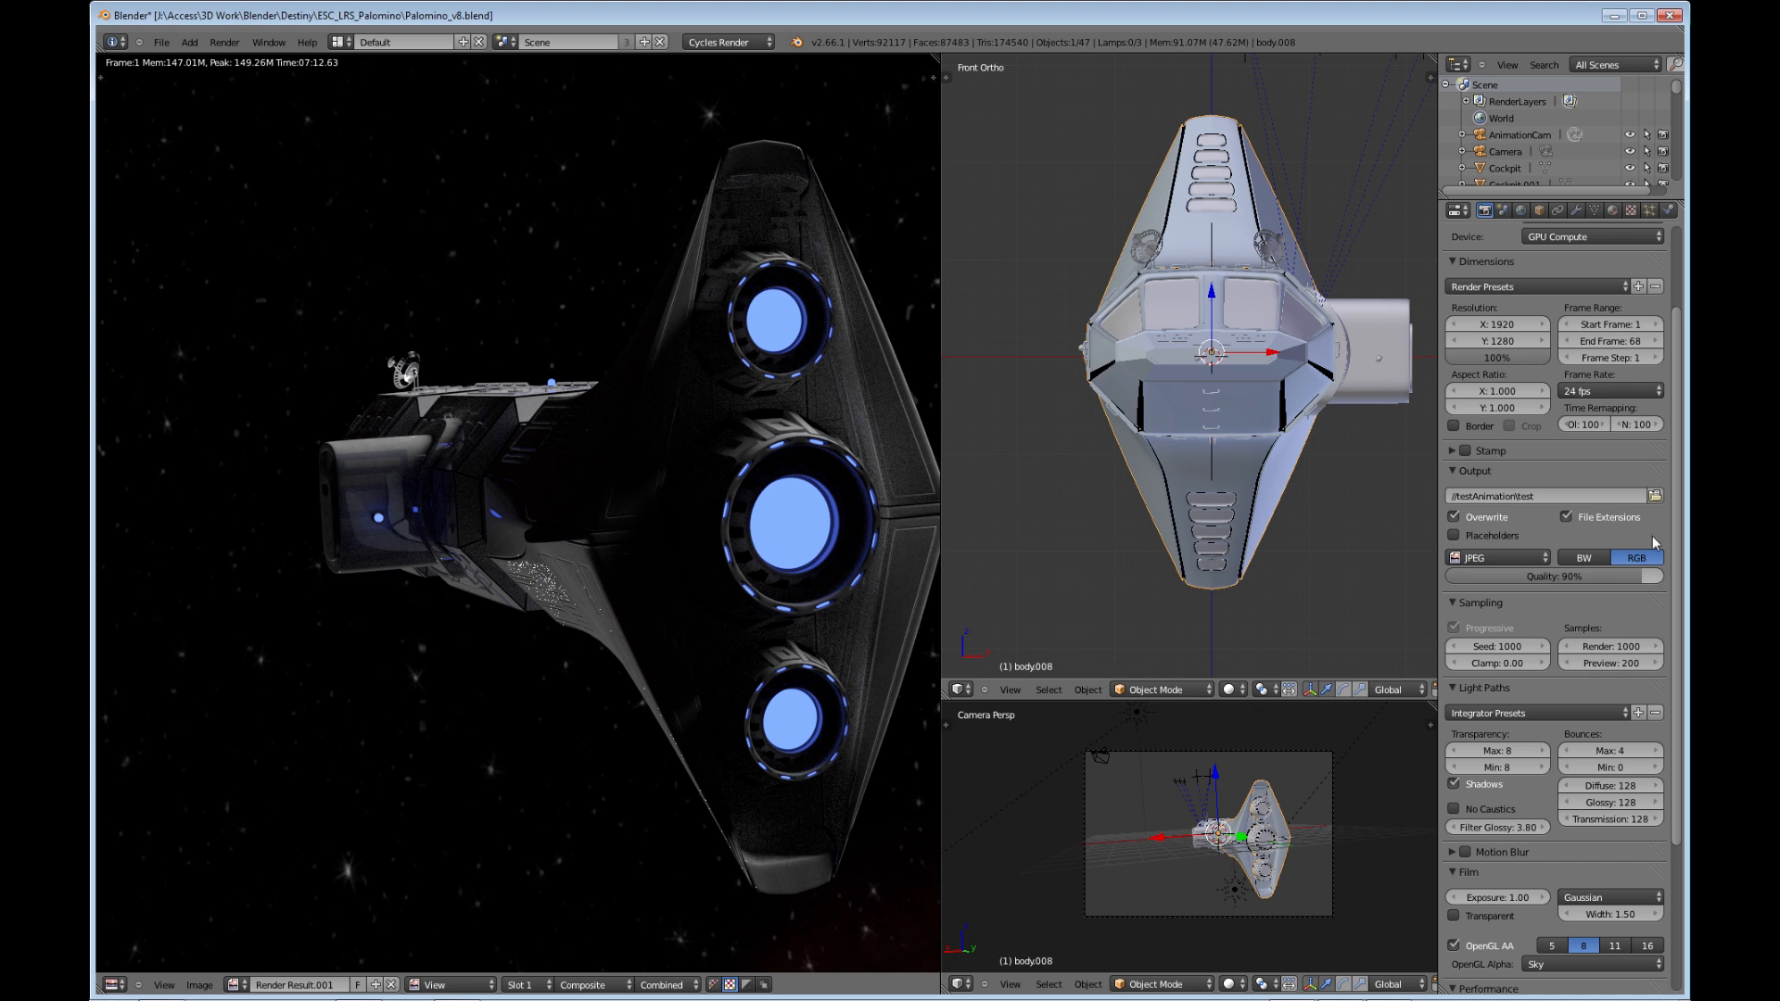
Show the World settings with the starfield background and Ambient Occlusion panel.
{"action": "left_click", "coordinate": [1521, 210]}
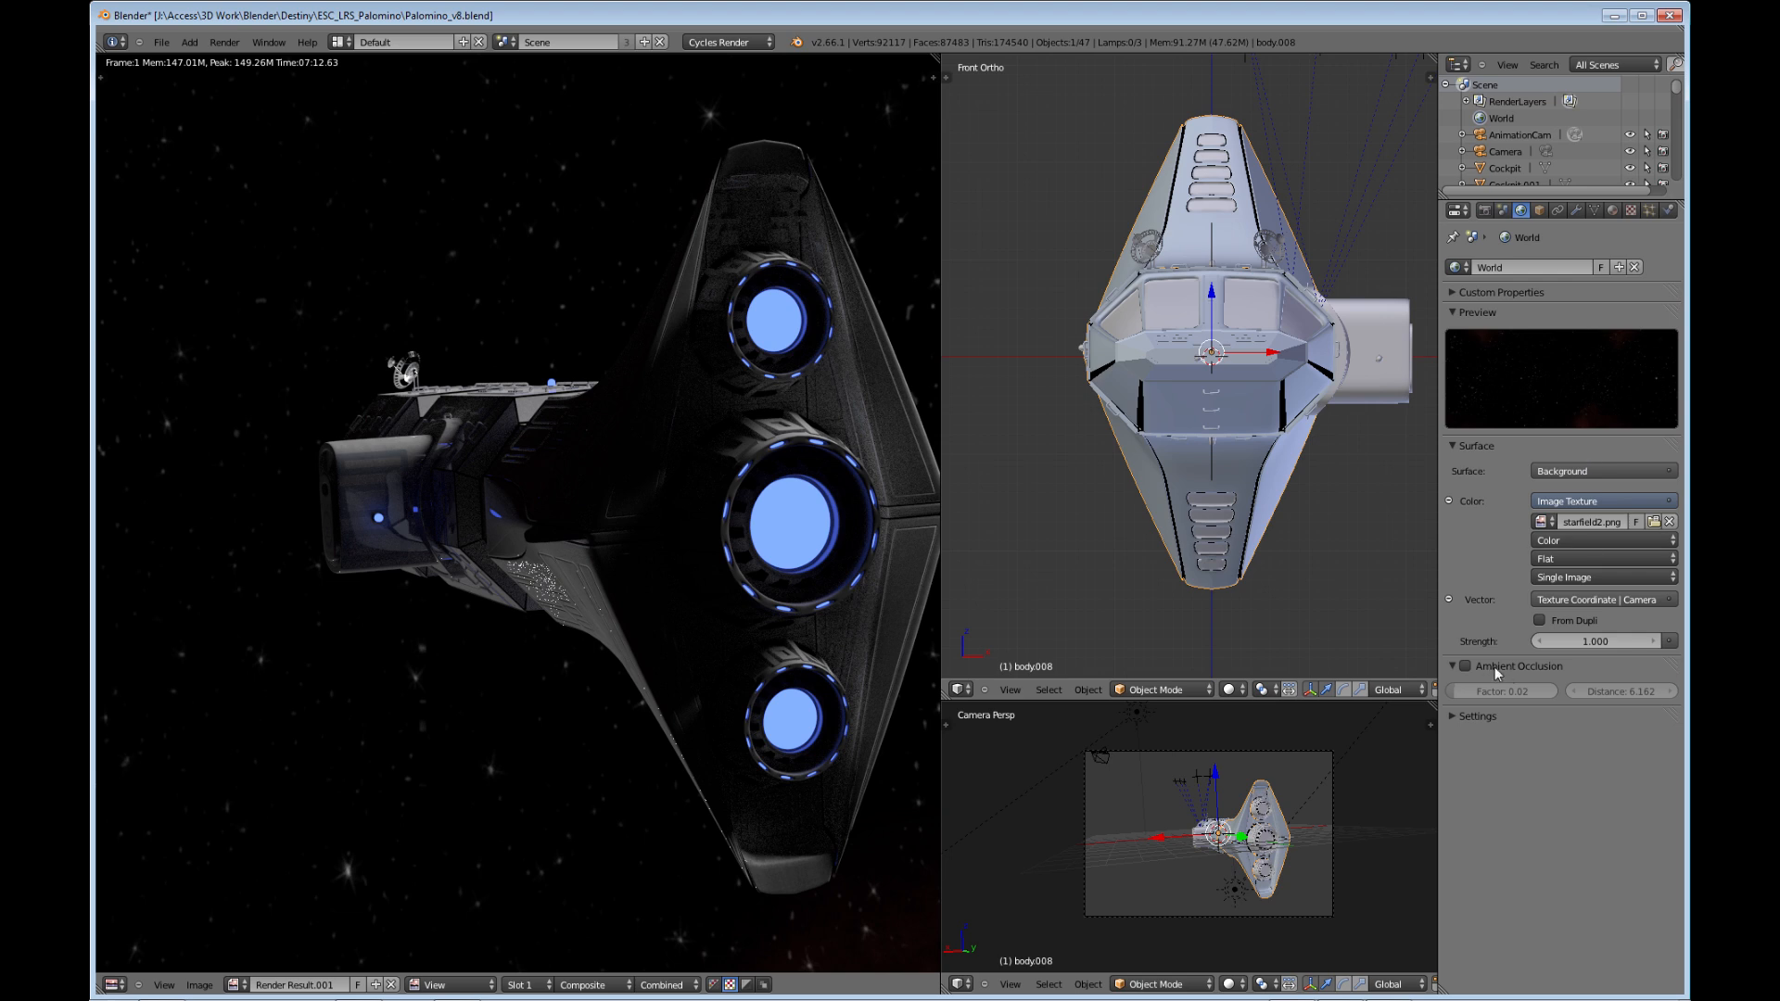
{"action": "mouse_move", "coordinate": [1523, 733]}
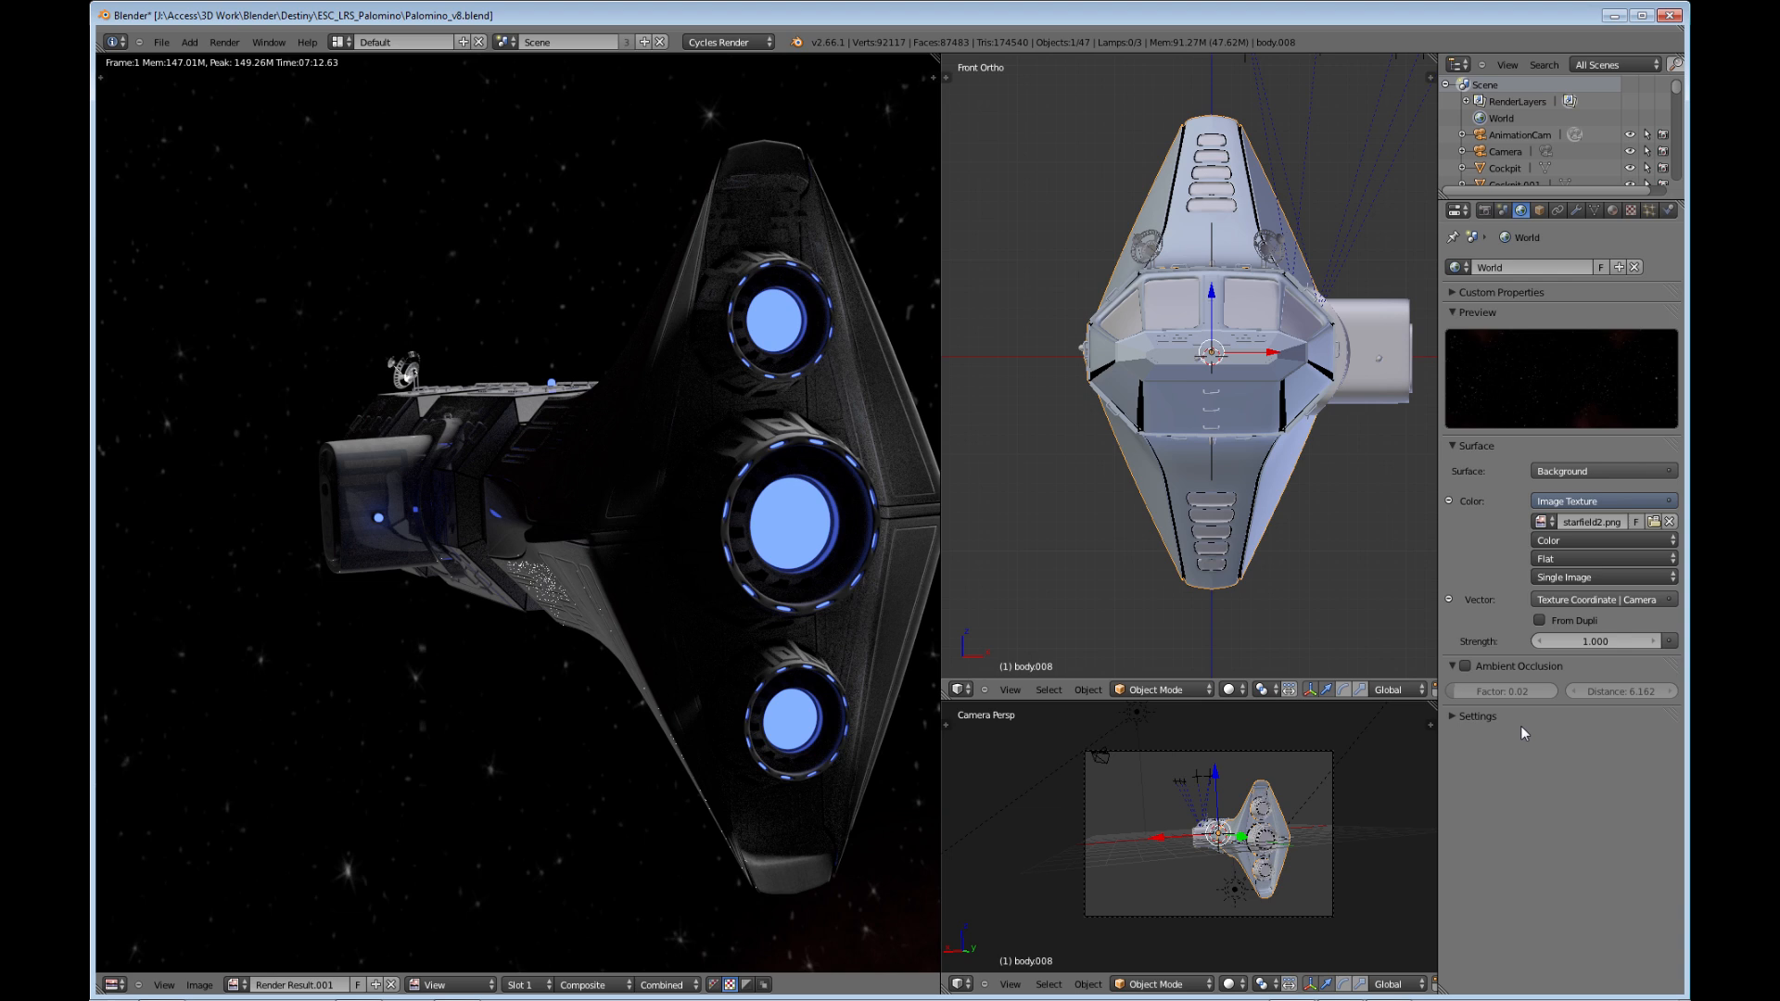
{"action": "mouse_move", "coordinate": [1577, 764]}
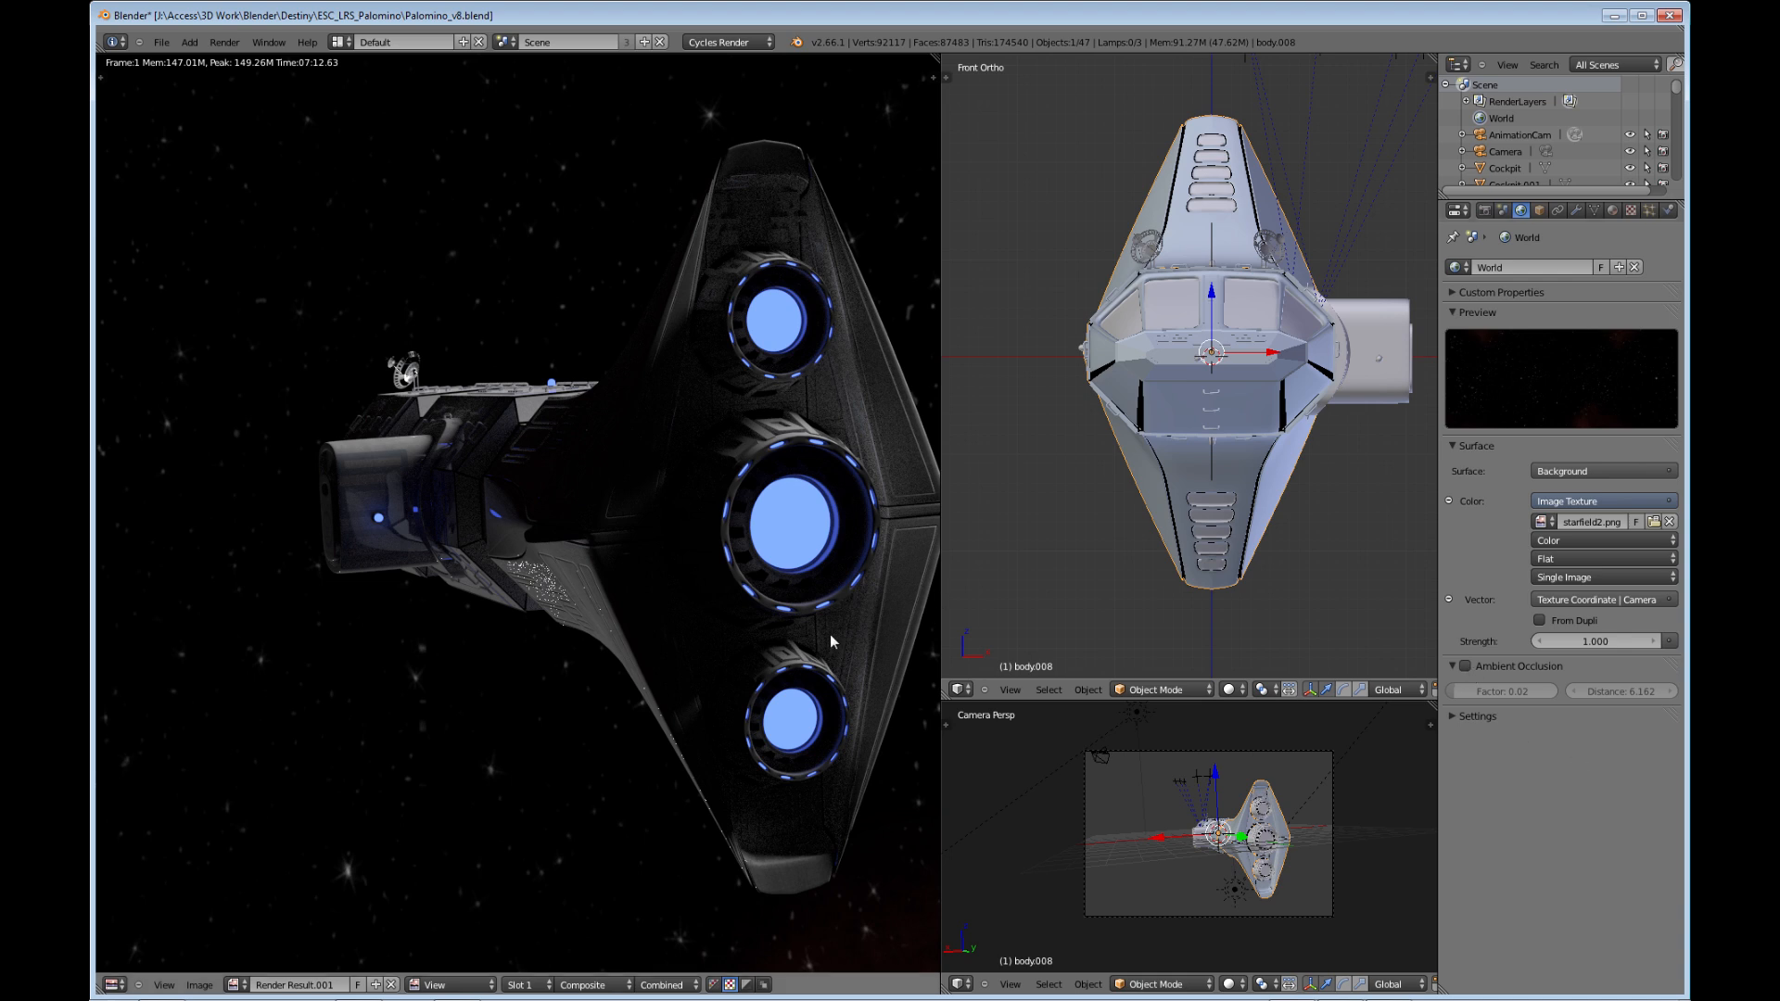
{"action": "mouse_move", "coordinate": [501, 369]}
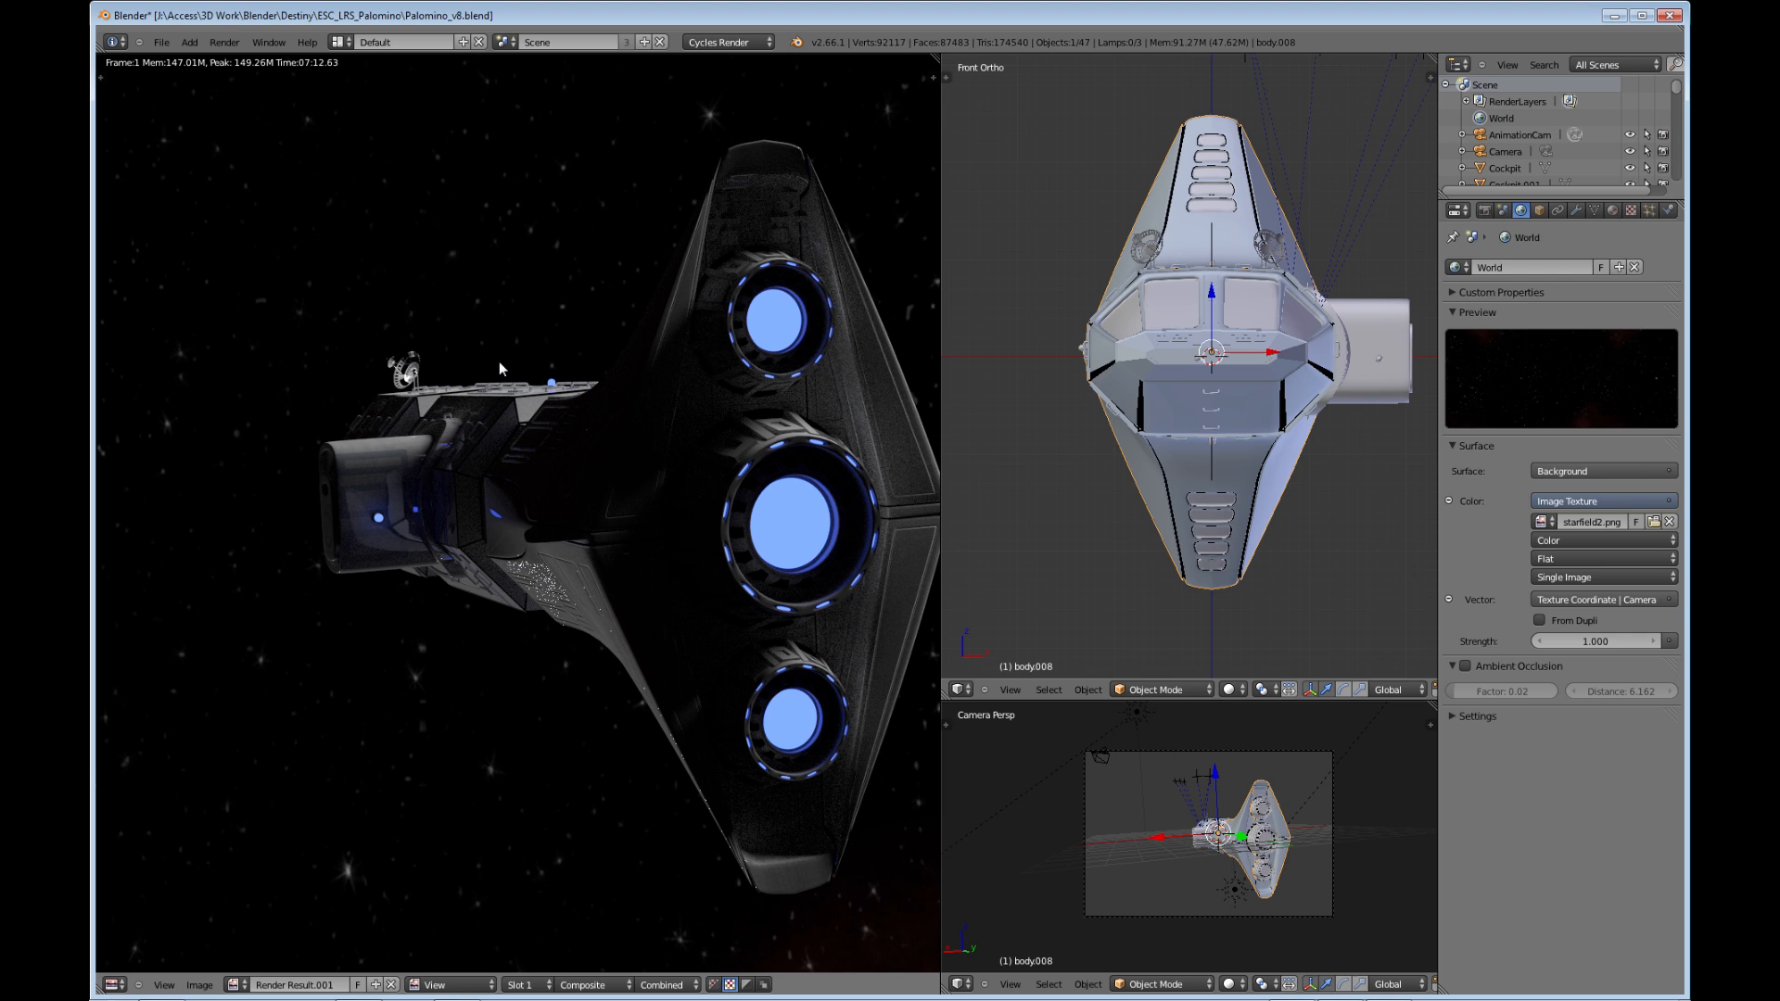